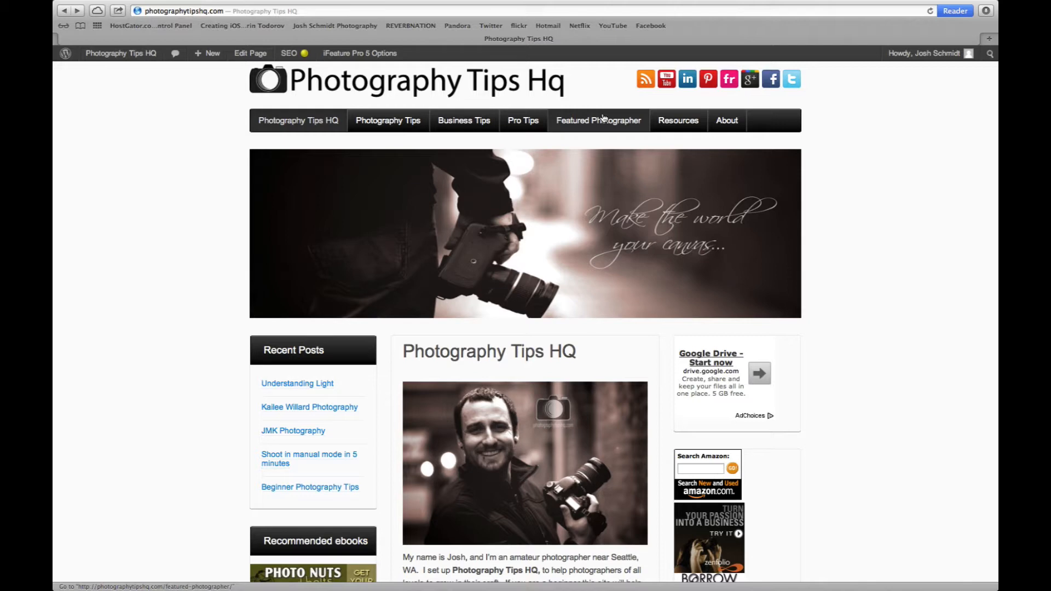
pyautogui.moveTo(599, 164)
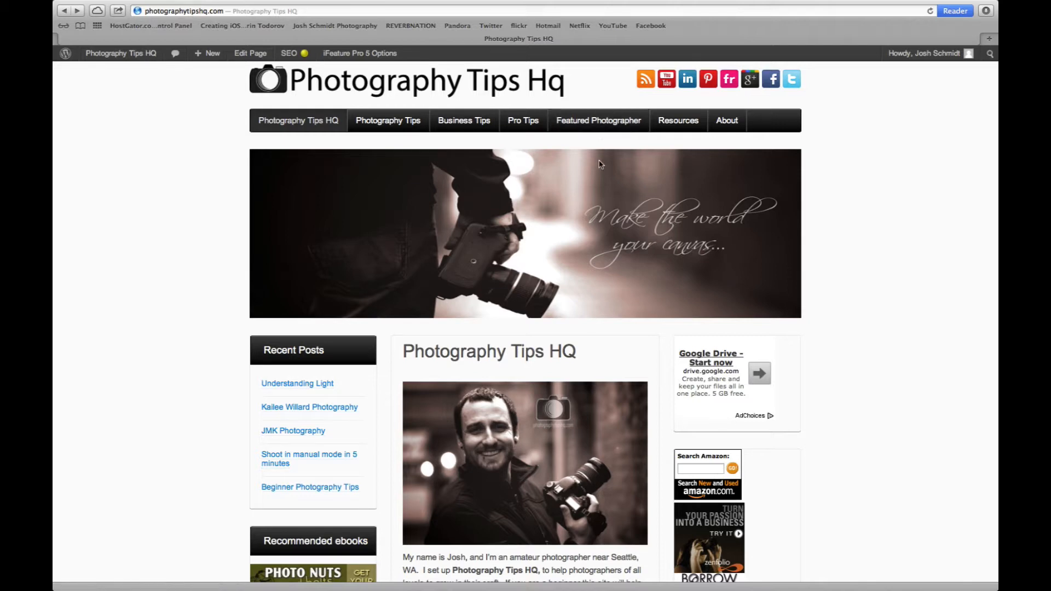
pyautogui.moveTo(320, 179)
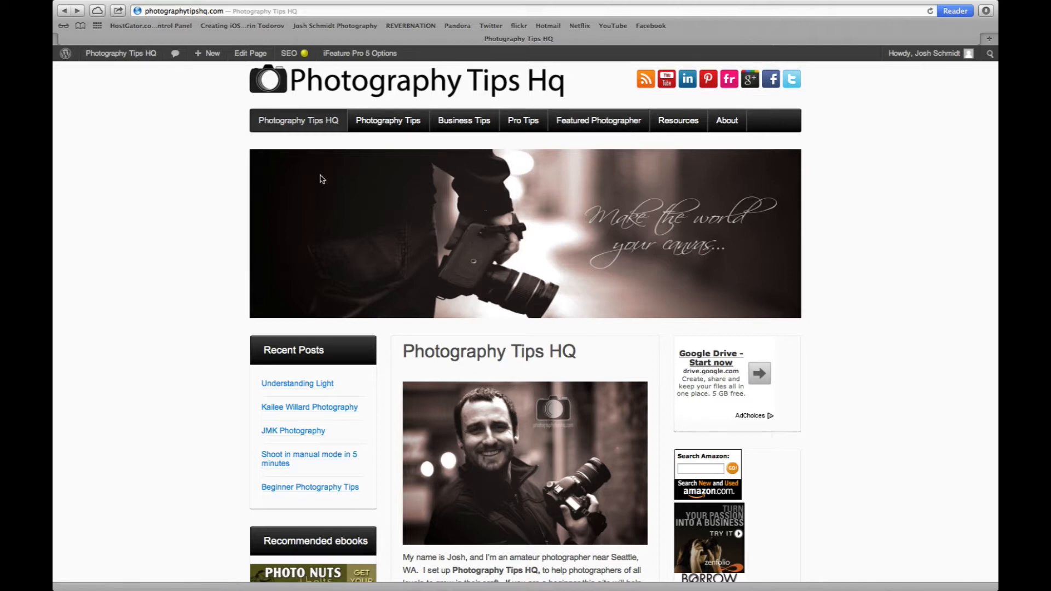
pyautogui.moveTo(211, 130)
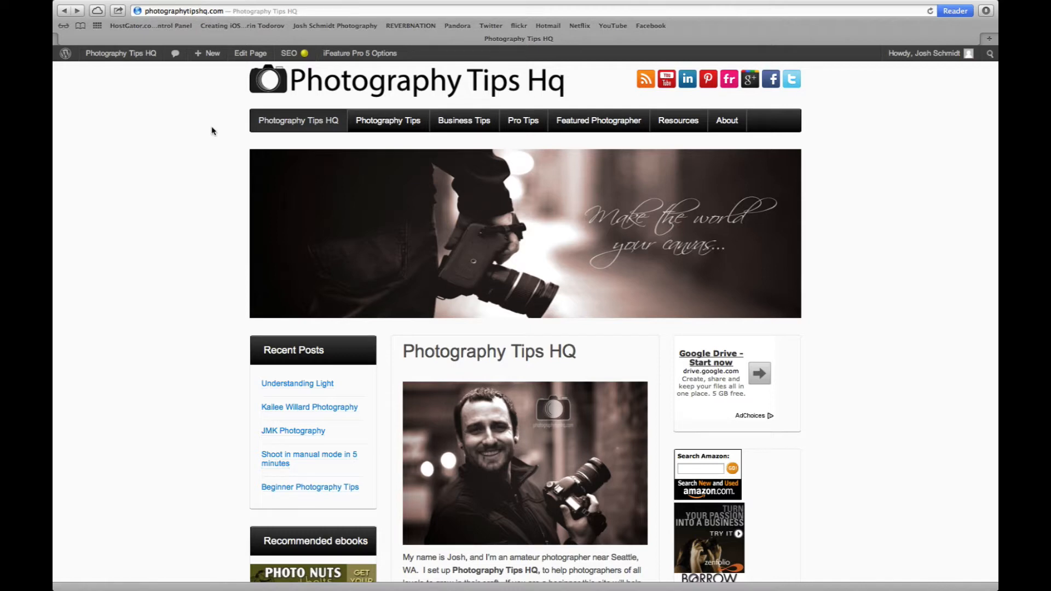
# Go to hostgator.com and bring up the web hosting plans.
pyautogui.click(181, 10)
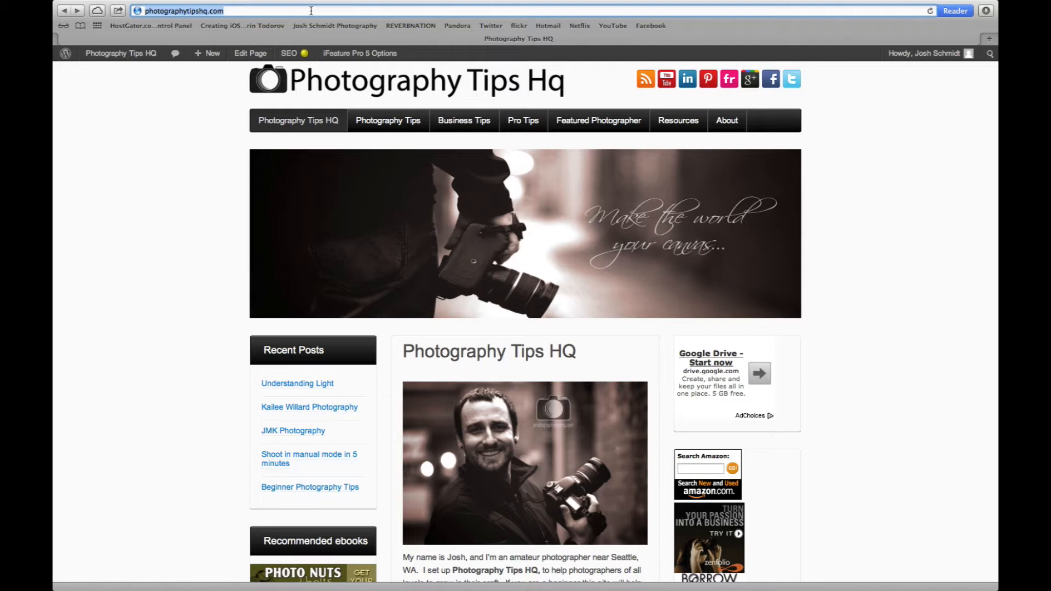
pyautogui.write('hostgator.com')
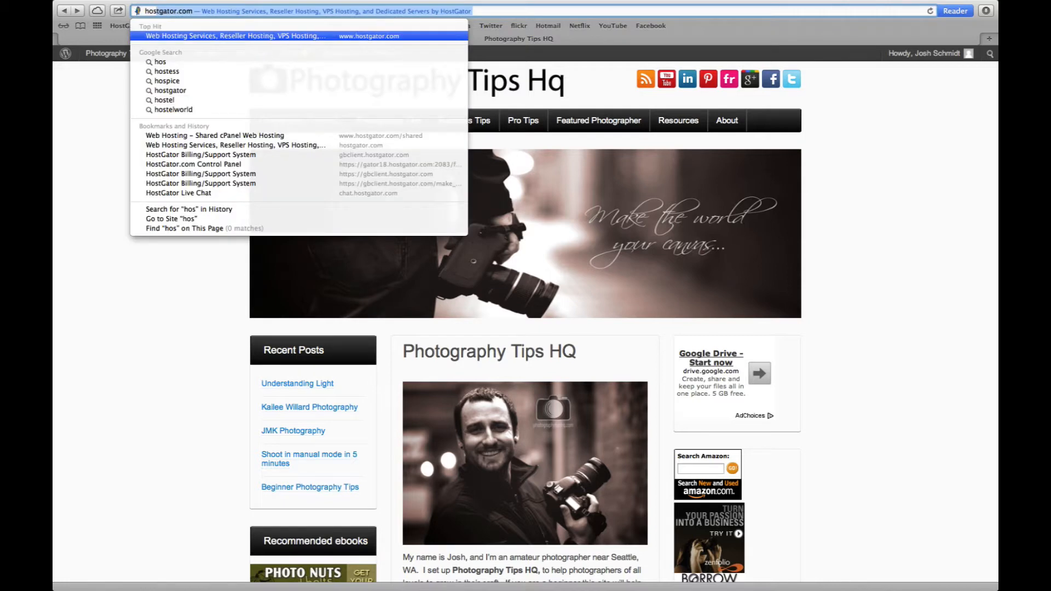
pyautogui.click(235, 35)
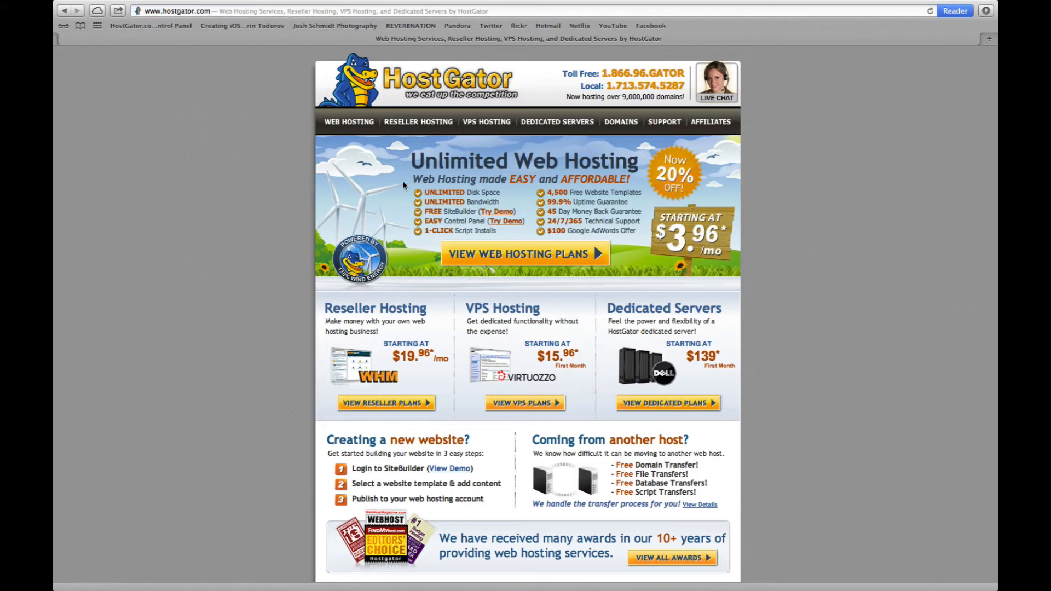
pyautogui.moveTo(525, 253)
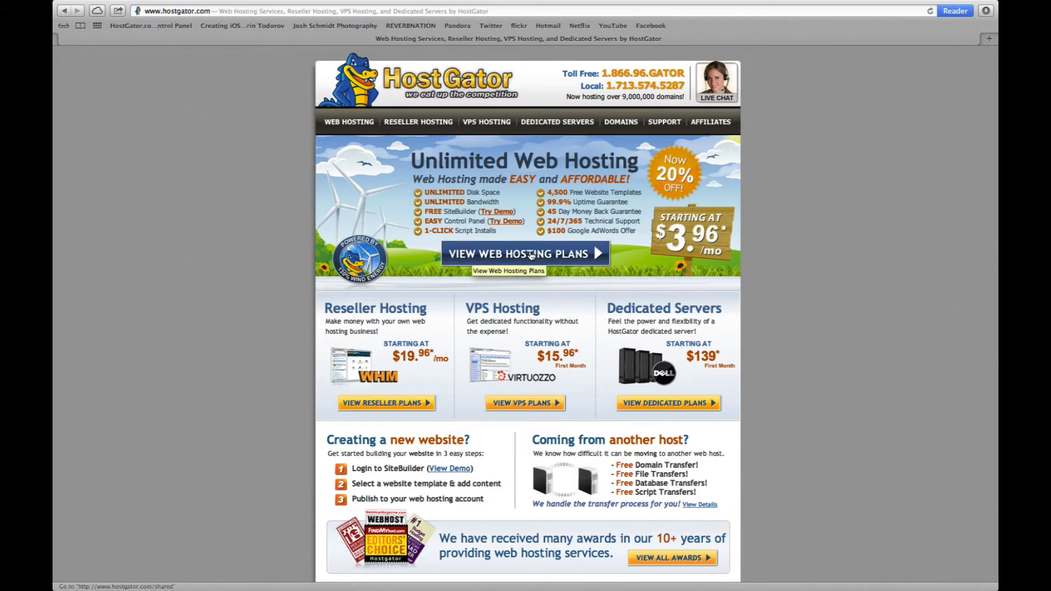
pyautogui.click(524, 253)
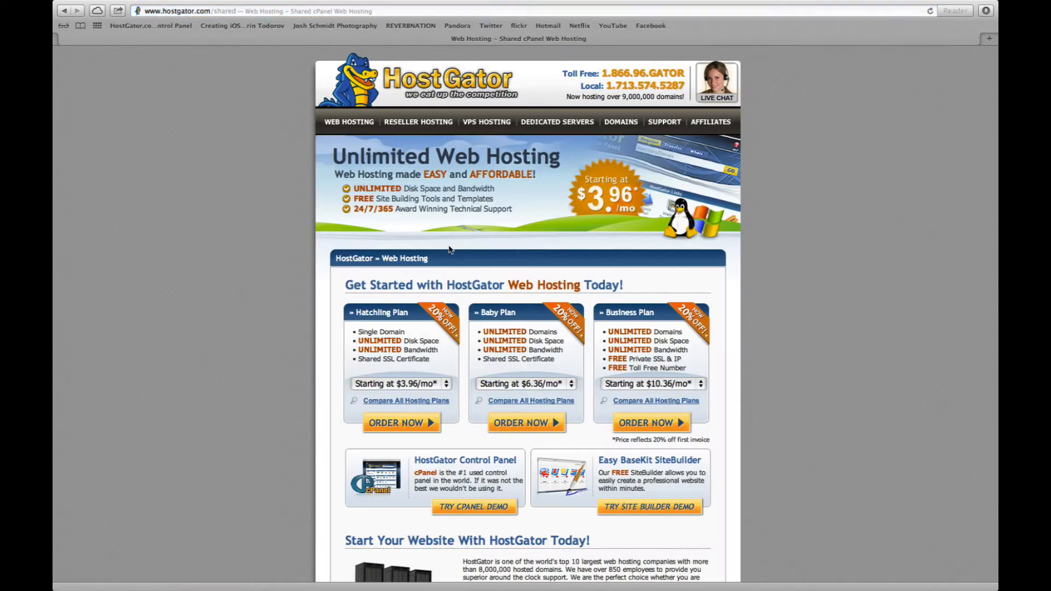
pyautogui.moveTo(397, 326)
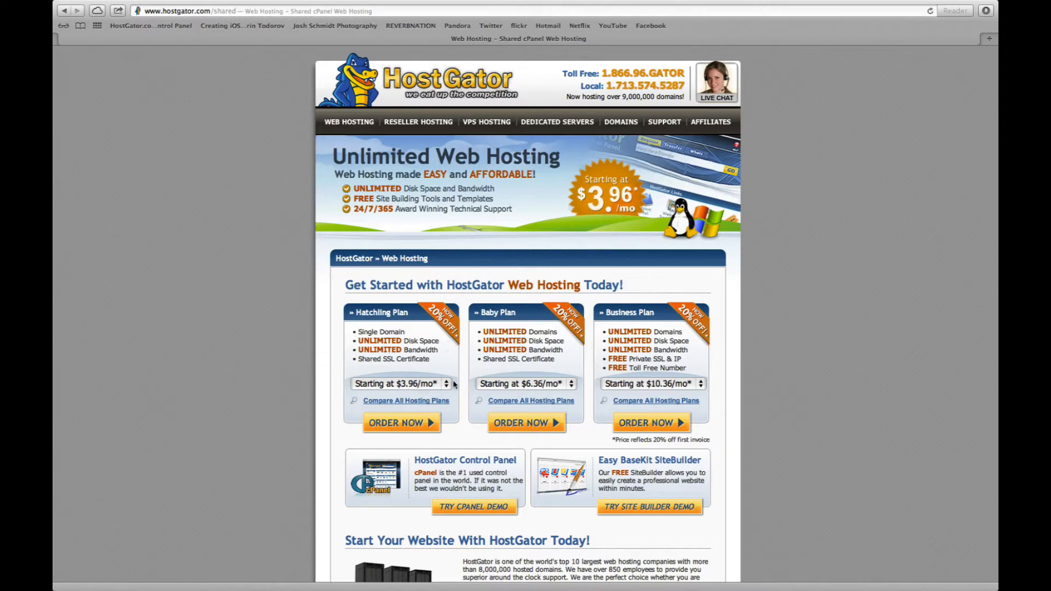
# Choose monthly billing for the Hatchling plan and start the order.
pyautogui.click(399, 383)
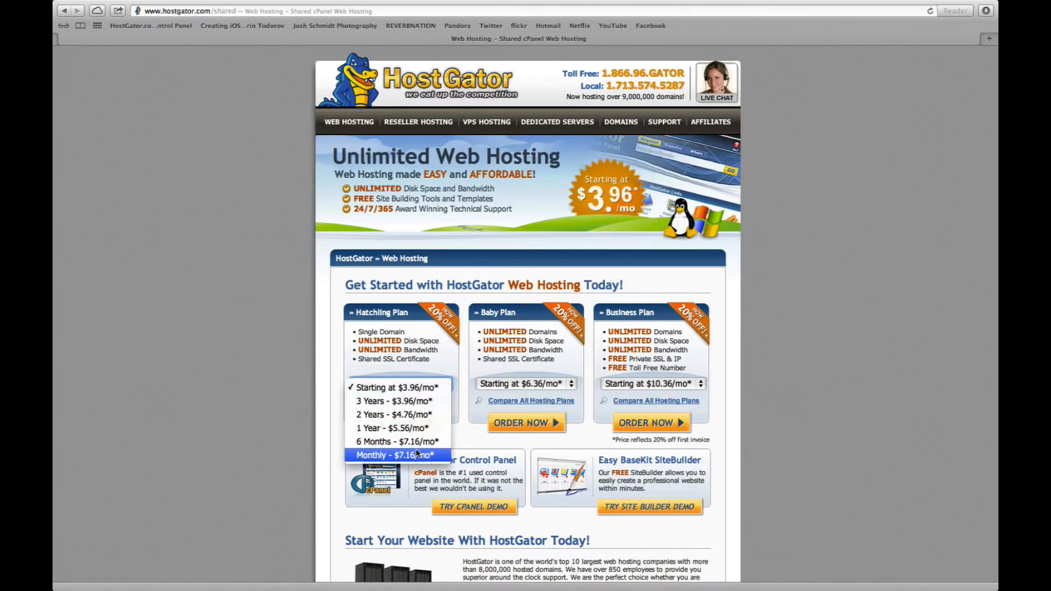
pyautogui.click(391, 455)
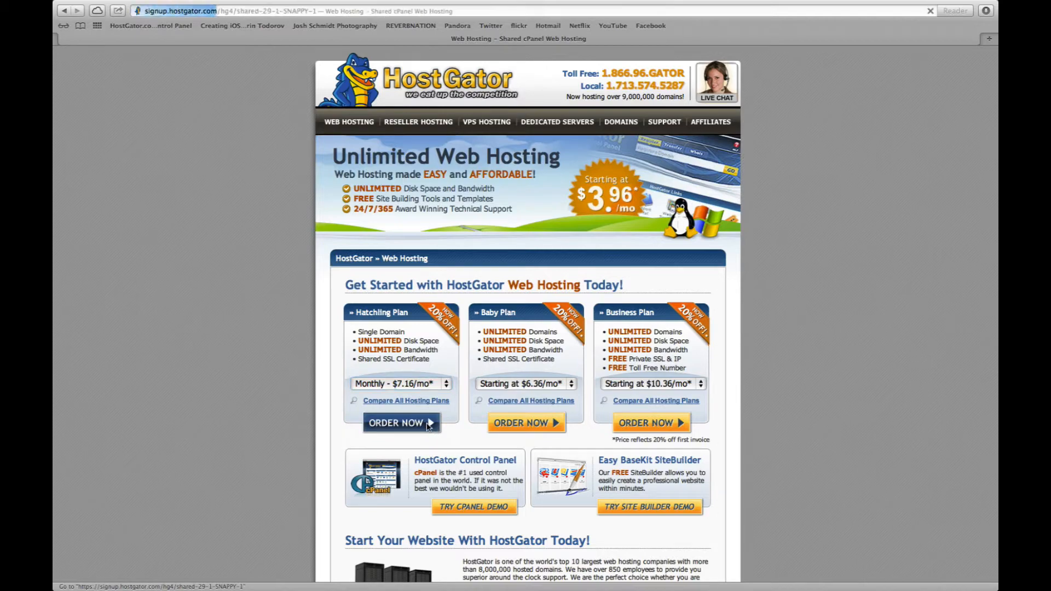
pyautogui.click(401, 422)
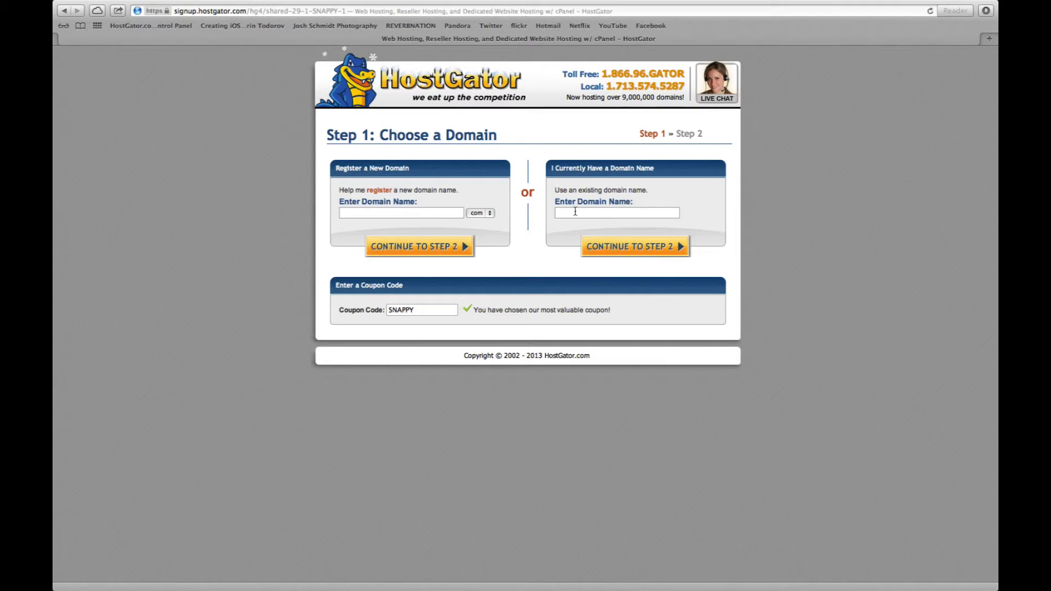
# Enter existing domain joshschmidtphotography.com with coupon SNAPPY and continue to Step 2 billing.
pyautogui.write('joshschmidtphotography.com')
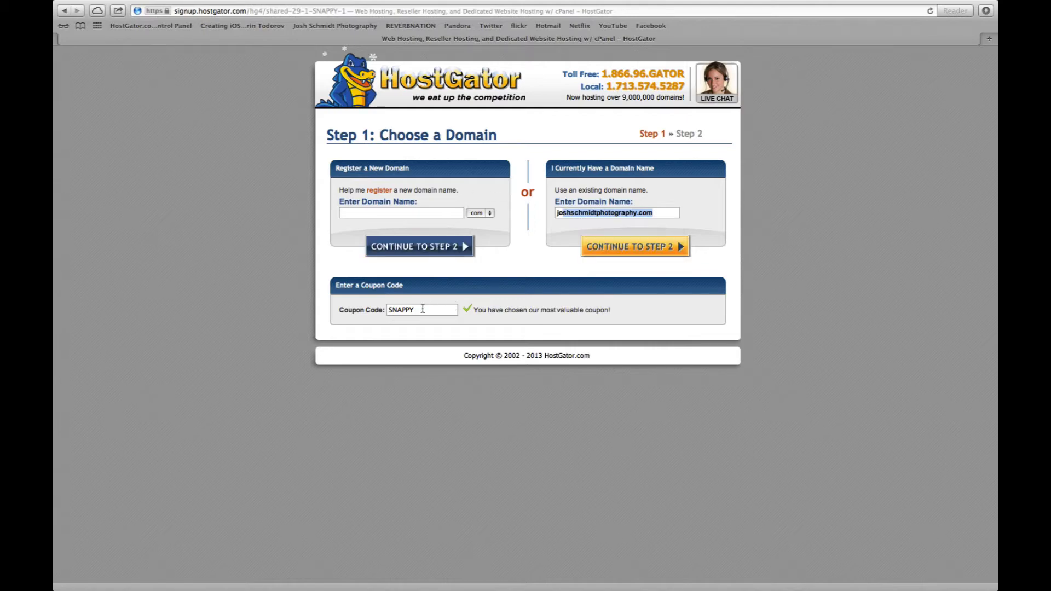
pyautogui.write('phototipshq')
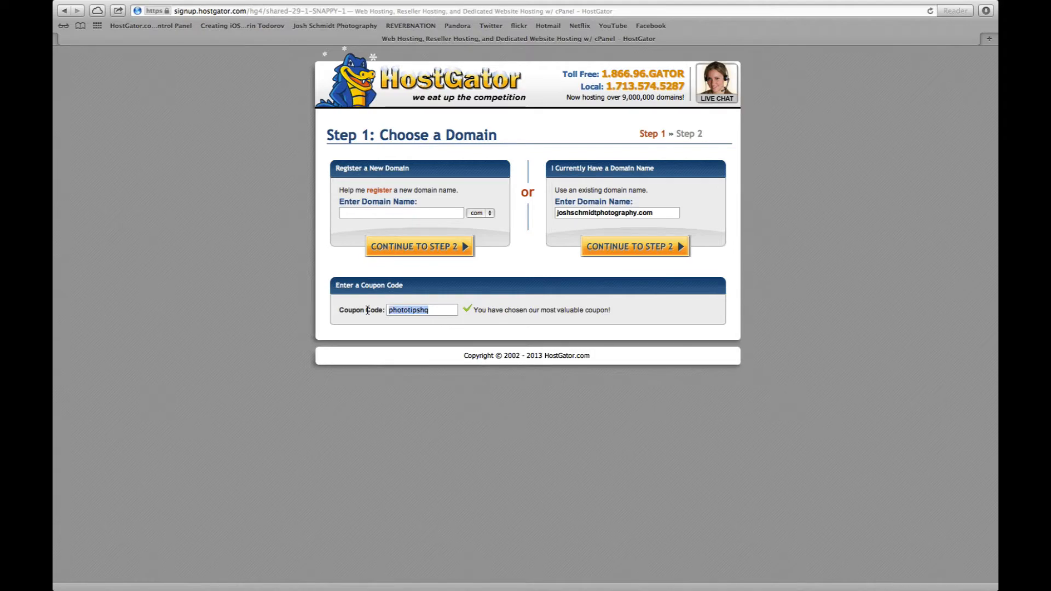
pyautogui.write('snappy')
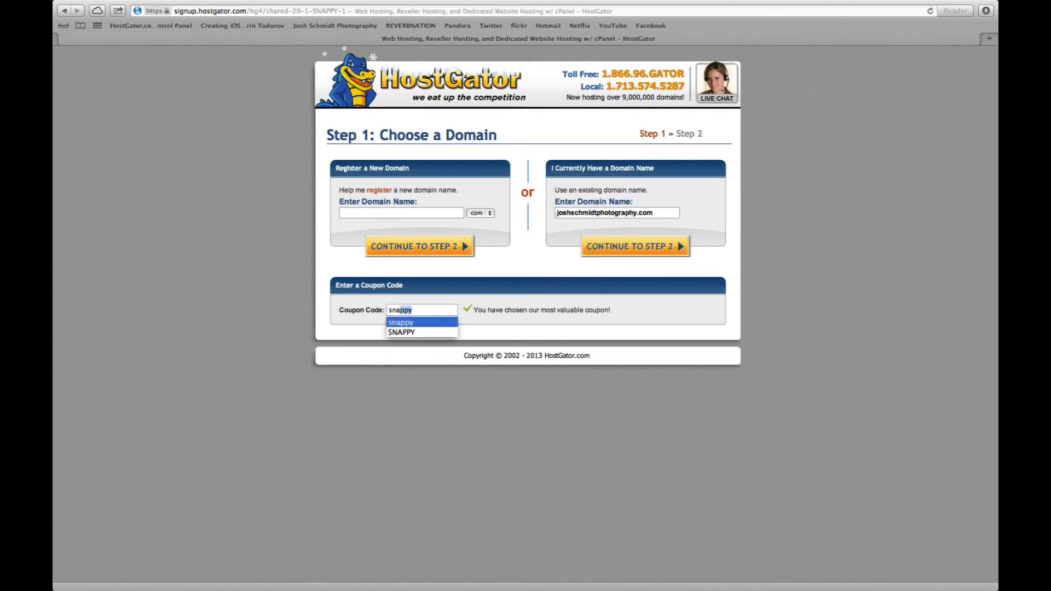
pyautogui.click(401, 331)
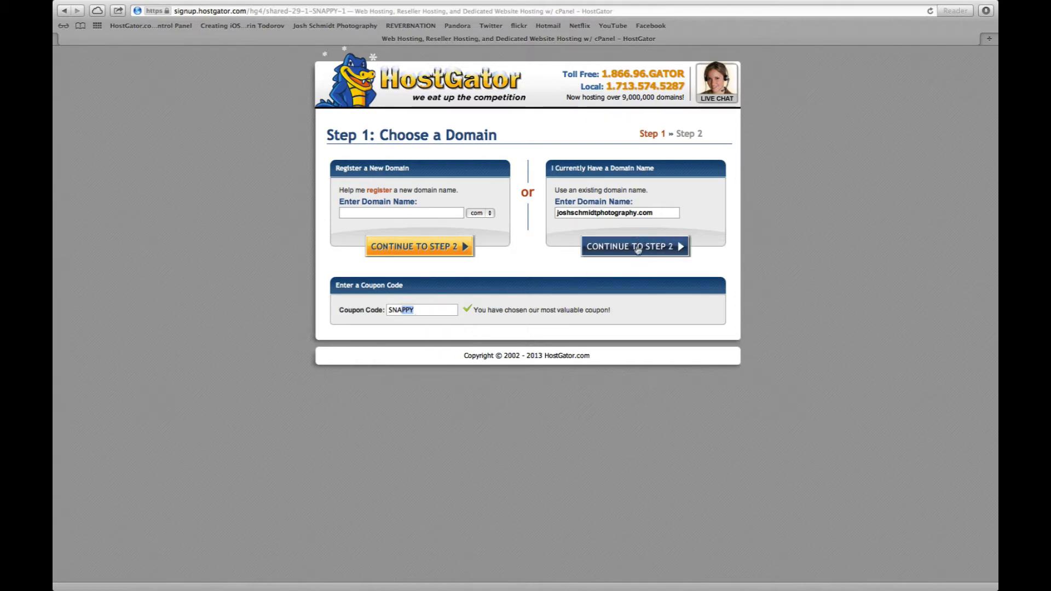
pyautogui.click(633, 246)
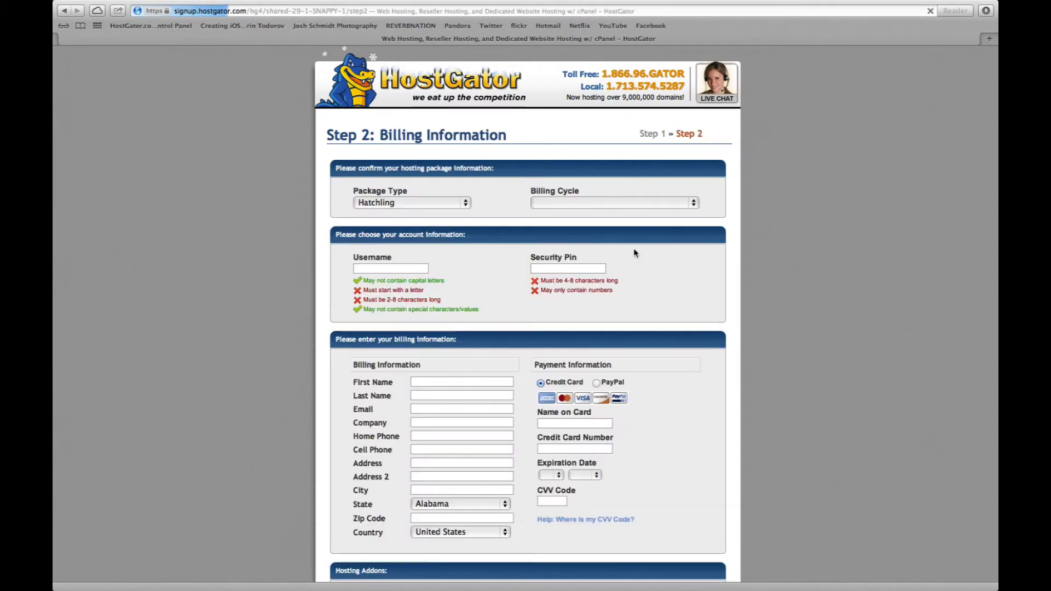
# Set the billing cycle to 1 Month and review the $22.15 order total.
pyautogui.click(611, 202)
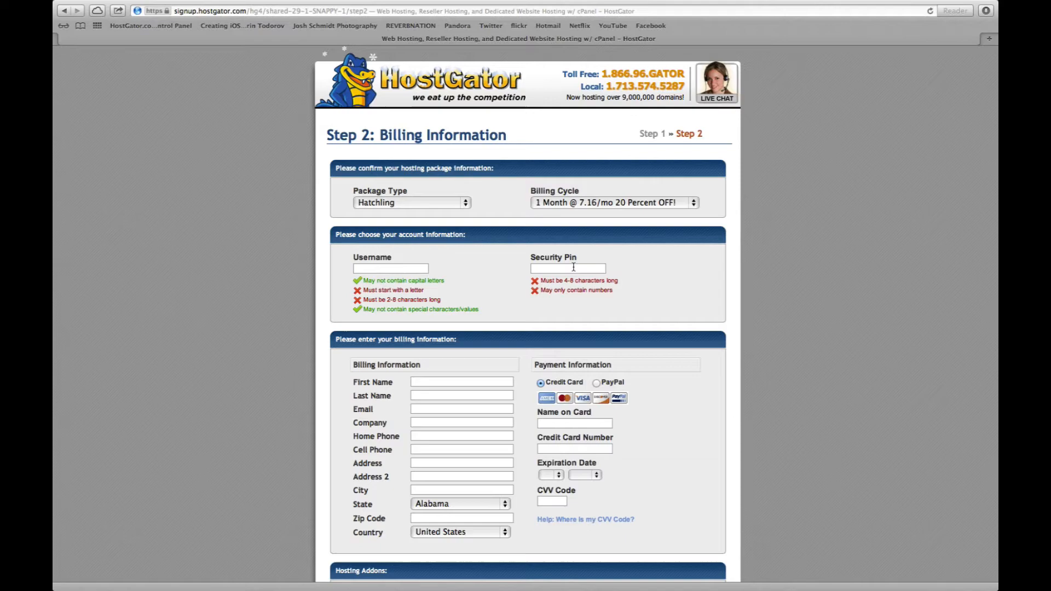
pyautogui.scroll(-3)
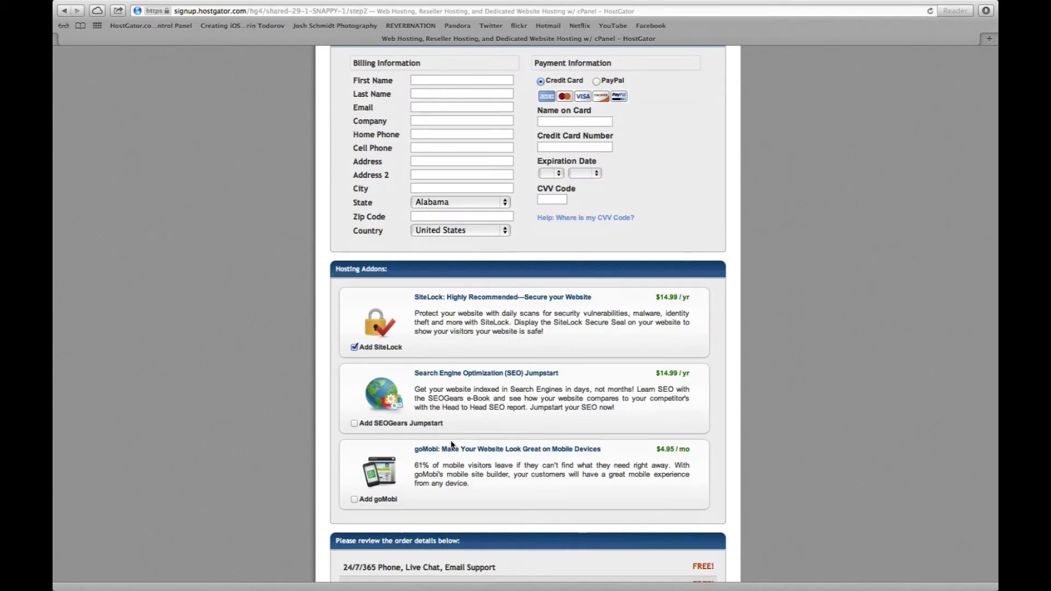
pyautogui.scroll(-3)
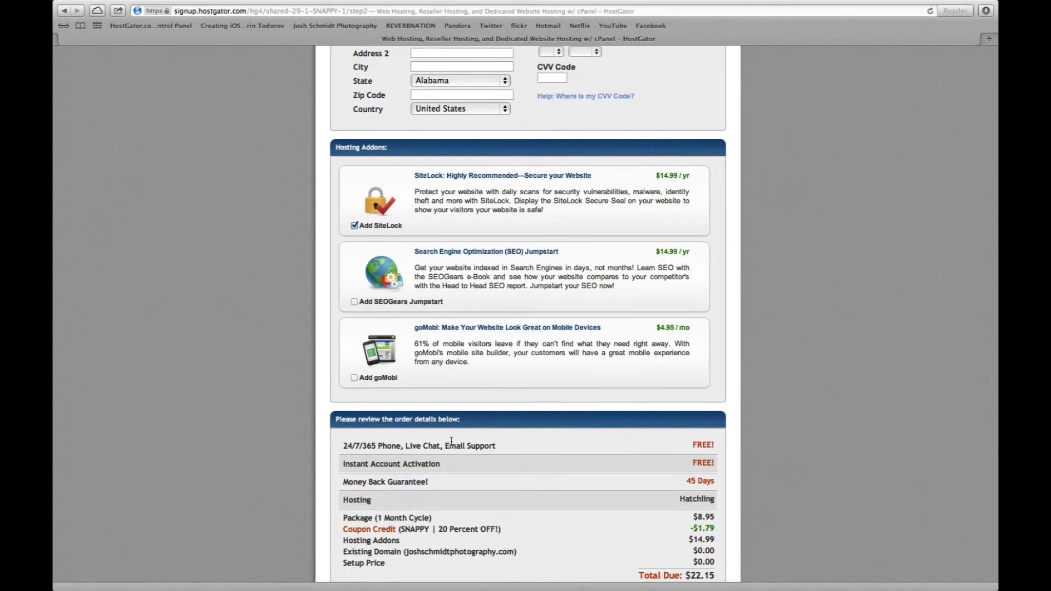
pyautogui.scroll(-3)
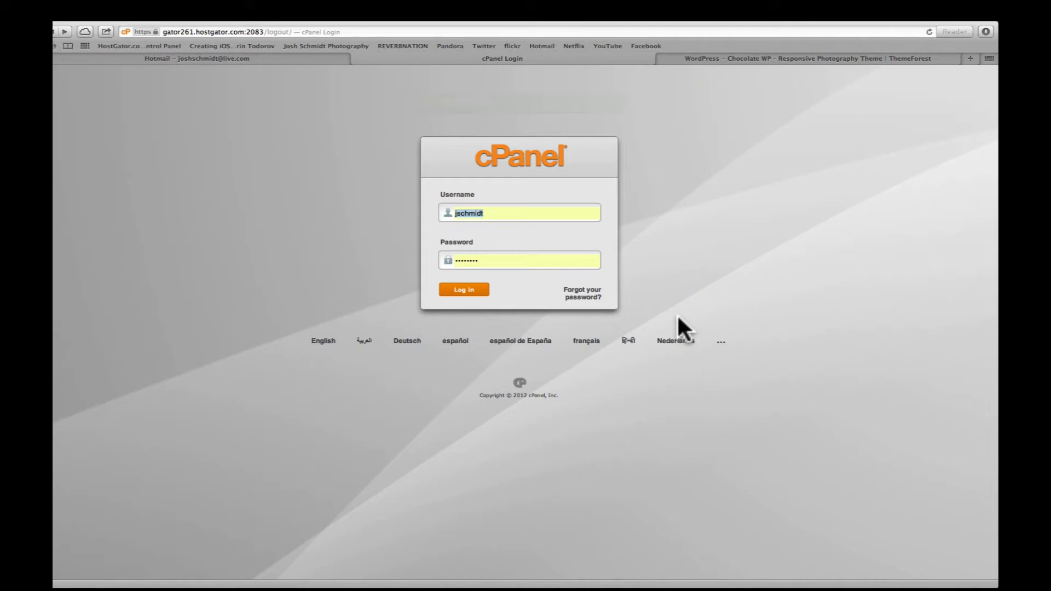
pyautogui.moveTo(539, 198)
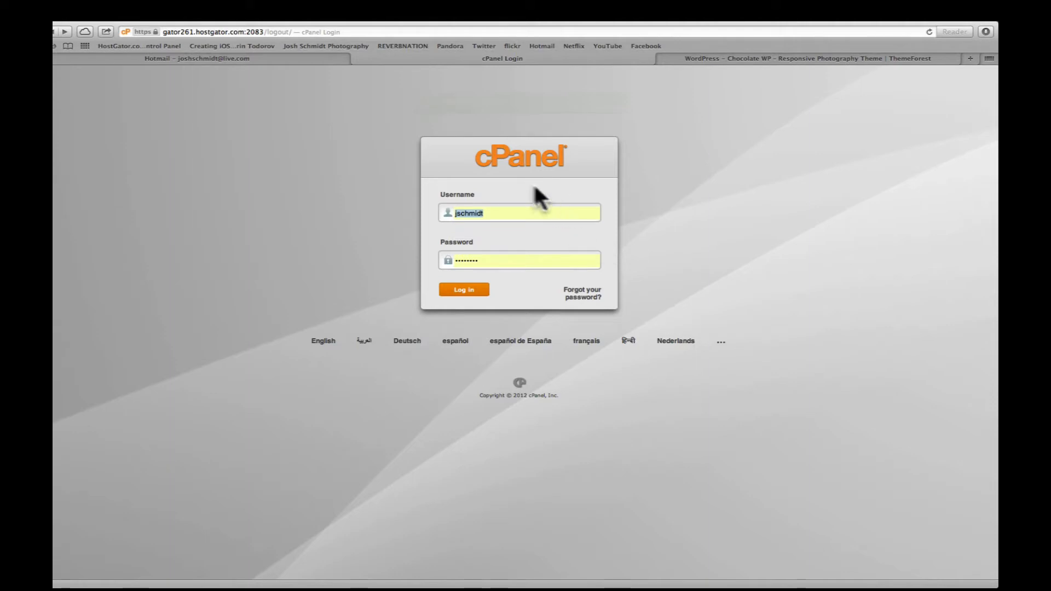
pyautogui.moveTo(569, 186)
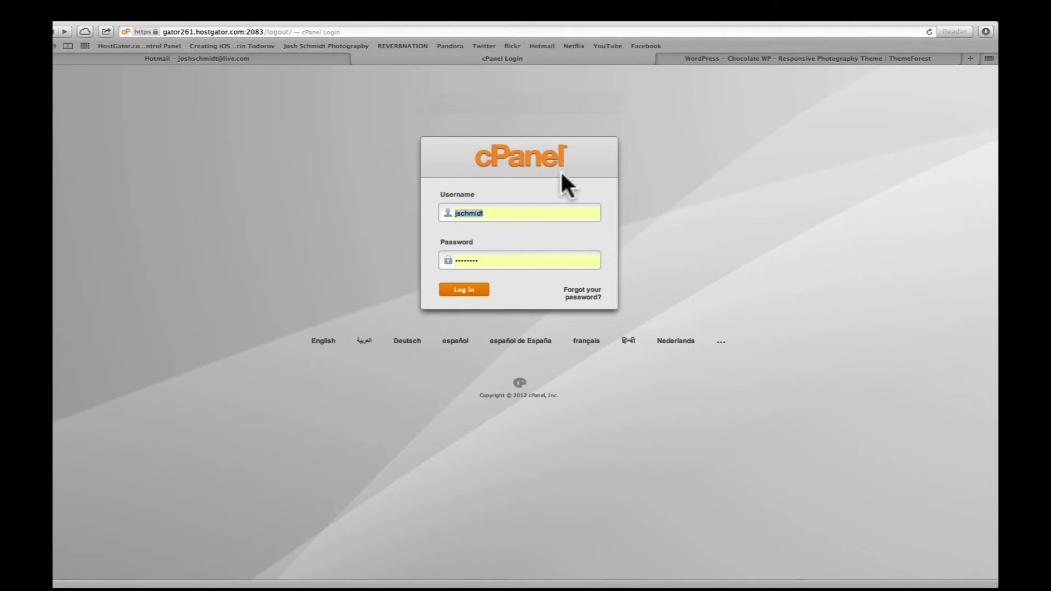
pyautogui.moveTo(342, 272)
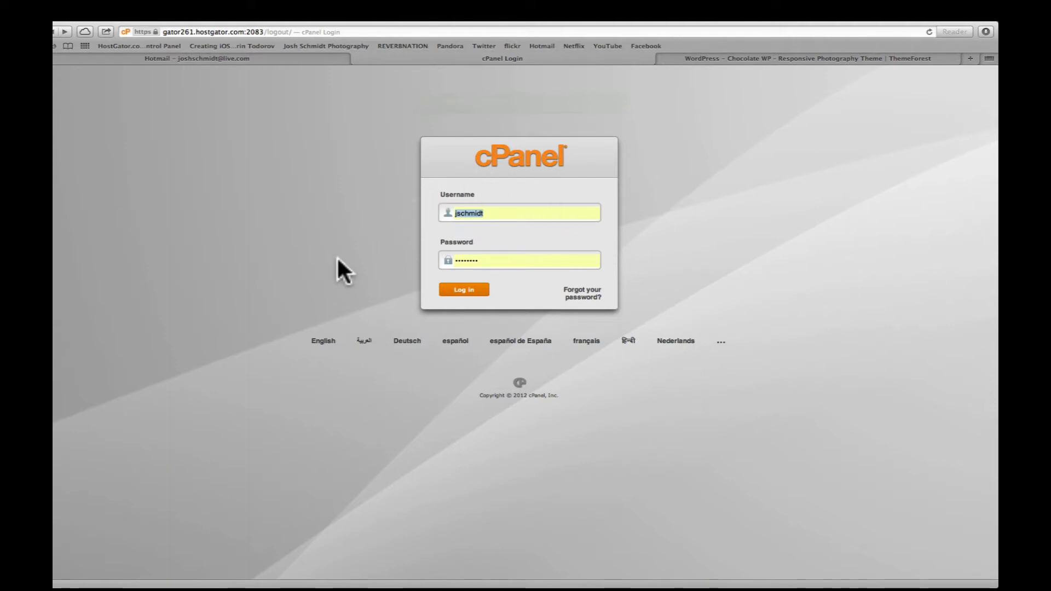
pyautogui.moveTo(401, 262)
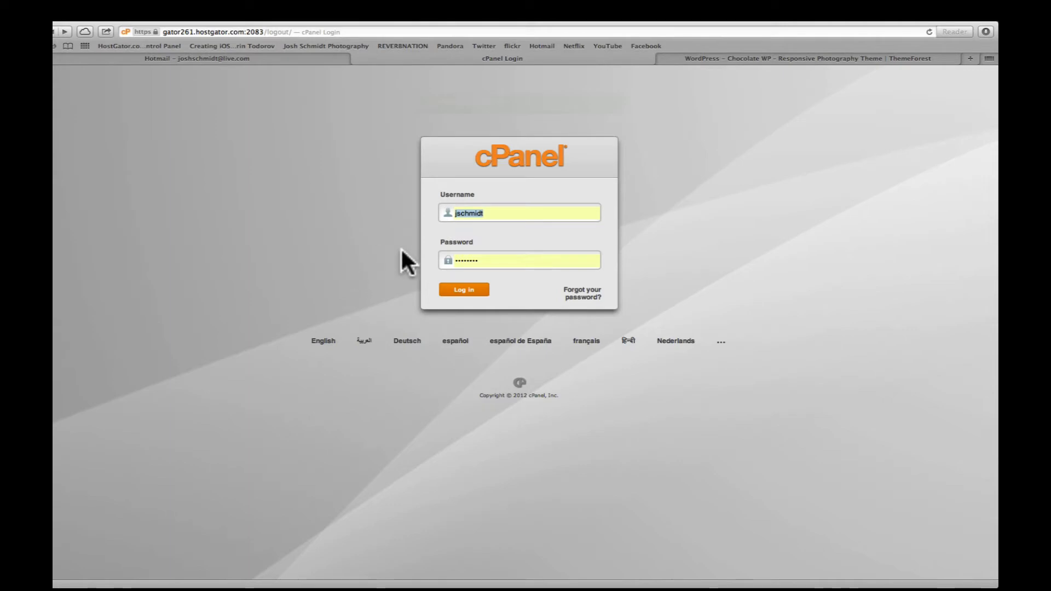
# Log in to cPanel with the filled-in username and password.
pyautogui.click(463, 289)
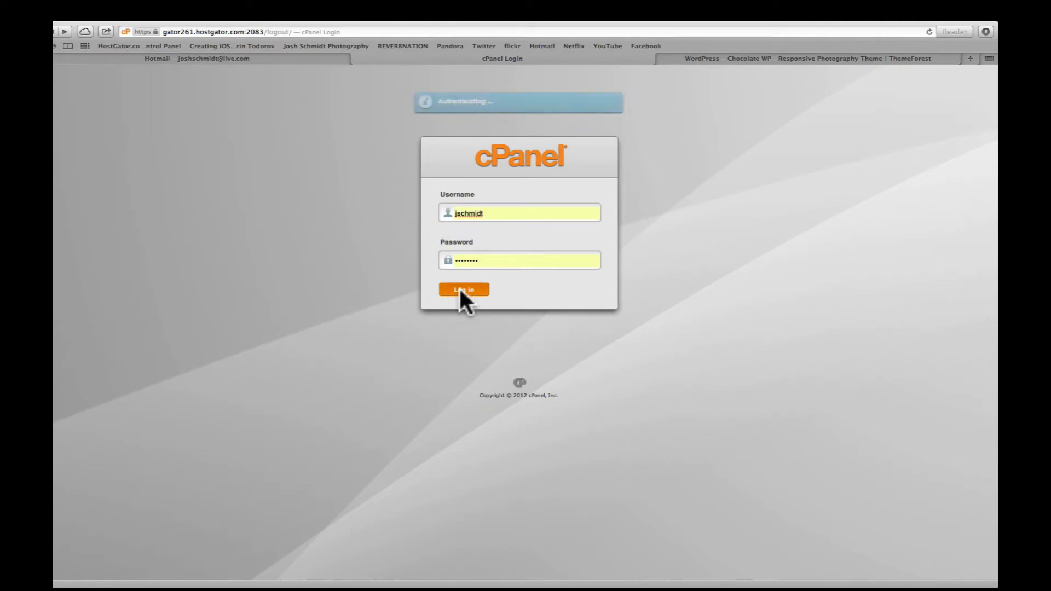
pyautogui.click(463, 289)
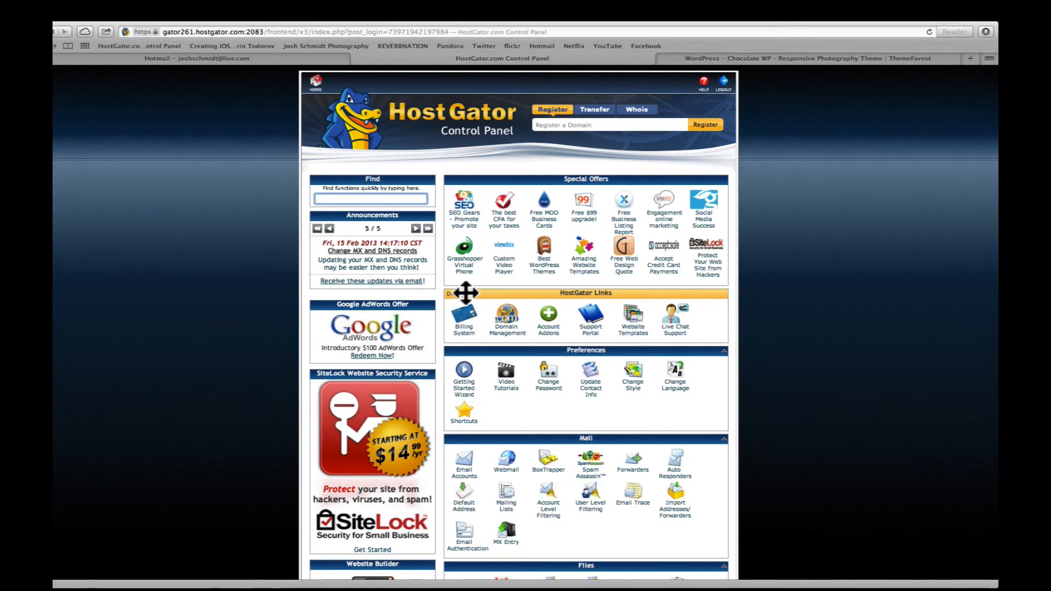
pyautogui.moveTo(455, 312)
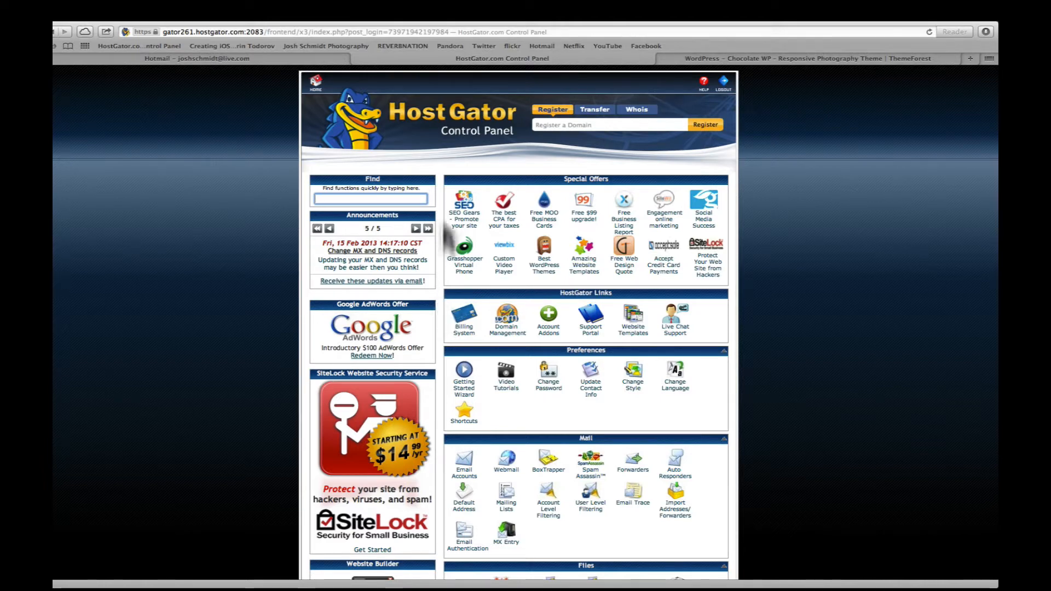
pyautogui.moveTo(433, 221)
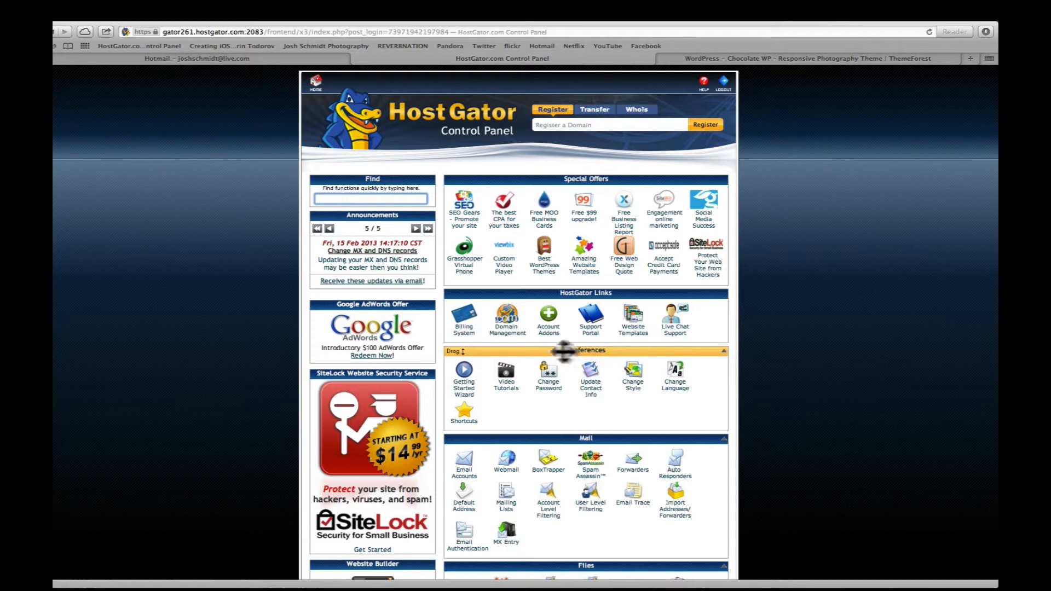
pyautogui.moveTo(549, 408)
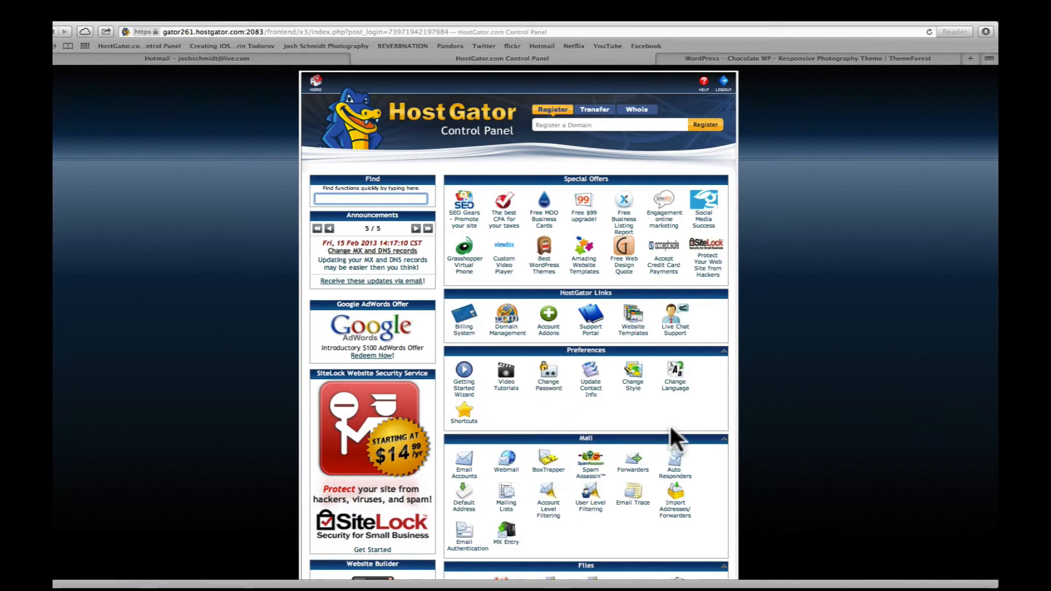
# Launch Fantastico De Luxe from the Software/Services section.
pyautogui.scroll(-3)
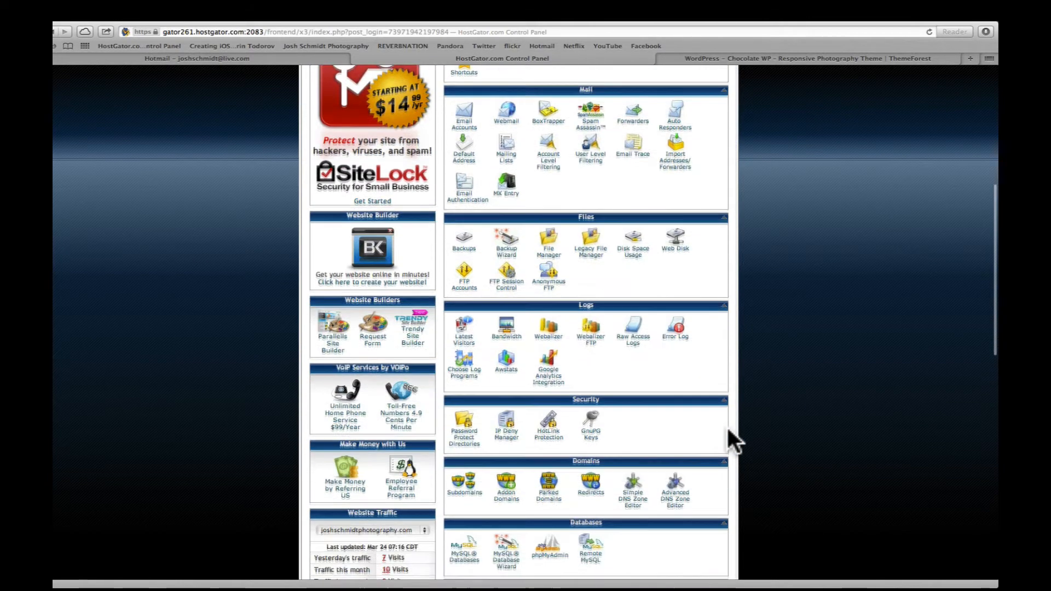
pyautogui.scroll(-3)
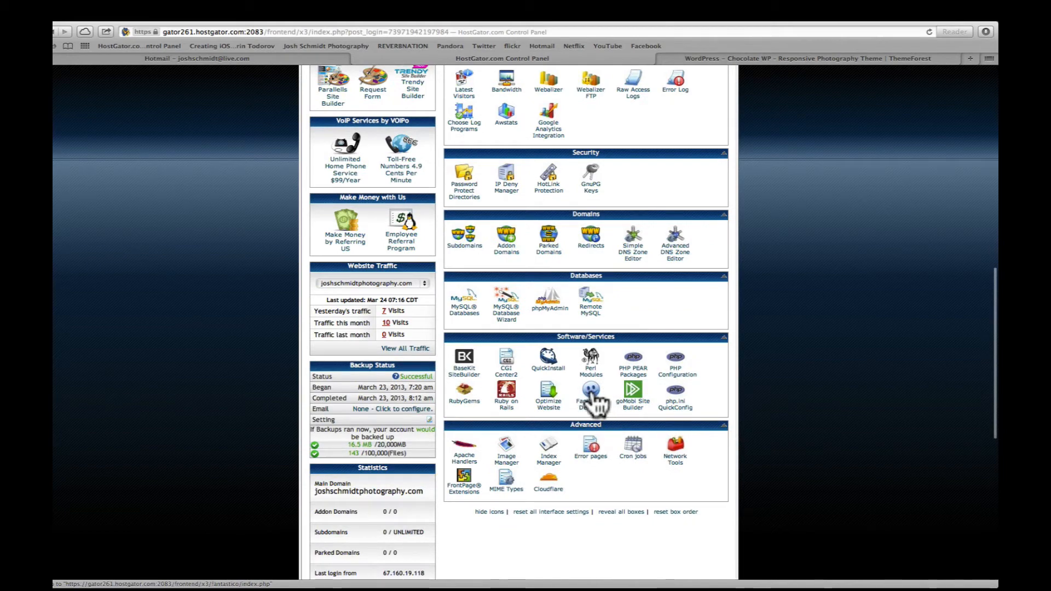
pyautogui.click(589, 392)
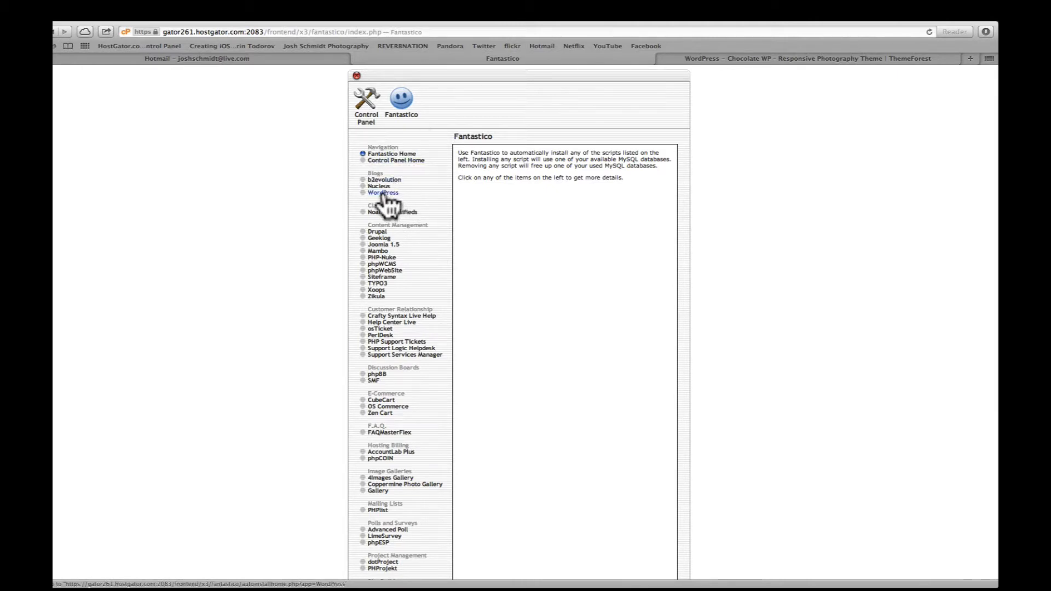
# Start a new WordPress installation with admin username, password and nickname, and submit it.
pyautogui.click(382, 193)
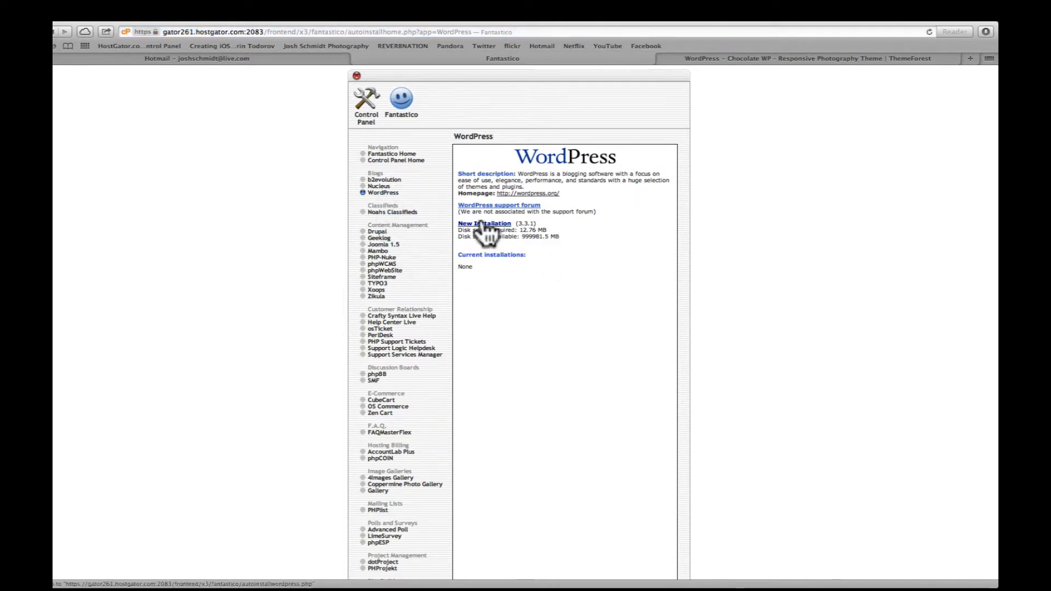
pyautogui.click(483, 223)
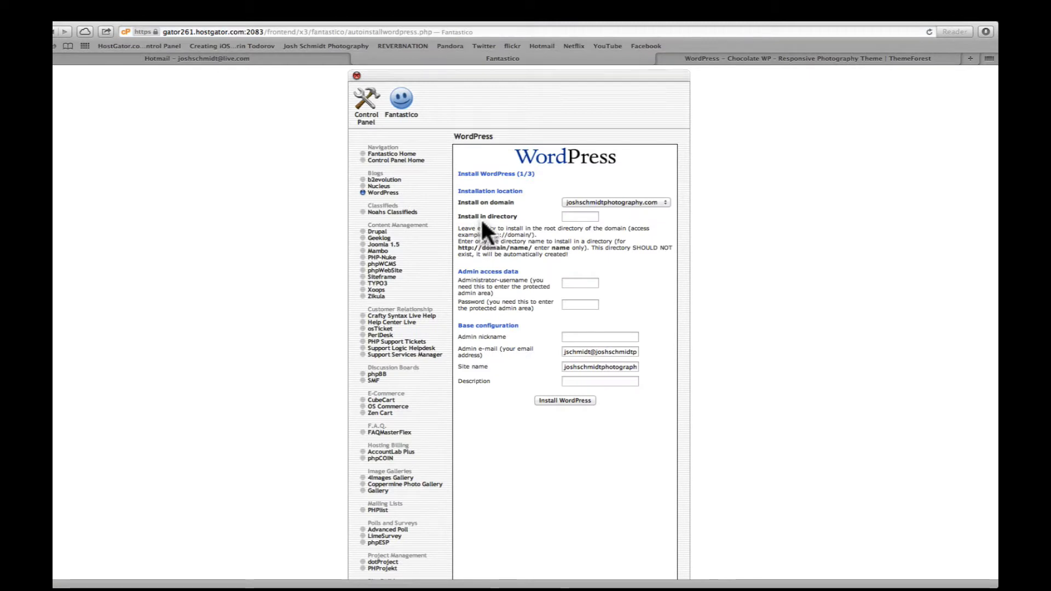
pyautogui.moveTo(622, 224)
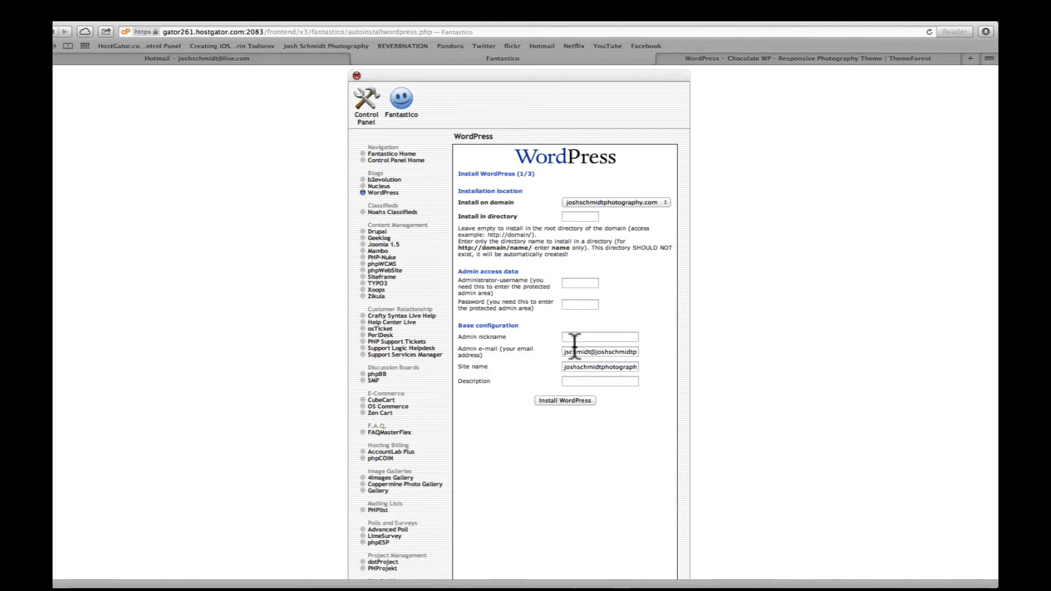
pyautogui.moveTo(625, 336)
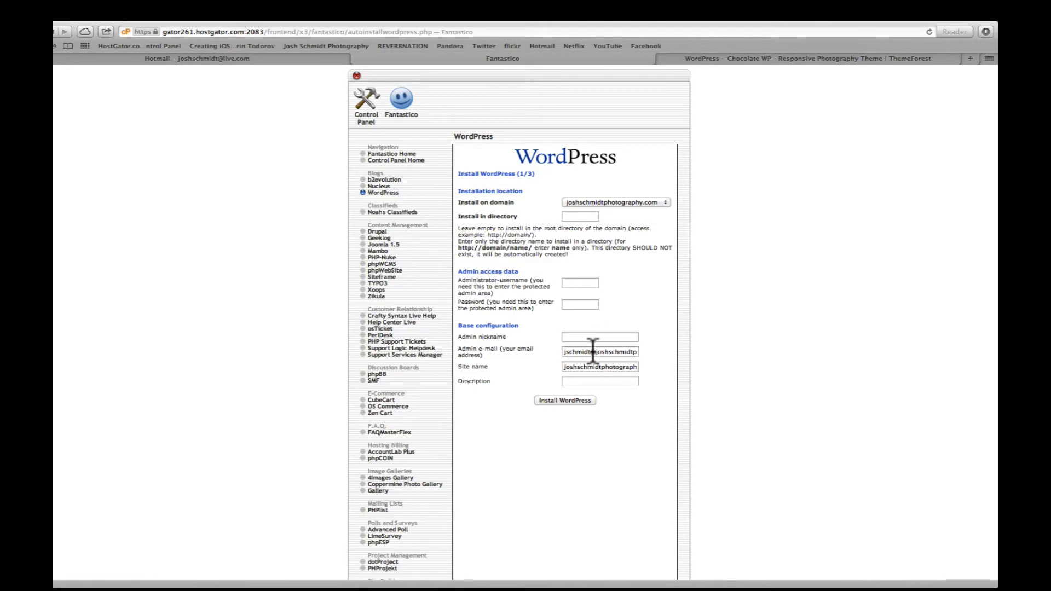
pyautogui.moveTo(565, 417)
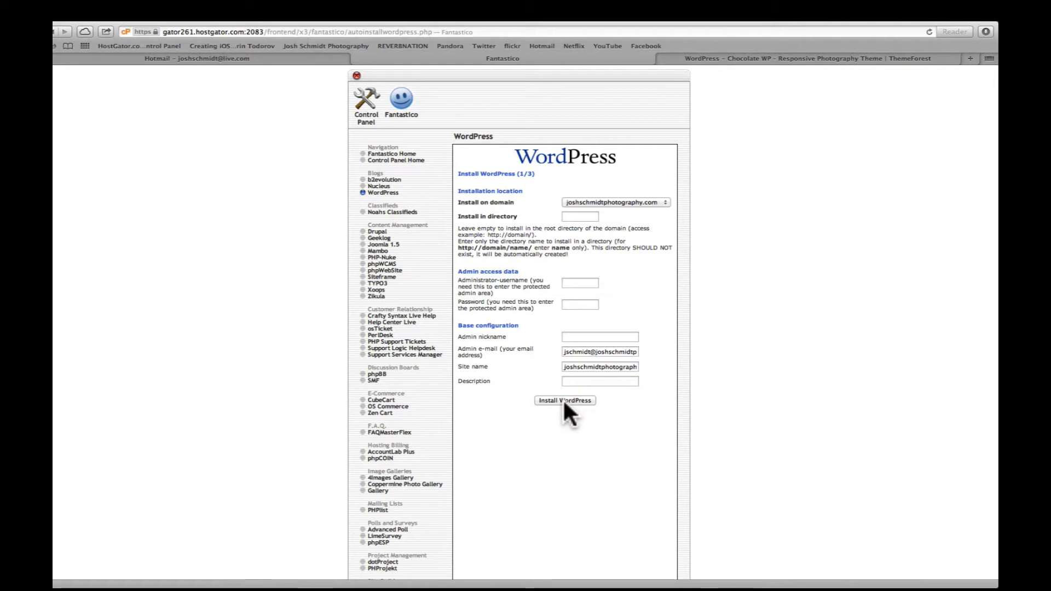
pyautogui.click(564, 400)
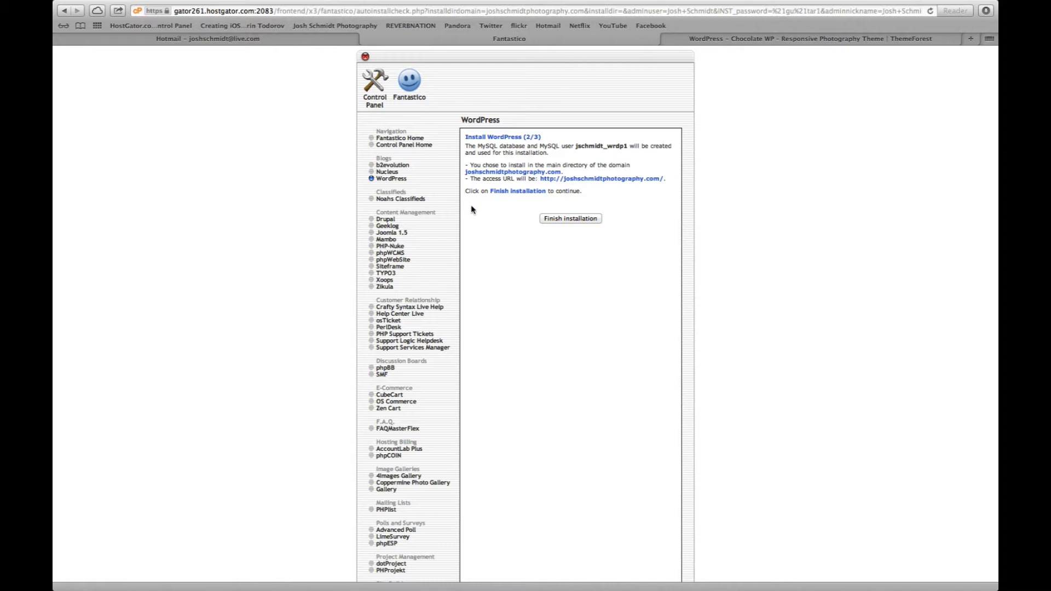
pyautogui.moveTo(512, 208)
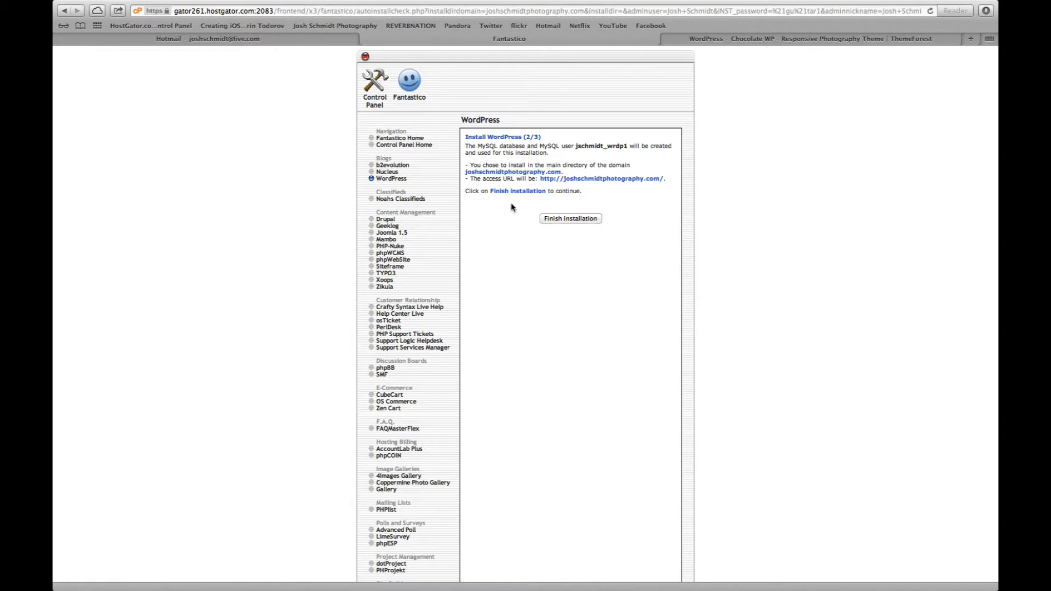
# Finish the WordPress installation and go to the new site's wp-admin URL.
pyautogui.click(569, 218)
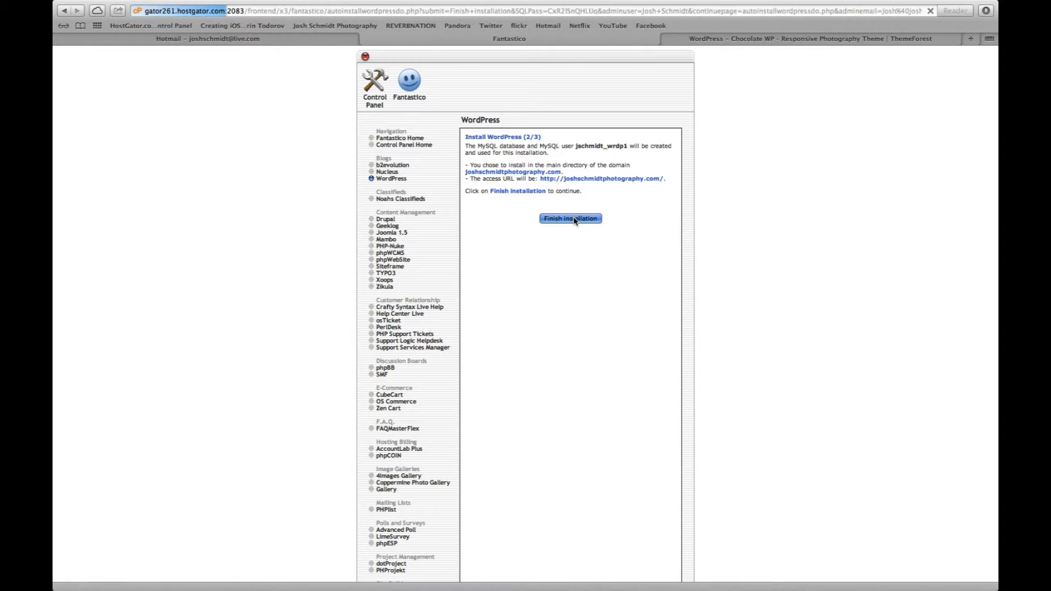
pyautogui.click(569, 218)
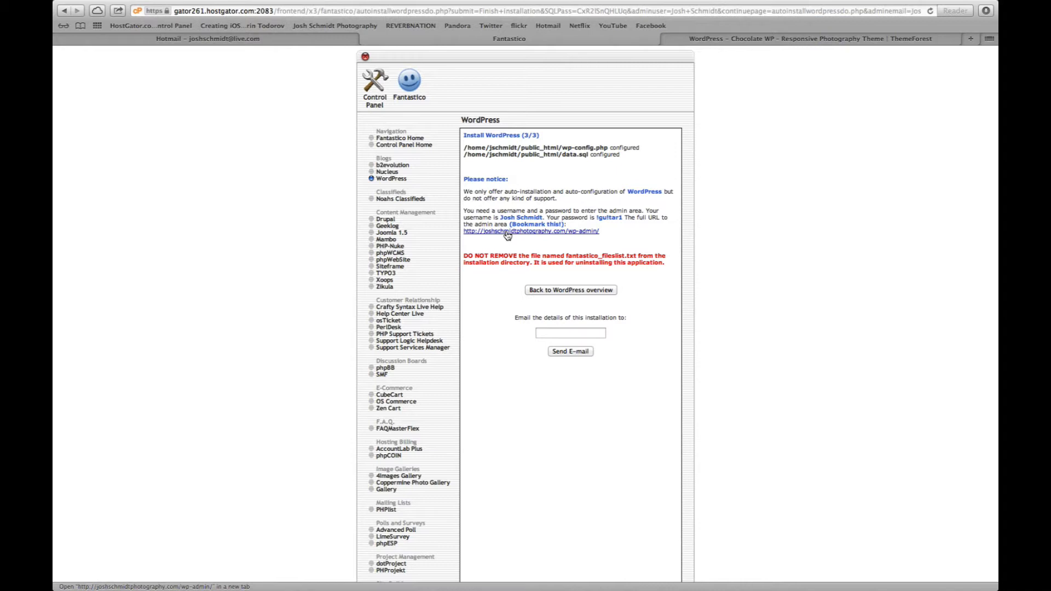
pyautogui.click(530, 231)
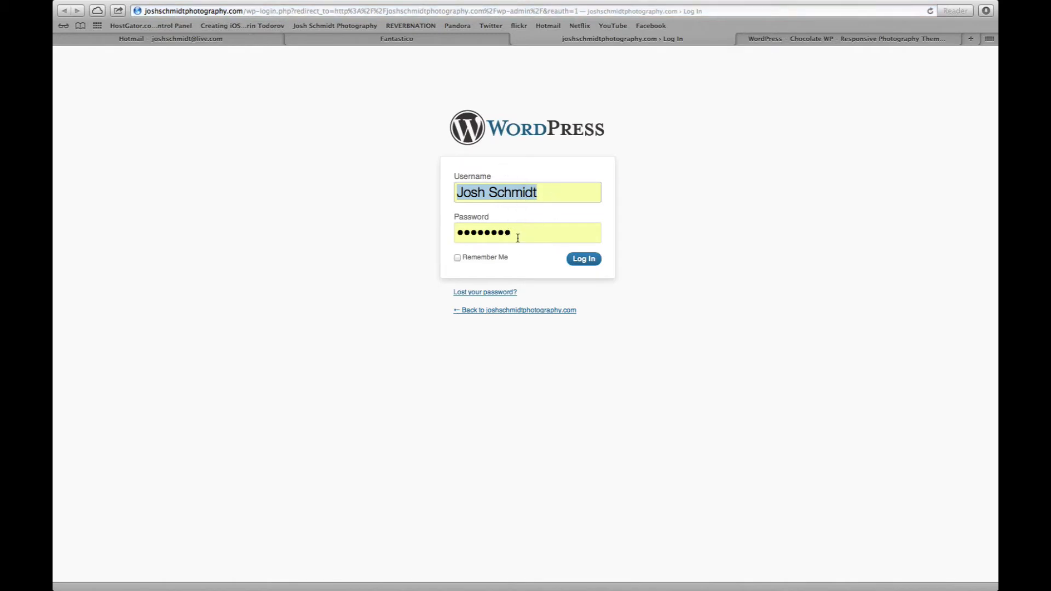
# Log in to WordPress admin with Remember Me ticked.
pyautogui.click(458, 257)
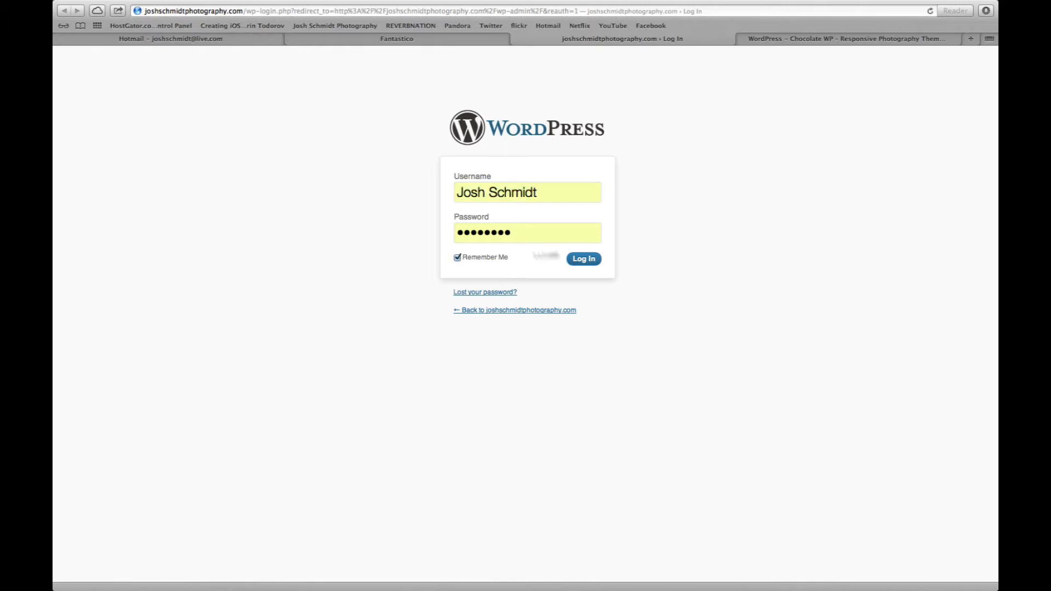
pyautogui.click(582, 258)
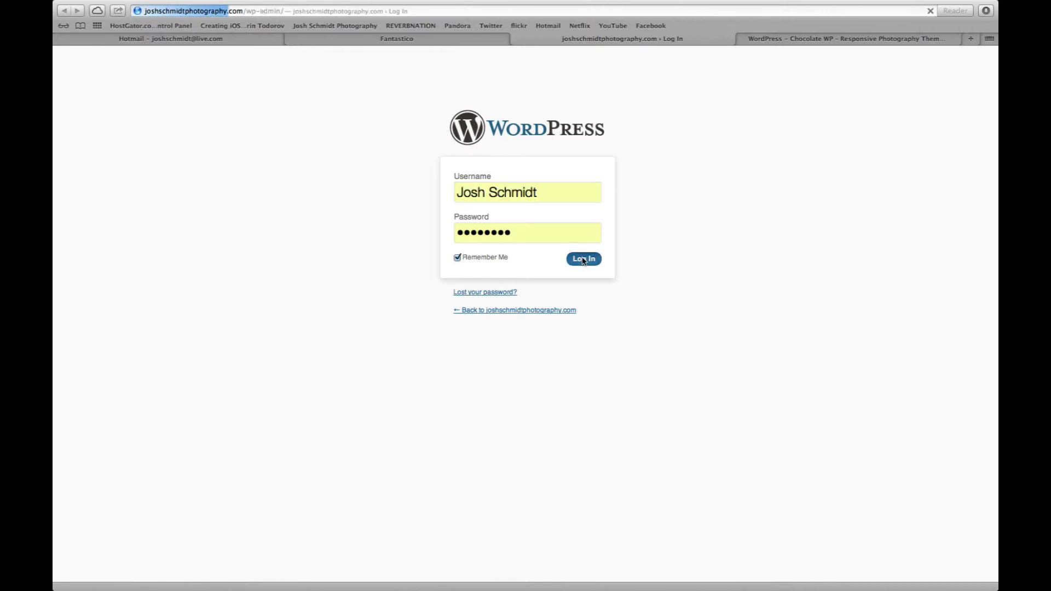
pyautogui.click(582, 258)
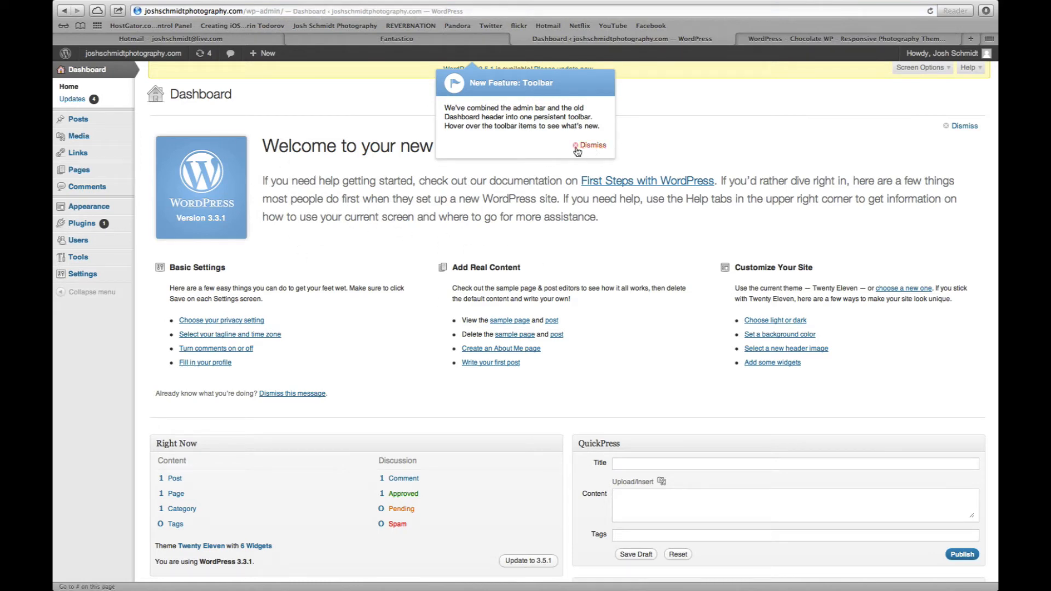
# Dismiss the New Feature: Toolbar notice on the Dashboard.
pyautogui.click(592, 145)
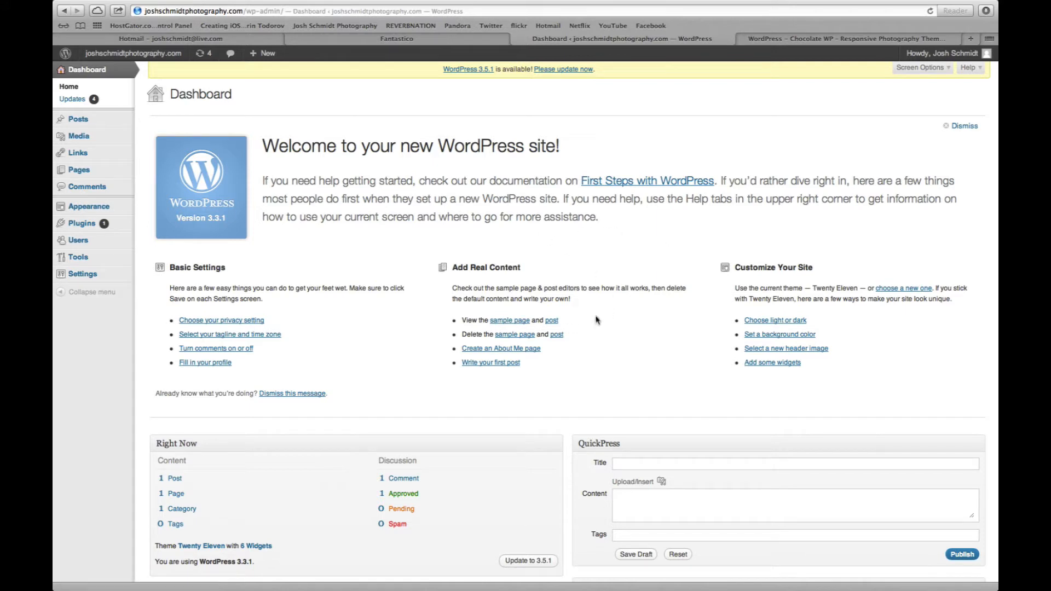
pyautogui.moveTo(373, 267)
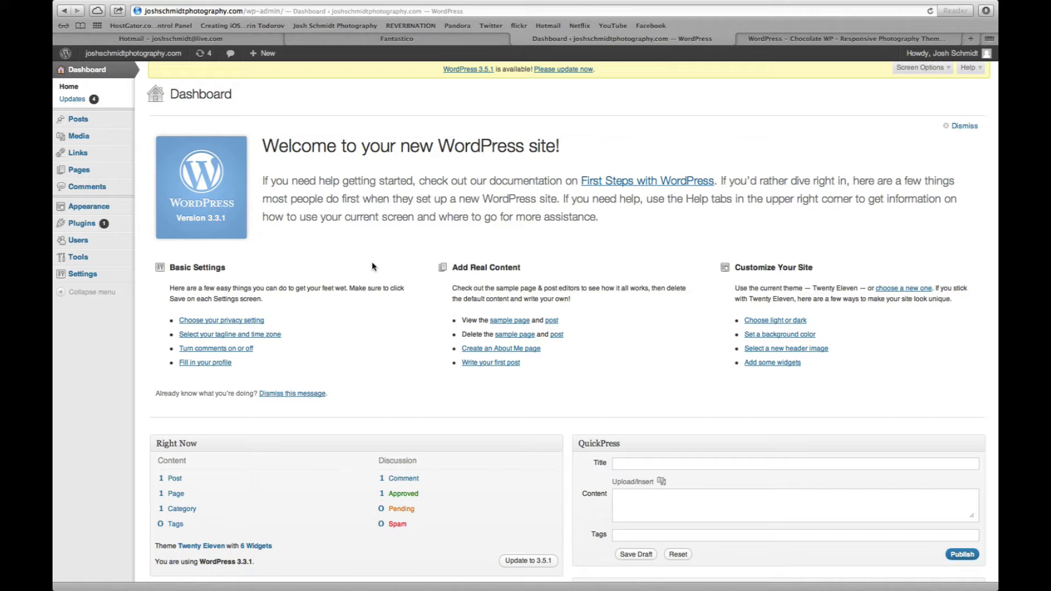
pyautogui.moveTo(395, 177)
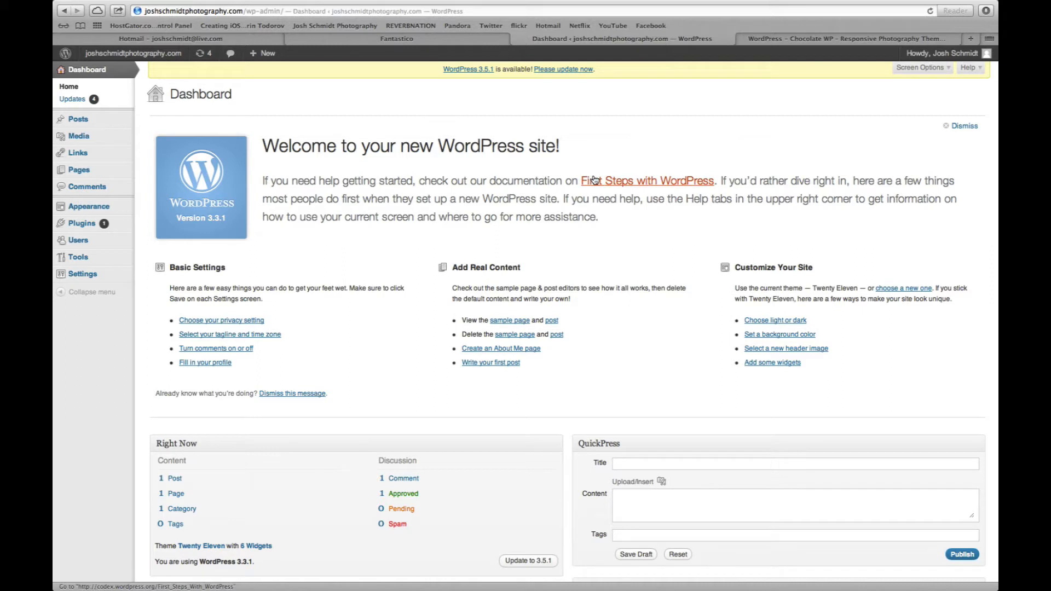
pyautogui.moveTo(705, 123)
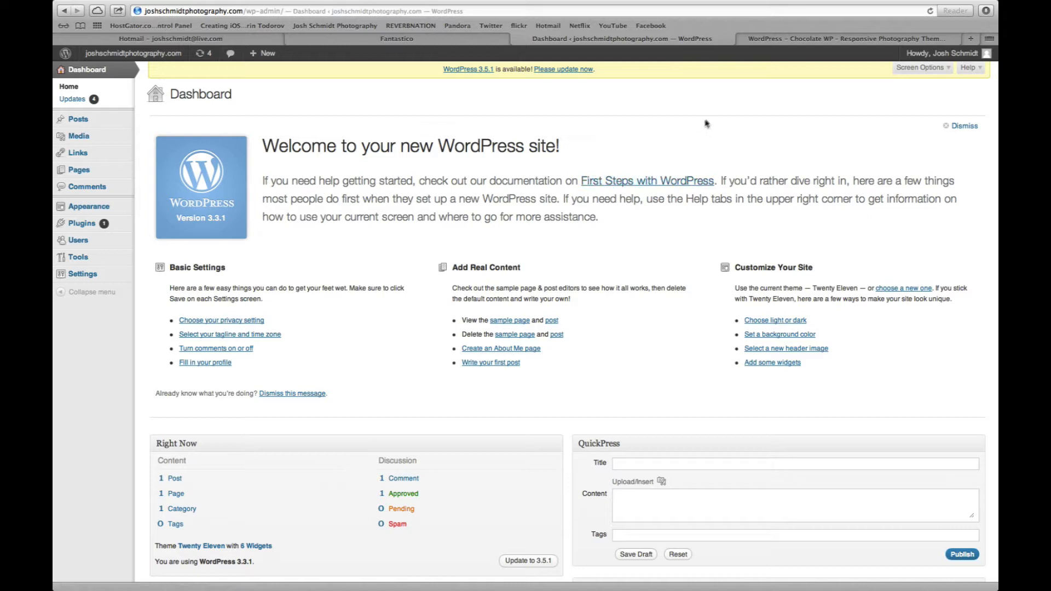
pyautogui.moveTo(729, 130)
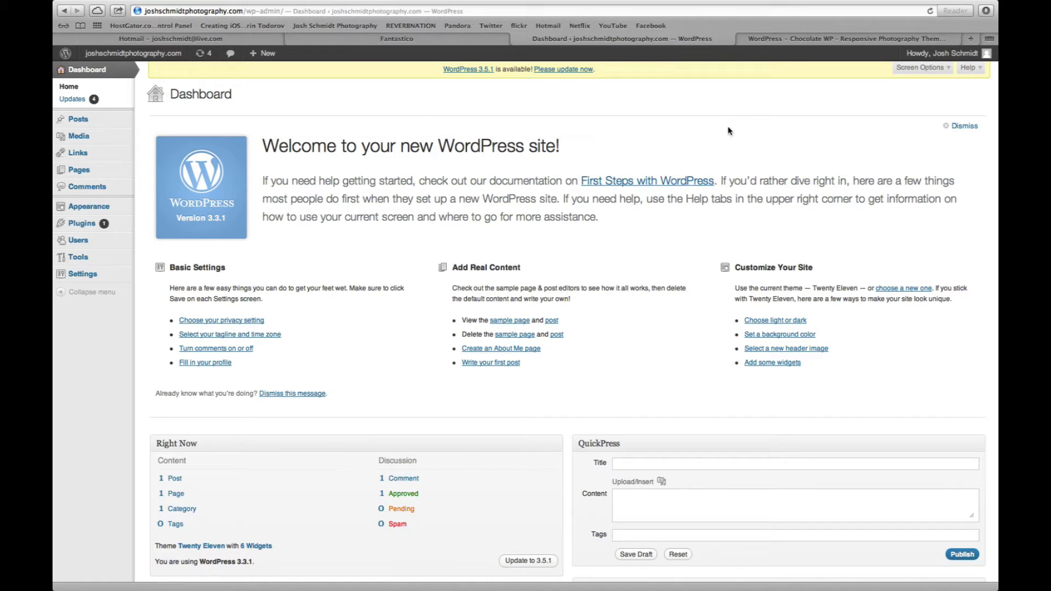
# Purchase the Chocolate WP theme under the Regular Licence via PayPal.
pyautogui.click(845, 39)
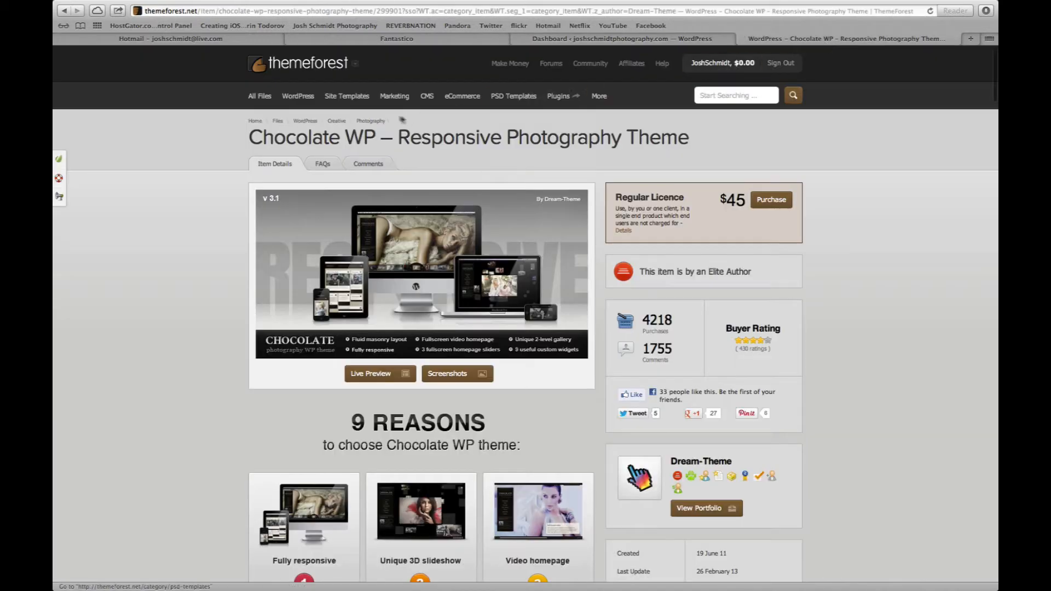
pyautogui.moveTo(360, 72)
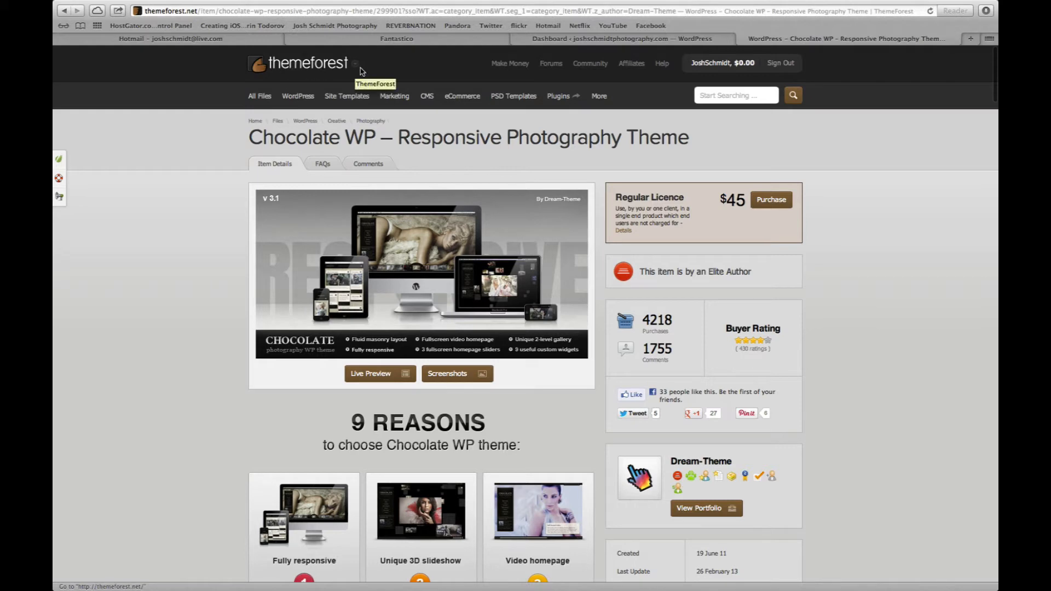
pyautogui.moveTo(359, 70)
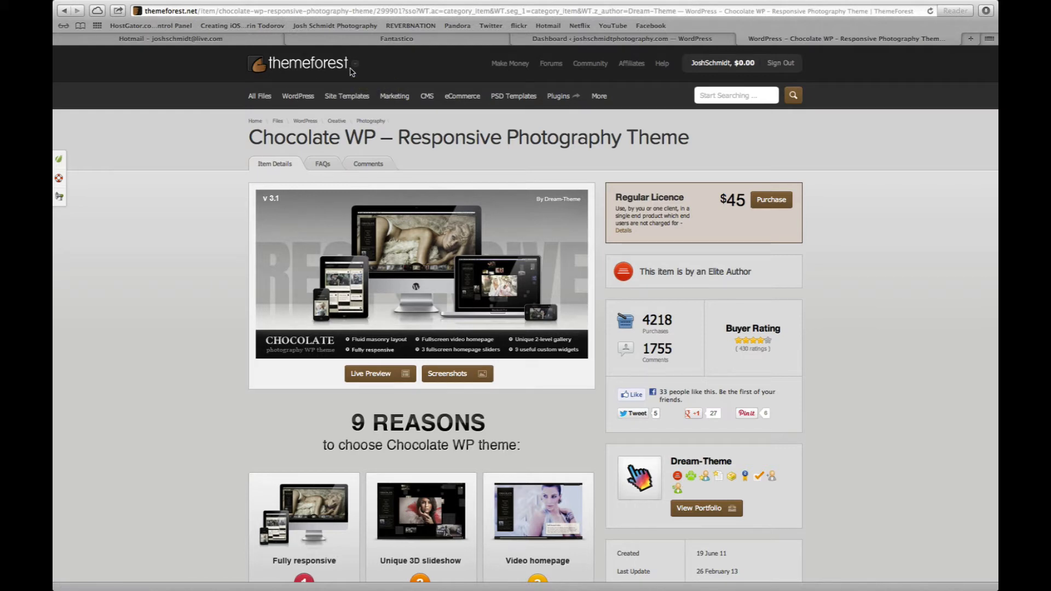
pyautogui.moveTo(210, 396)
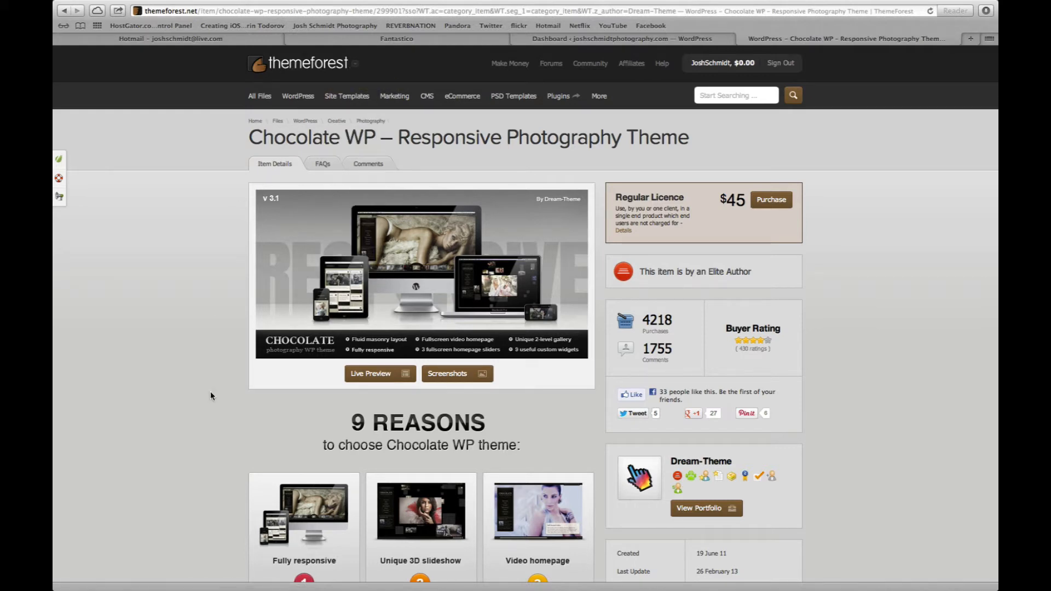
pyautogui.moveTo(215, 400)
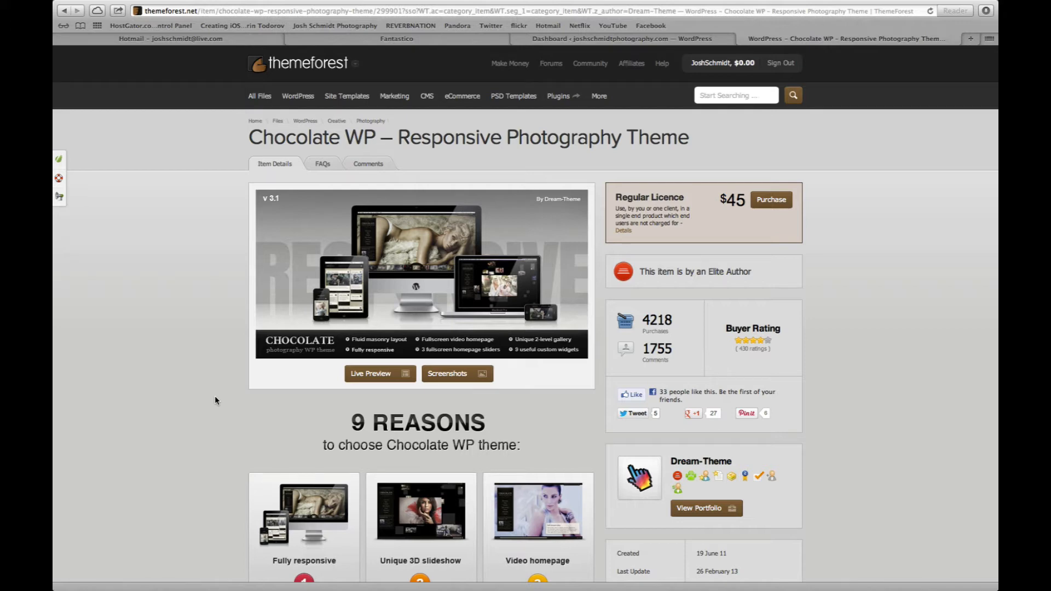
pyautogui.moveTo(214, 404)
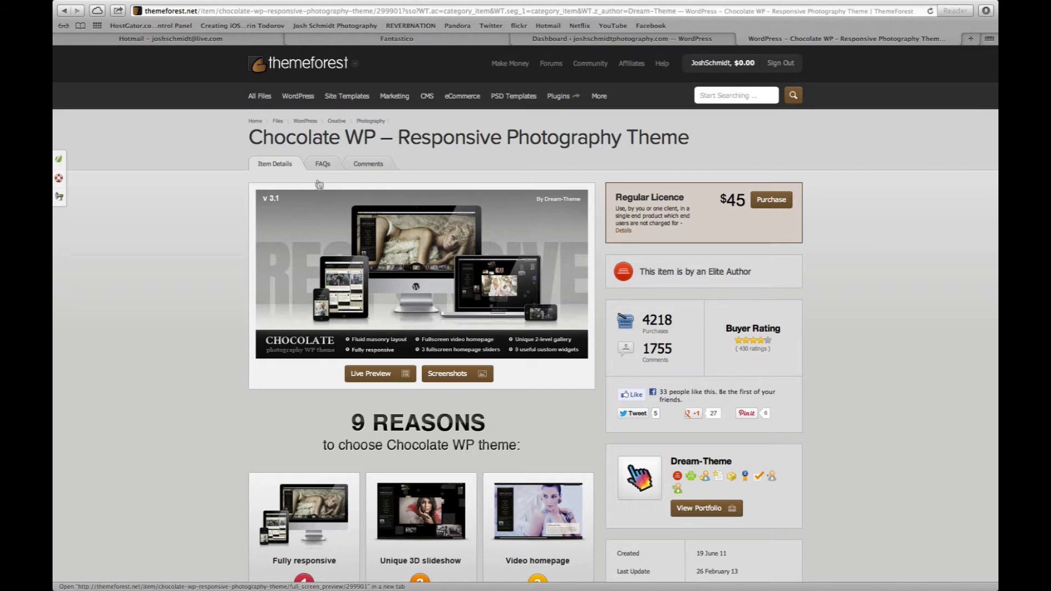
pyautogui.moveTo(474, 155)
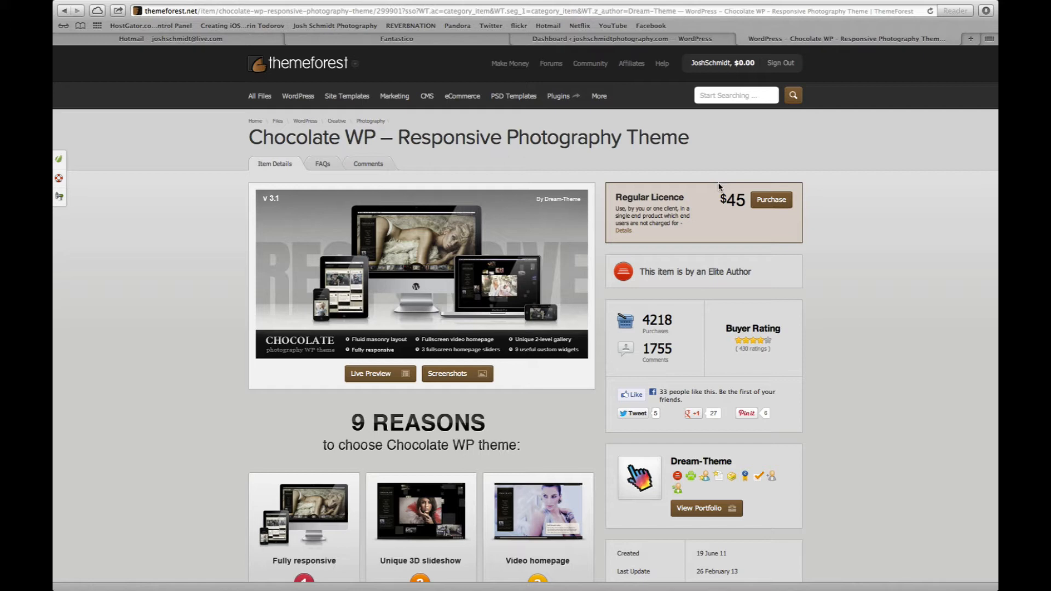
pyautogui.moveTo(717, 235)
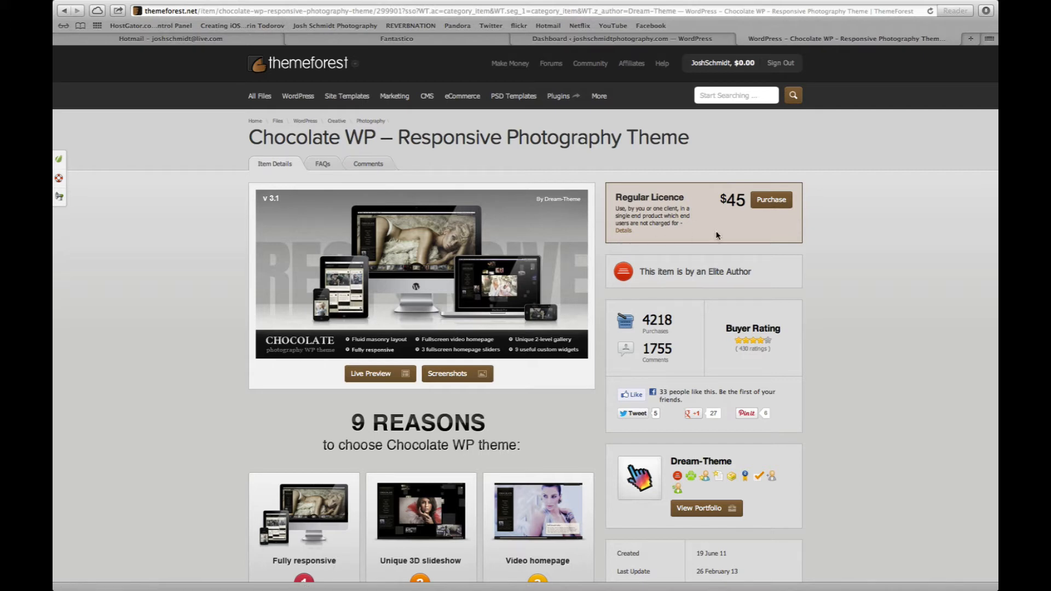
pyautogui.click(769, 199)
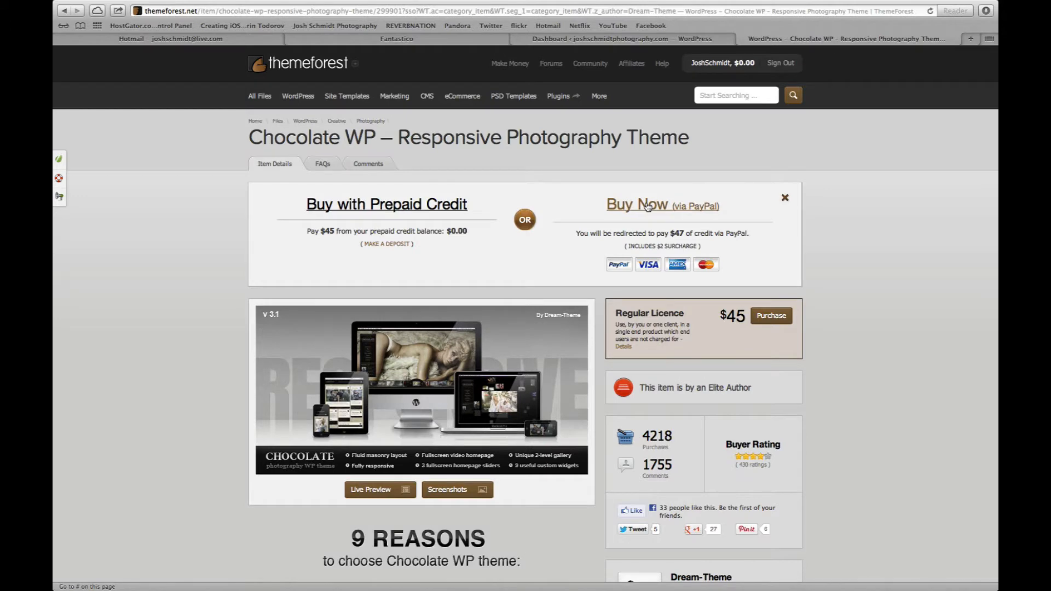
pyautogui.click(635, 205)
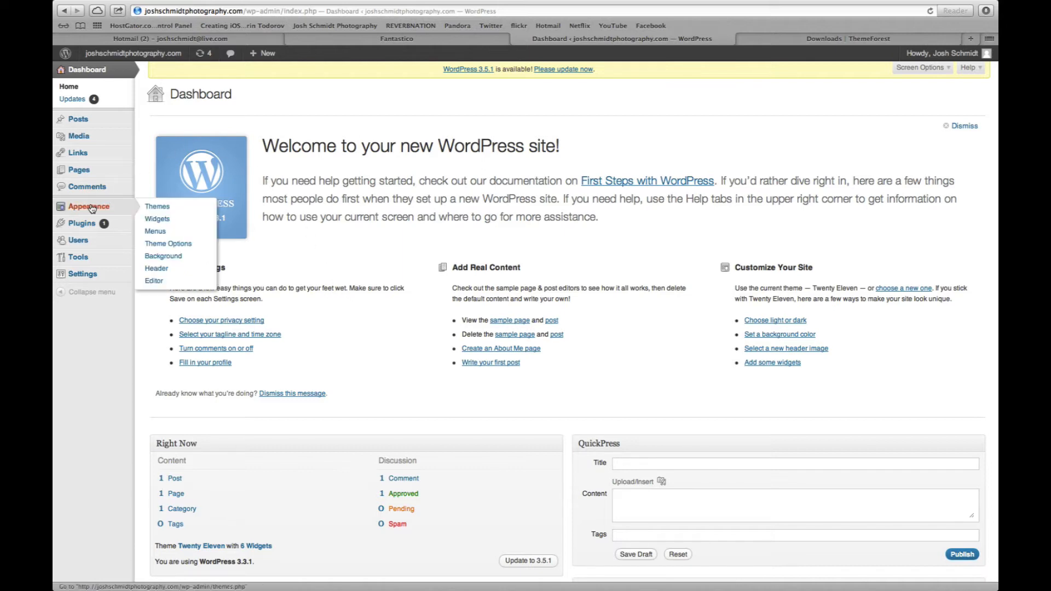
pyautogui.moveTo(156, 206)
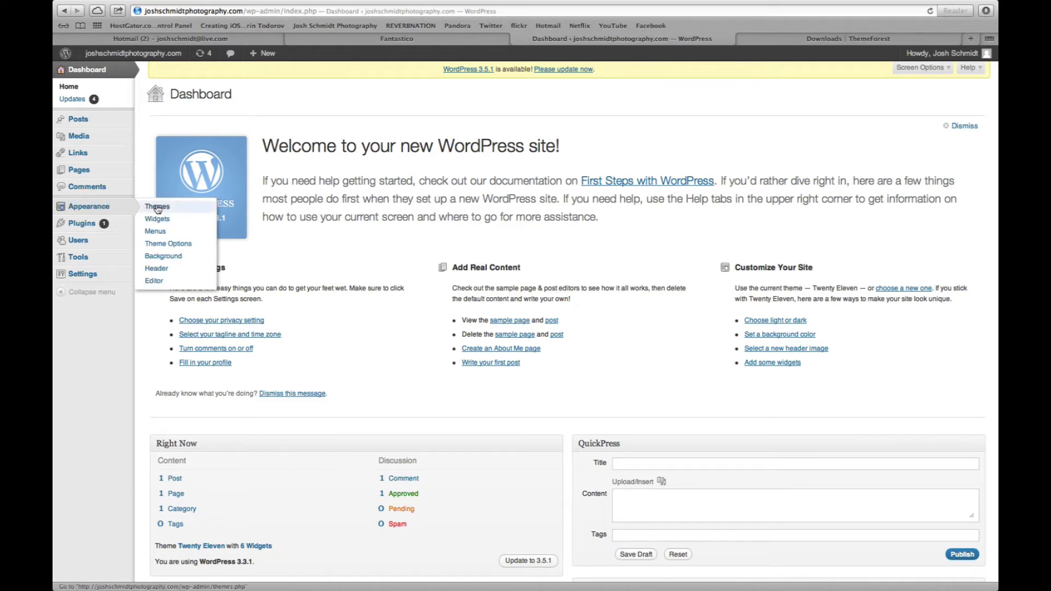
# Reach Appearance > Themes > Install Themes > Upload and bring up the Choose File picker.
pyautogui.click(157, 207)
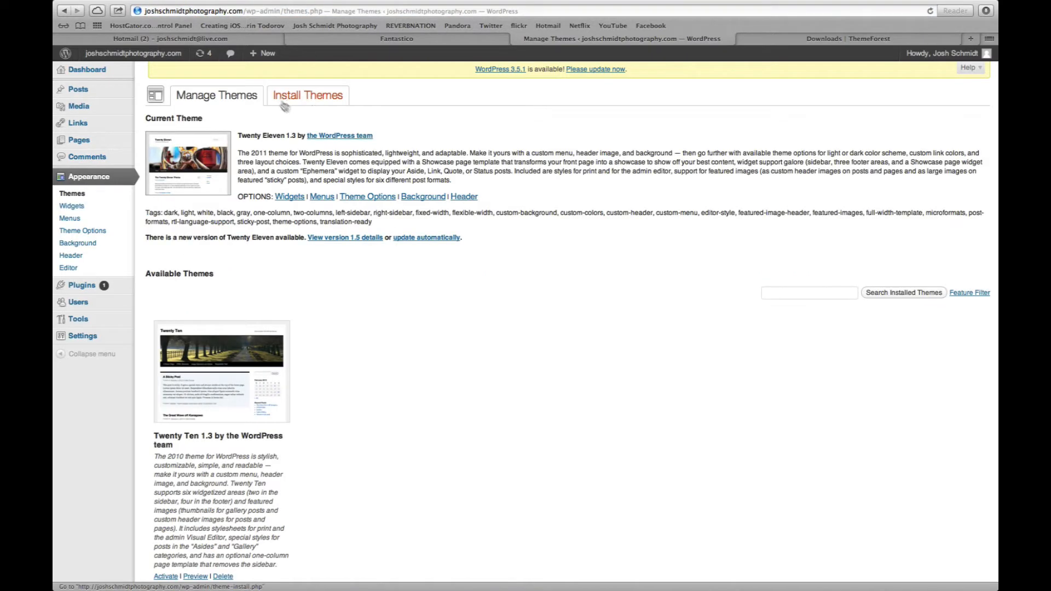
pyautogui.click(309, 95)
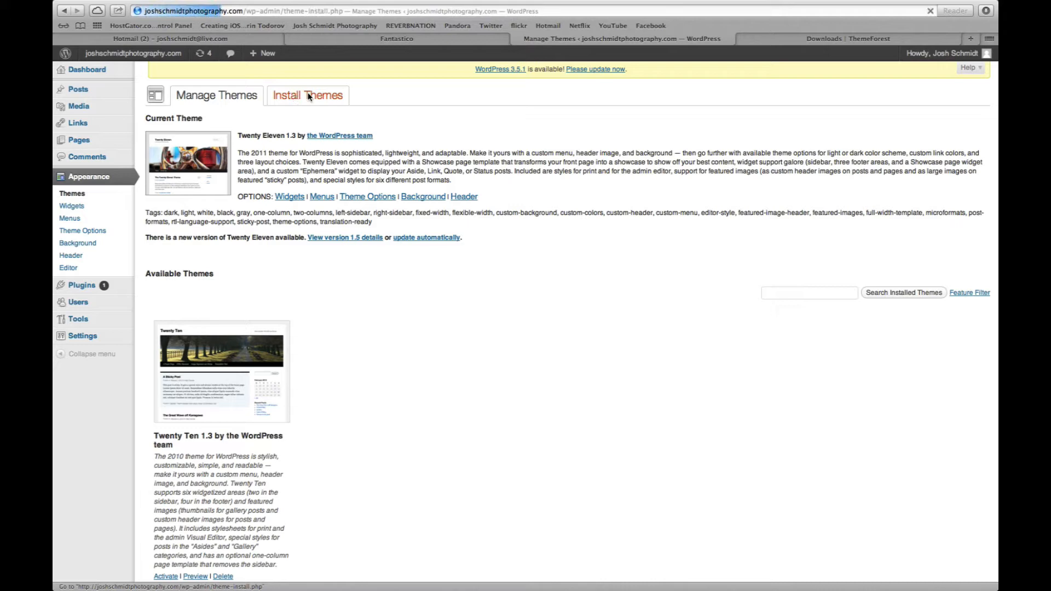
pyautogui.click(307, 94)
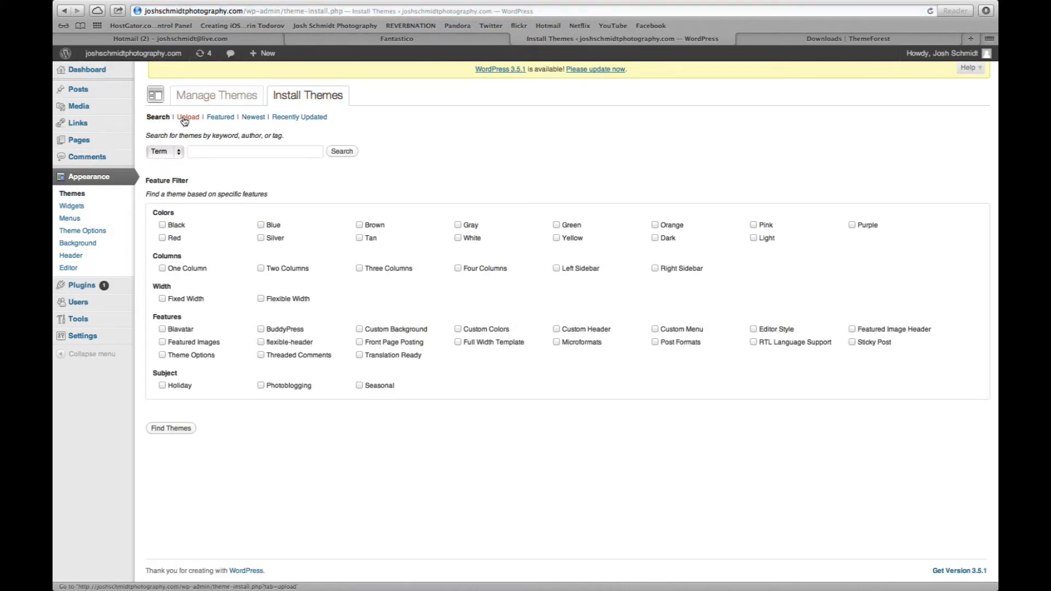
pyautogui.click(187, 117)
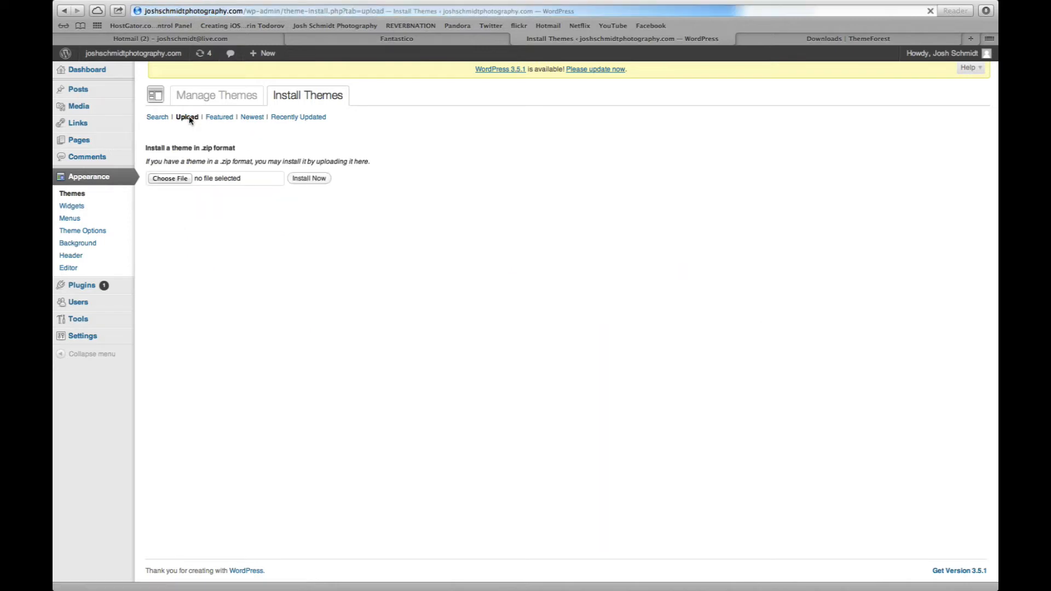
pyautogui.click(169, 177)
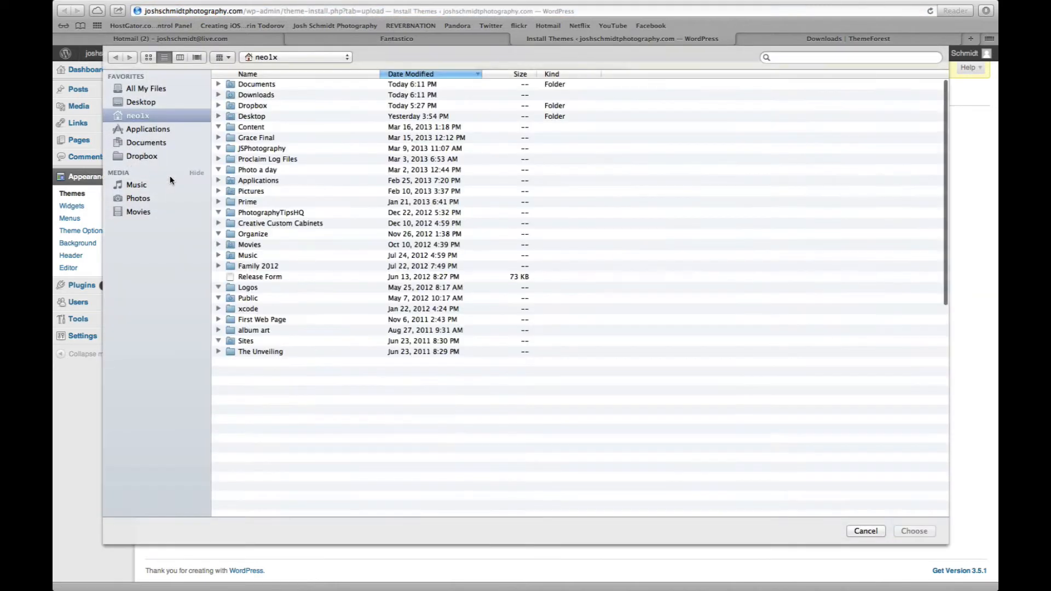
# Choose dt-chocolate_v.3.1.zip from the ThemeForest folder in Downloads as the upload file.
pyautogui.click(267, 56)
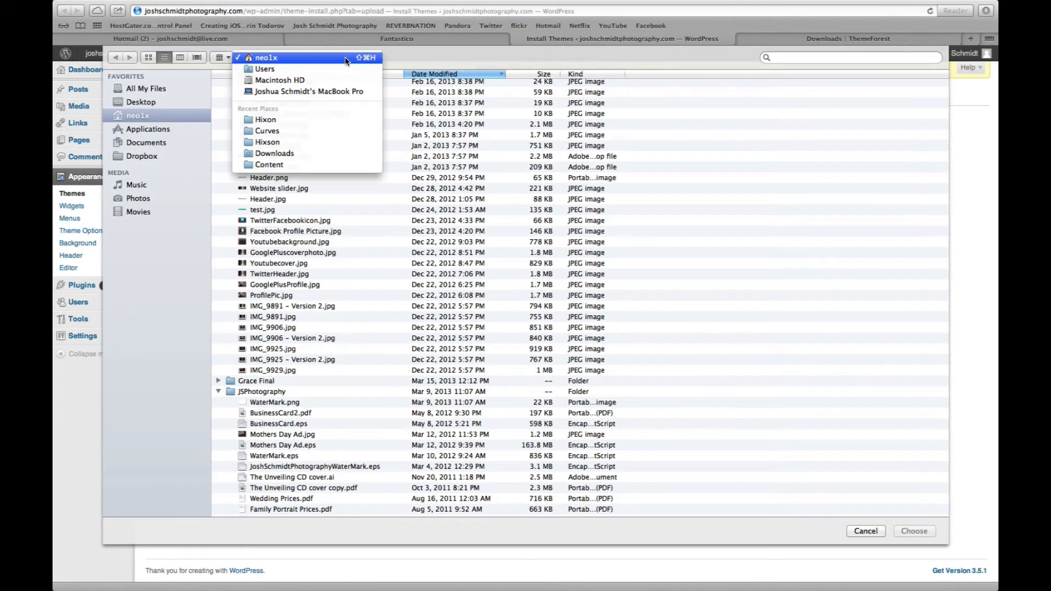
pyautogui.click(274, 153)
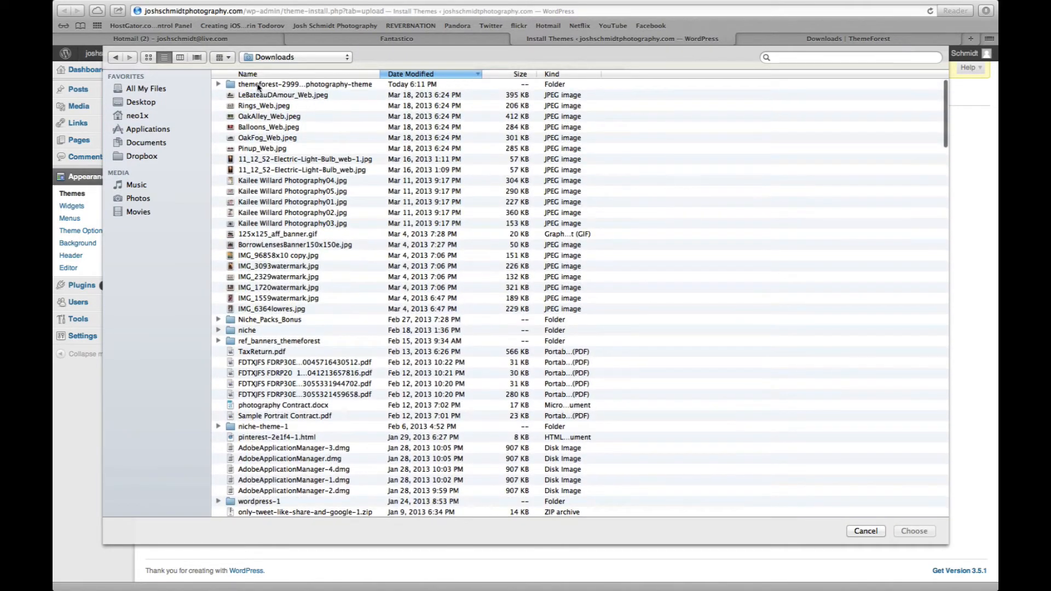
pyautogui.click(306, 84)
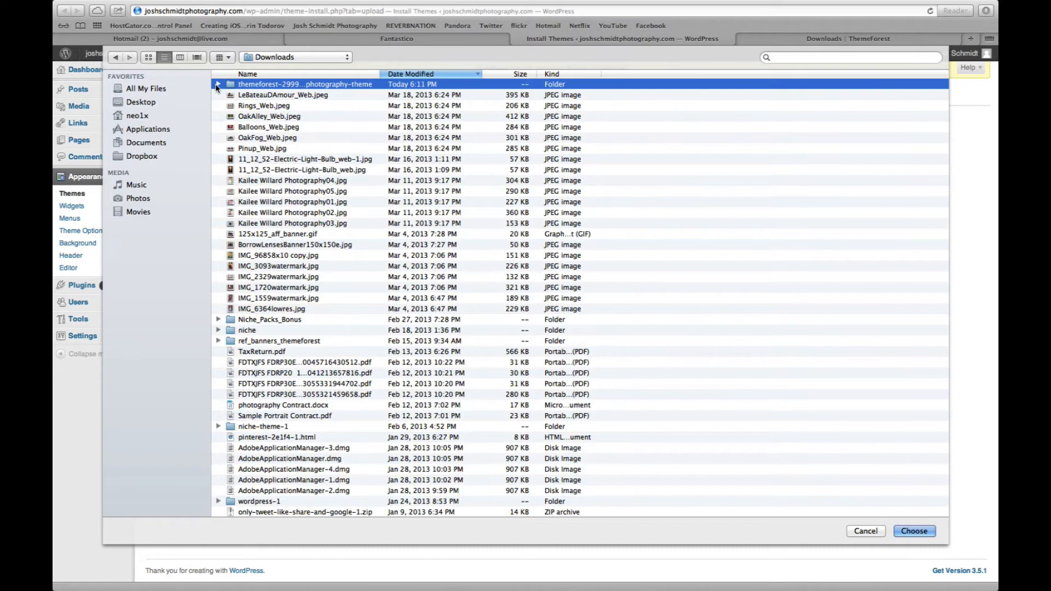
pyautogui.click(218, 84)
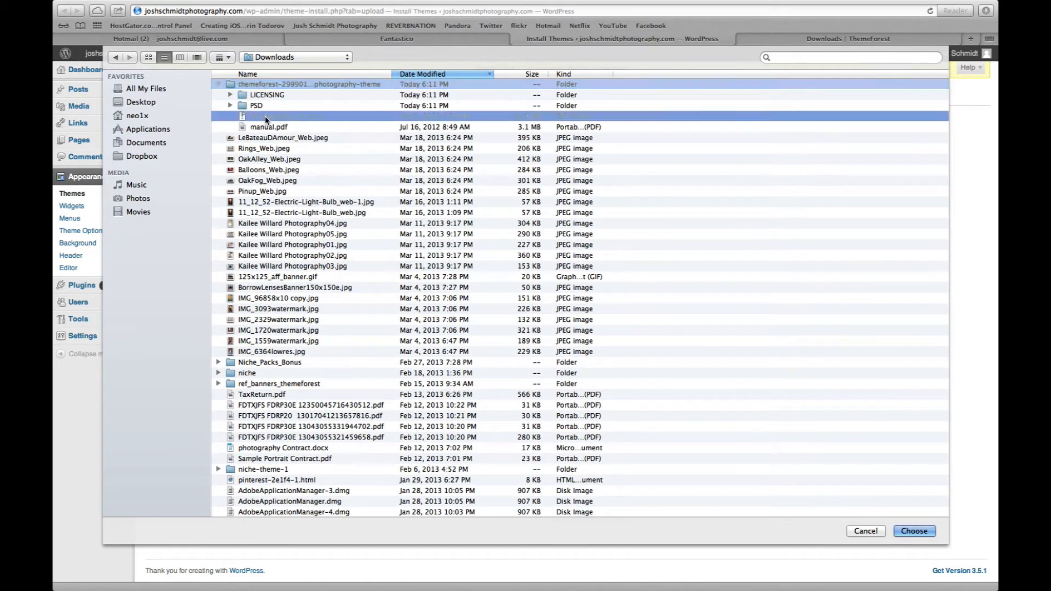
pyautogui.click(913, 531)
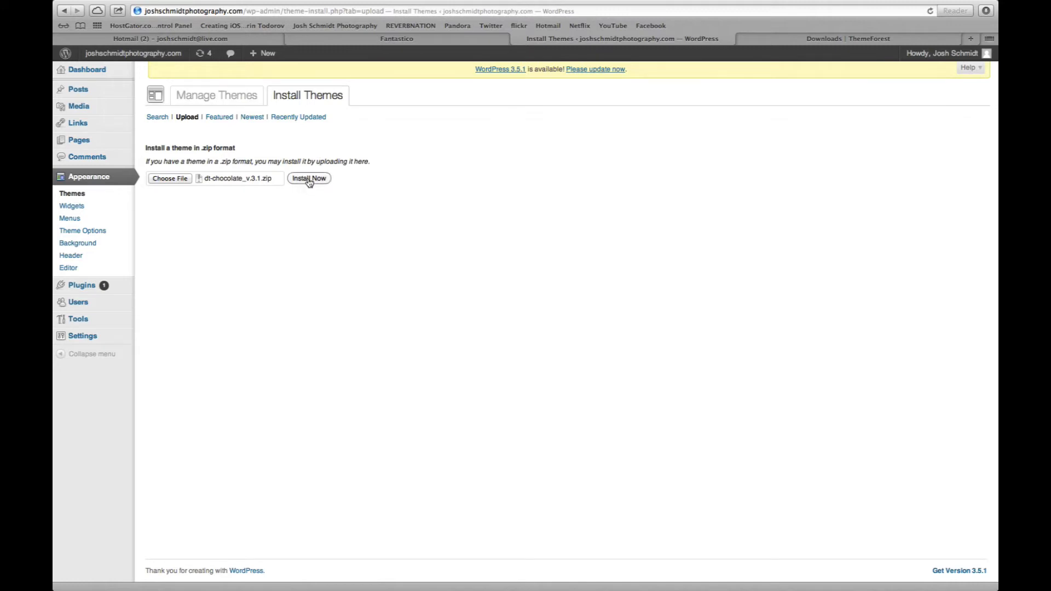
# Install the uploaded Chocolate theme package and activate it as the site theme.
pyautogui.click(309, 178)
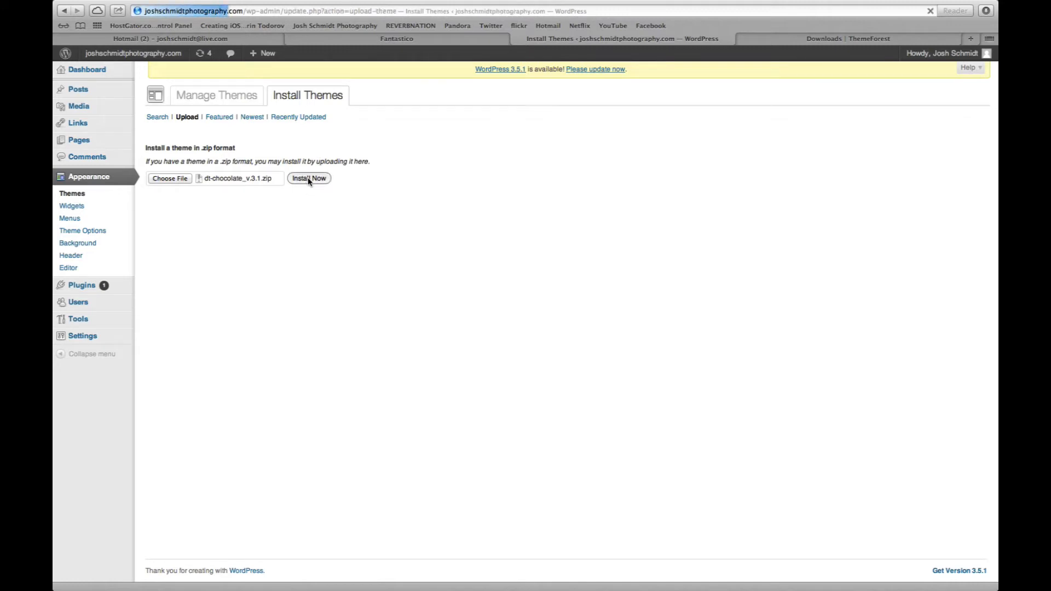
pyautogui.click(308, 178)
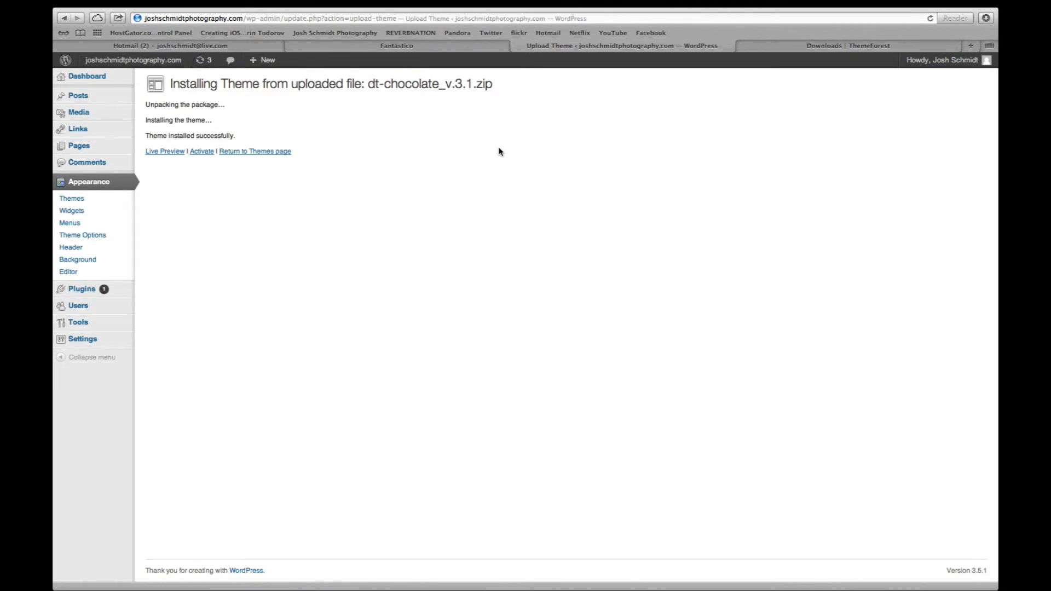
pyautogui.moveTo(344, 164)
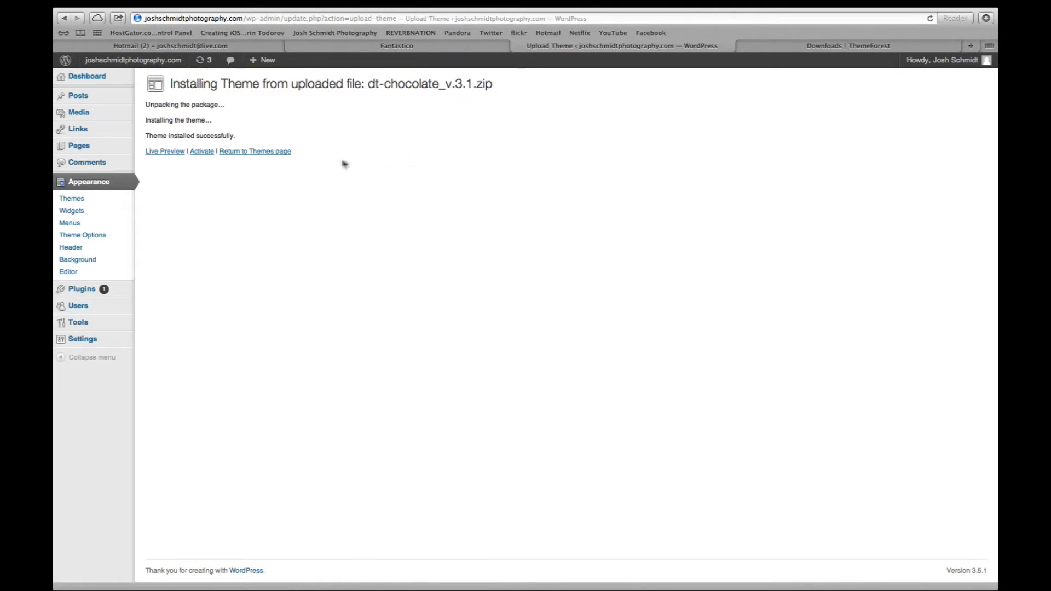
pyautogui.moveTo(201, 151)
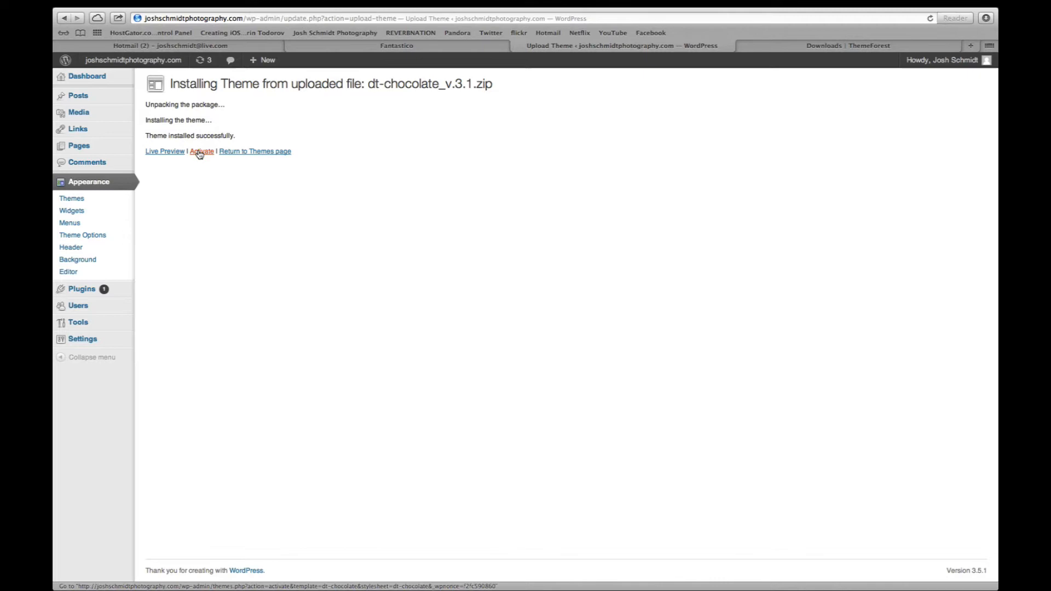
pyautogui.click(201, 151)
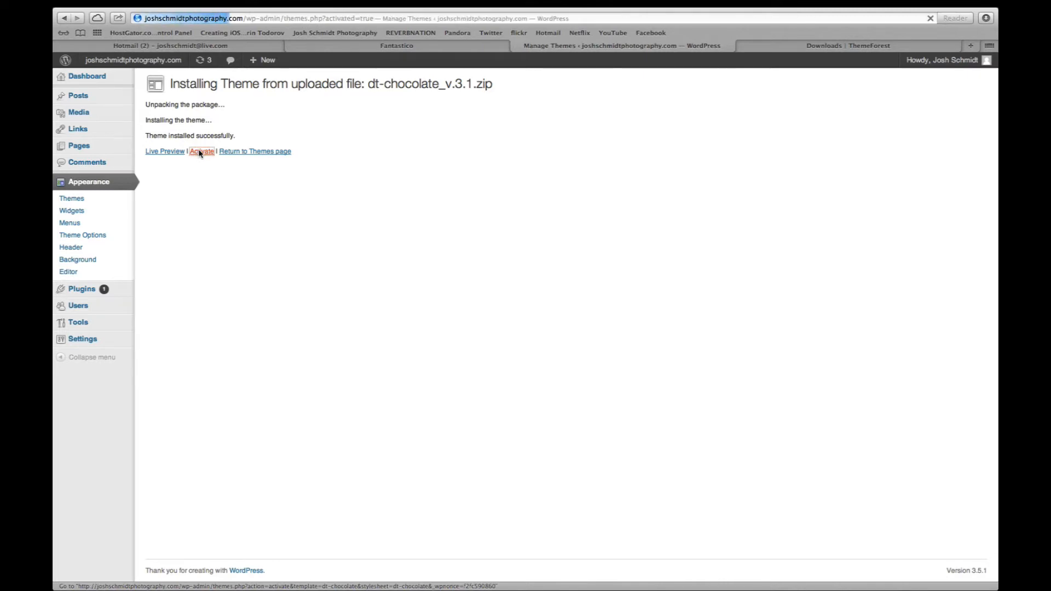
pyautogui.click(202, 151)
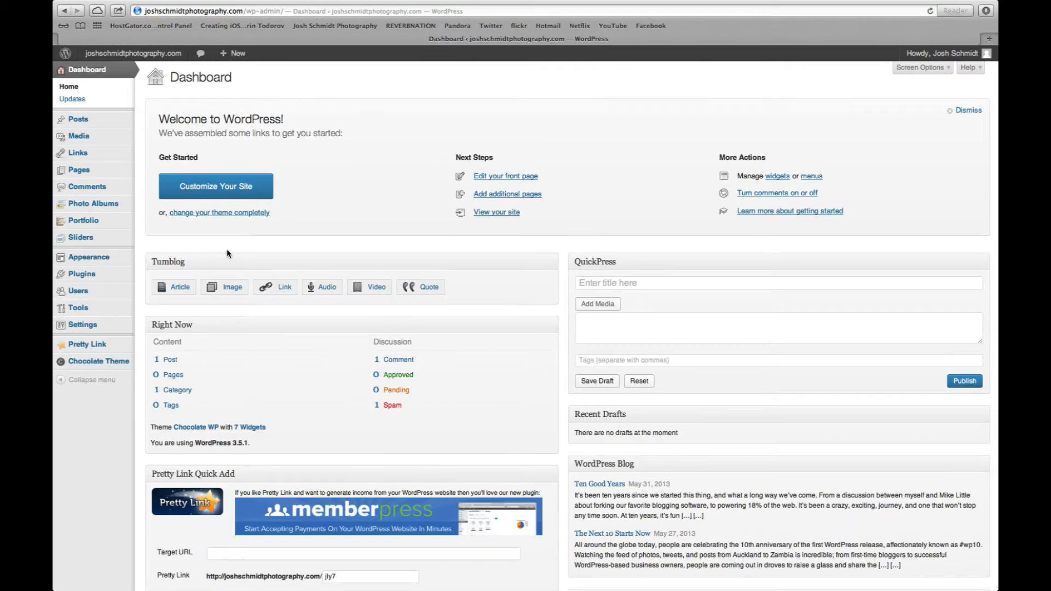
# Go to Chocolate Theme > Appearance in the admin sidebar.
pyautogui.click(99, 361)
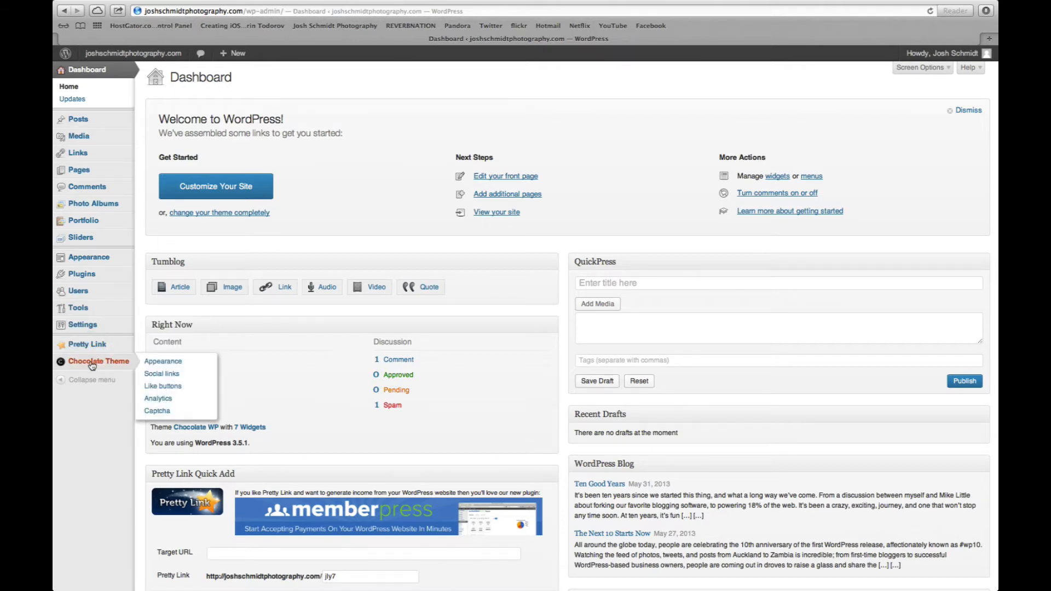
pyautogui.moveTo(82, 326)
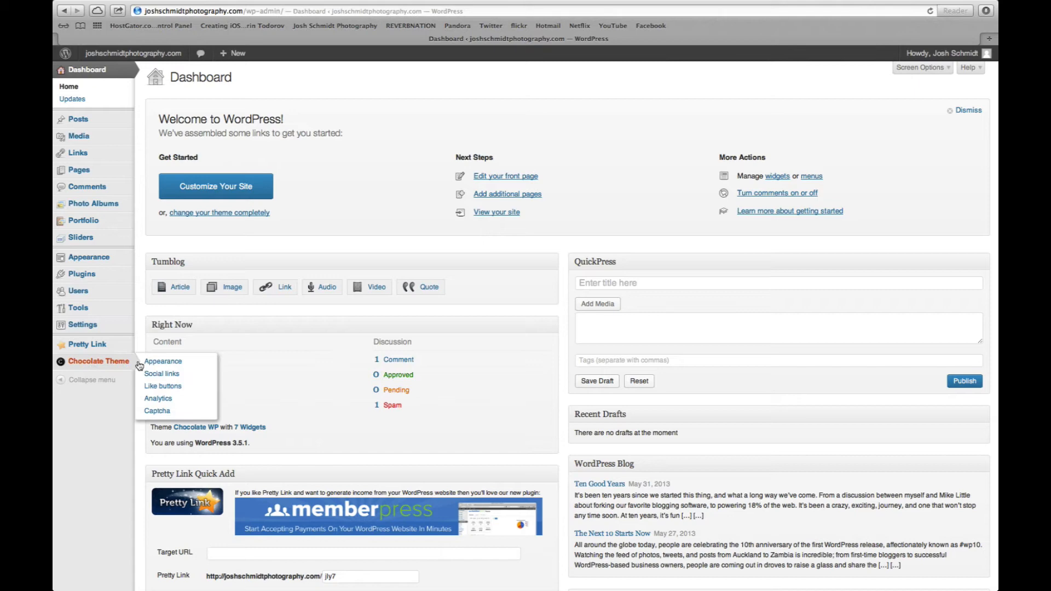
pyautogui.click(163, 361)
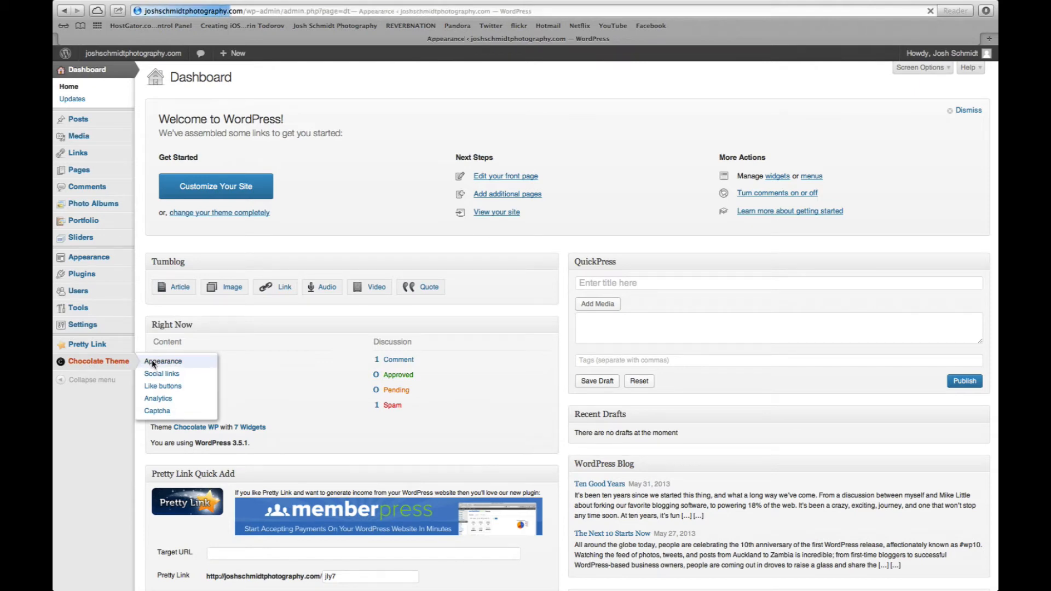
# Review the logo, font and background pattern options, then save the Chocolate Theme appearance options.
pyautogui.click(163, 361)
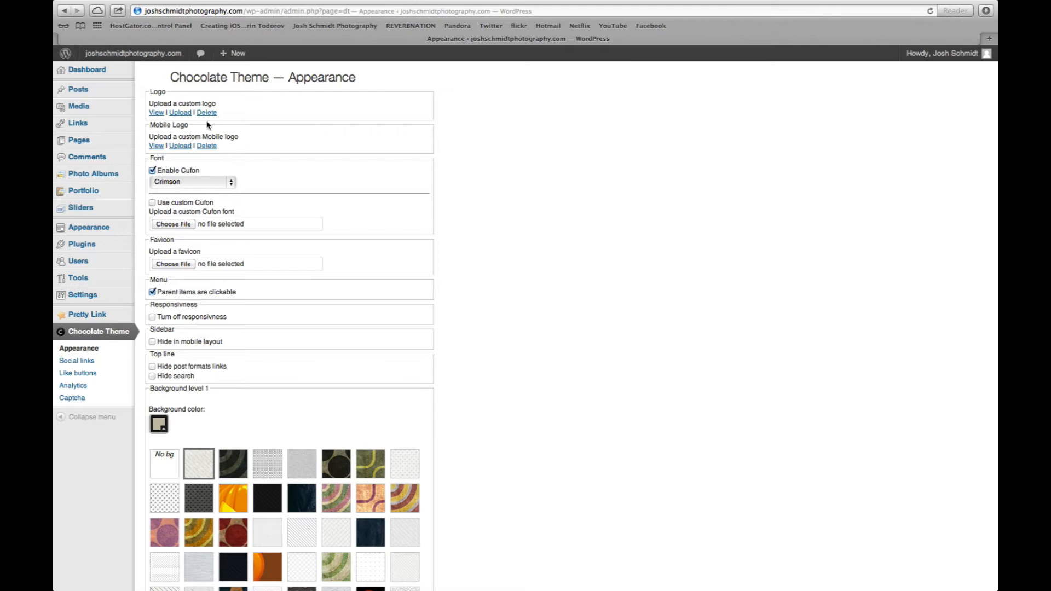
pyautogui.moveTo(189, 156)
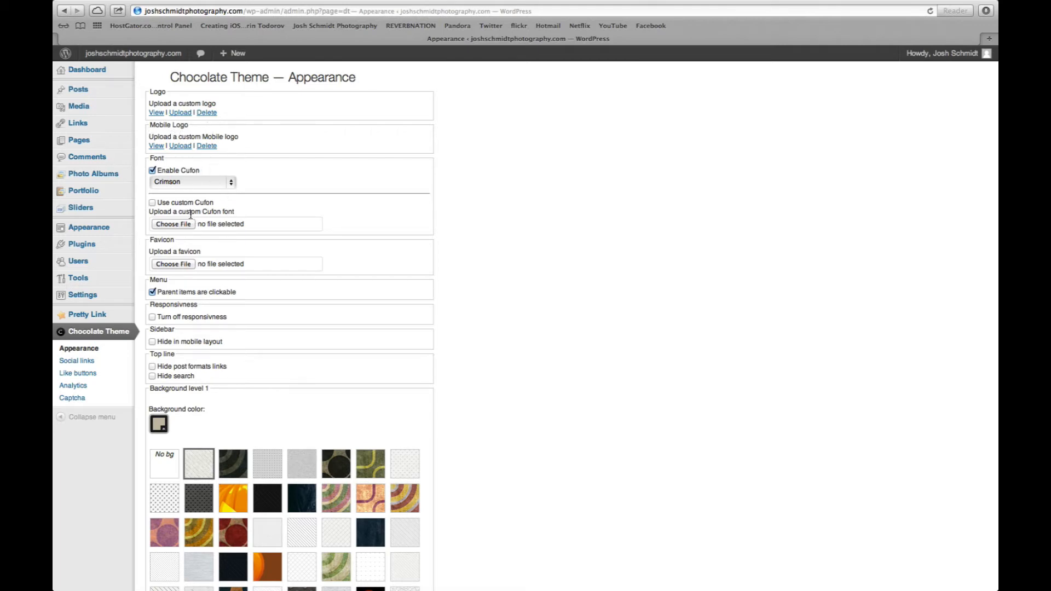
pyautogui.moveTo(339, 256)
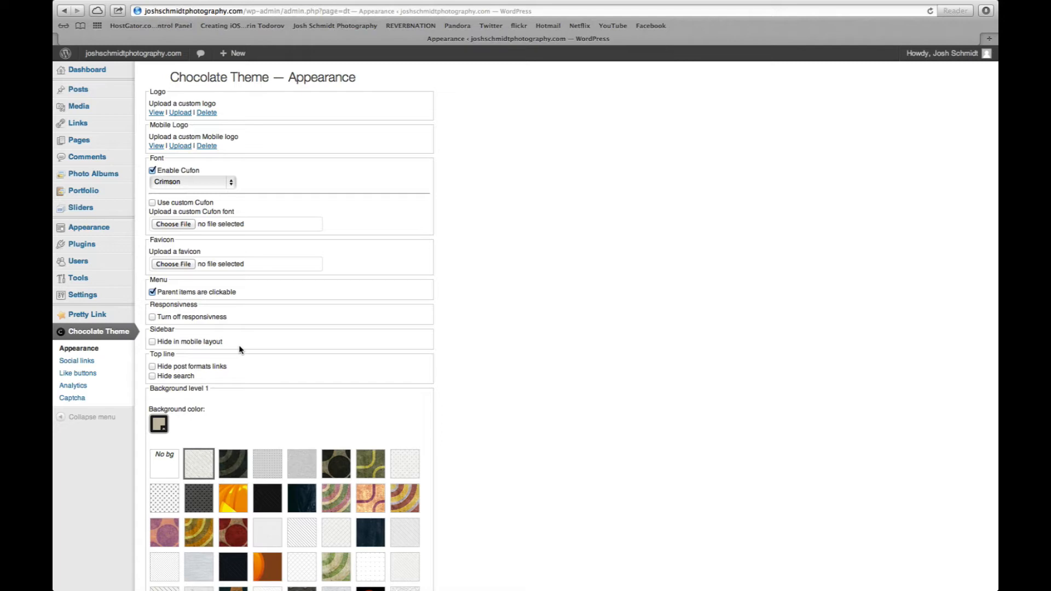
pyautogui.scroll(-3)
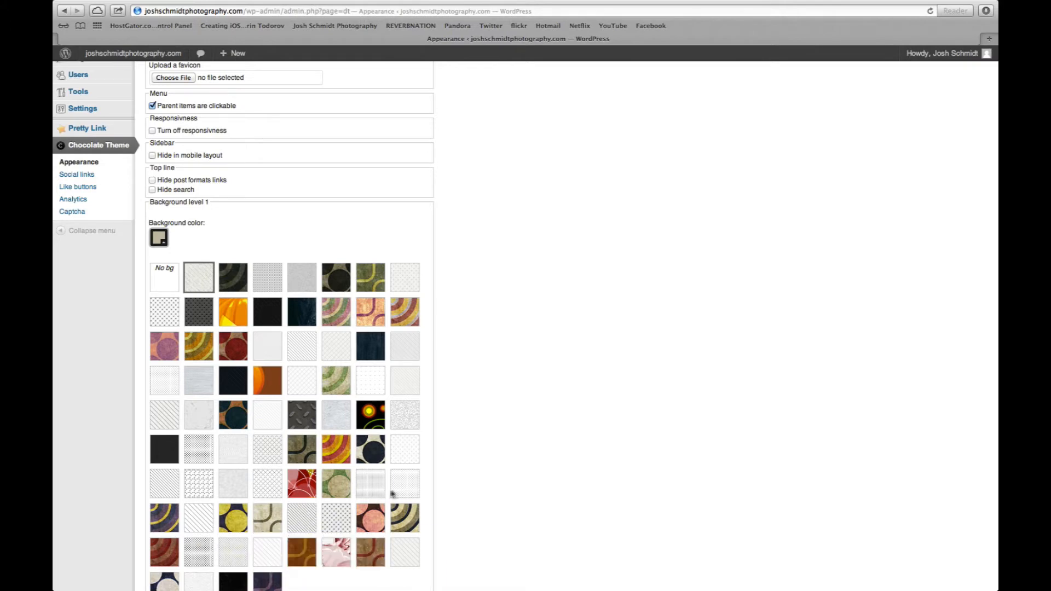
pyautogui.scroll(-3)
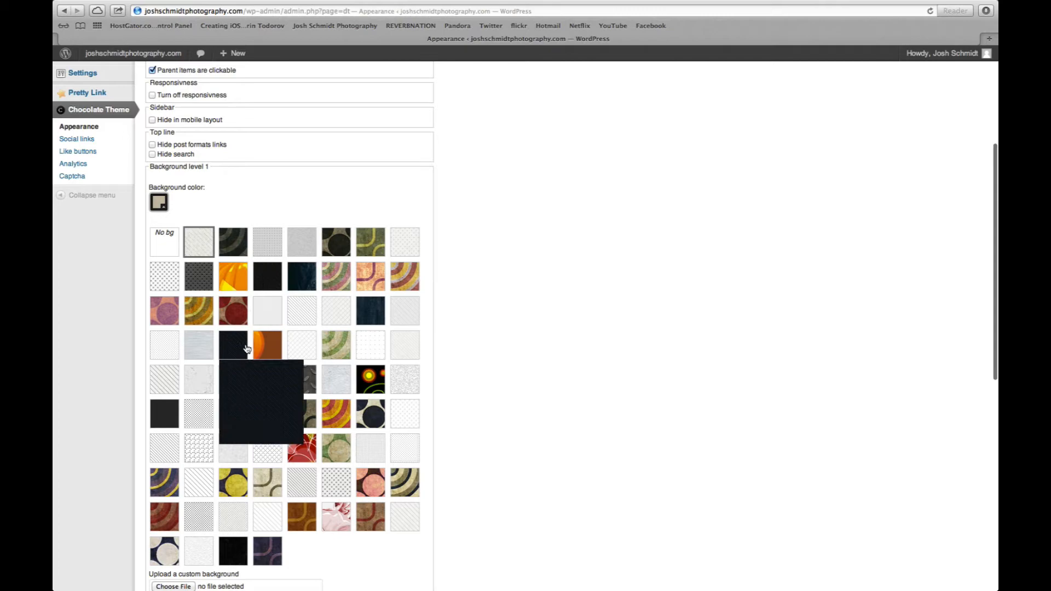
pyautogui.scroll(-3)
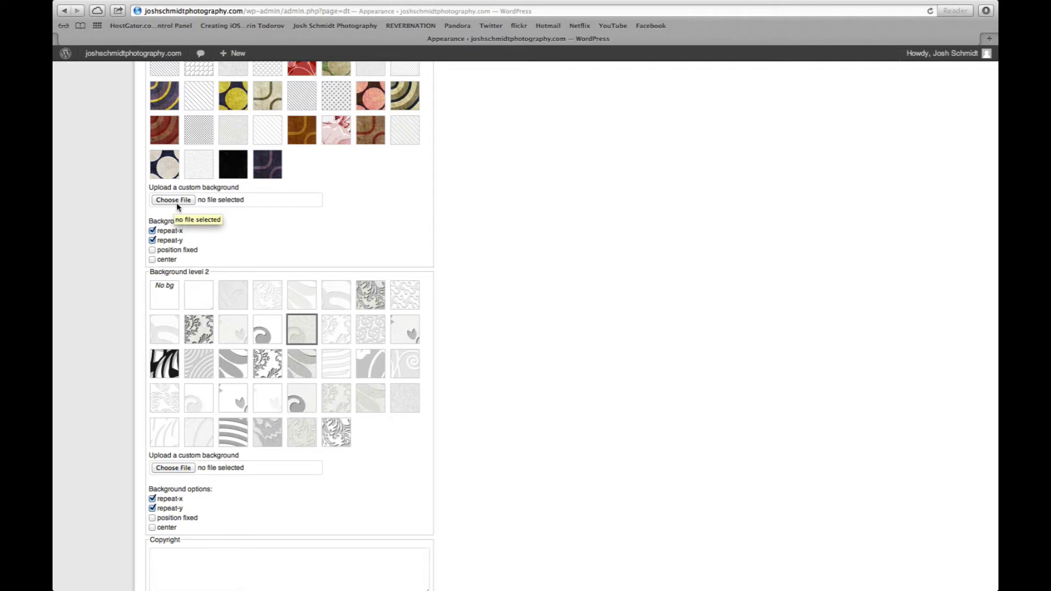
pyautogui.moveTo(329, 239)
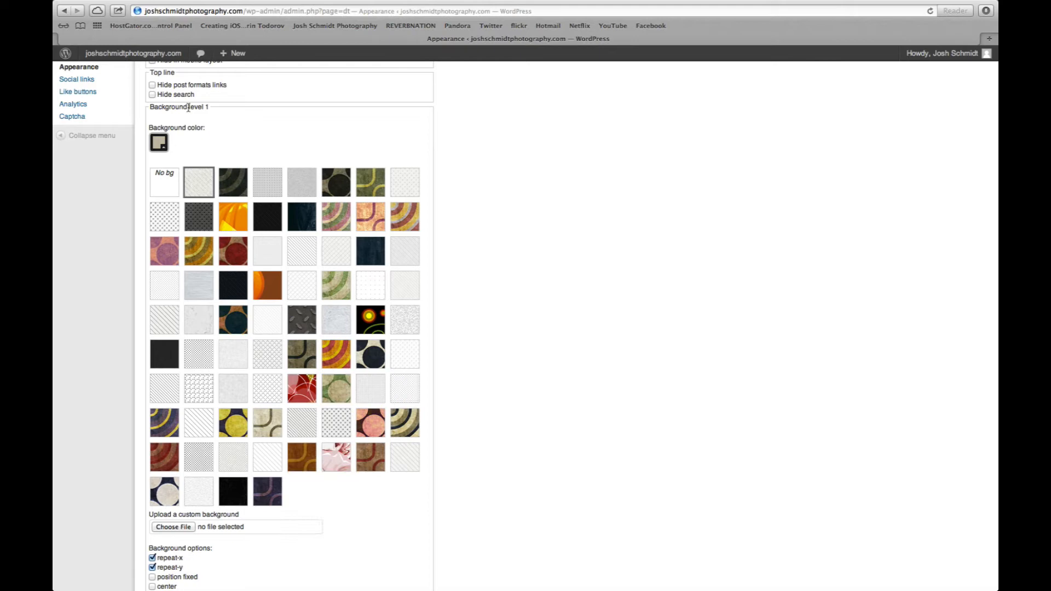
pyautogui.scroll(-3)
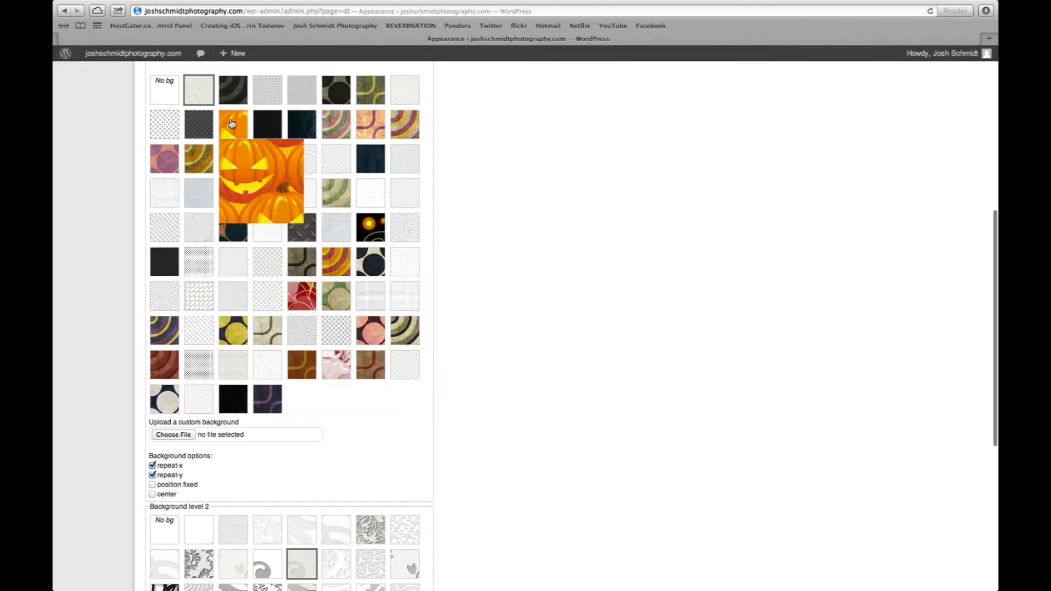
pyautogui.scroll(-3)
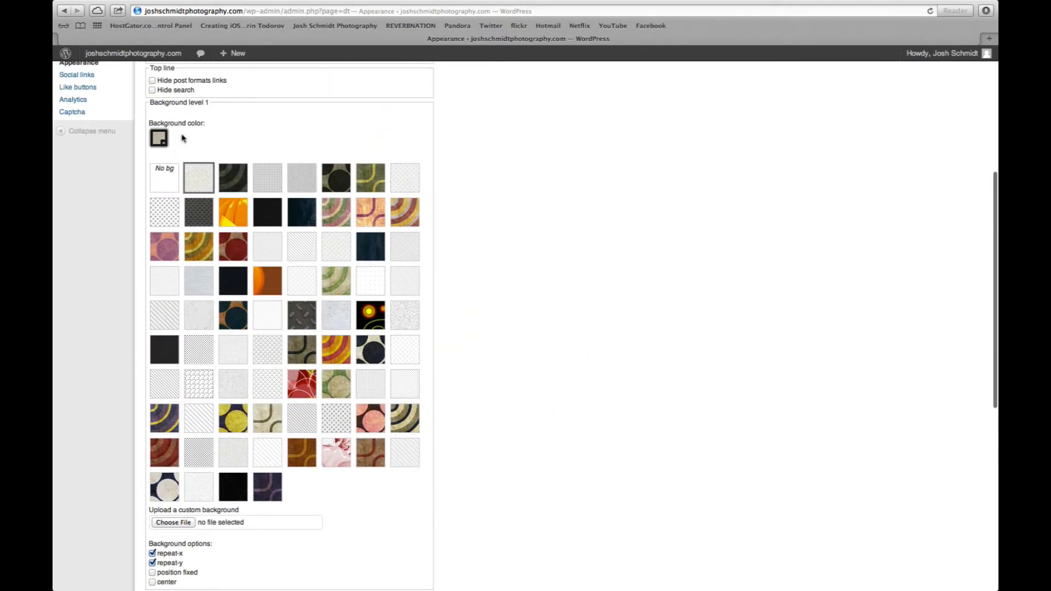
pyautogui.scroll(-3)
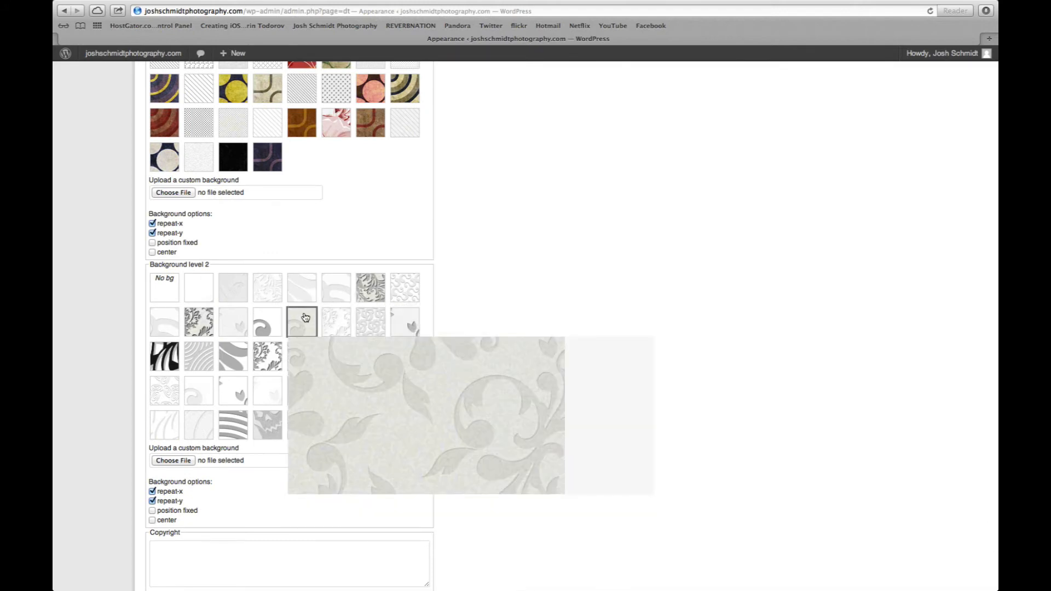
pyautogui.scroll(-3)
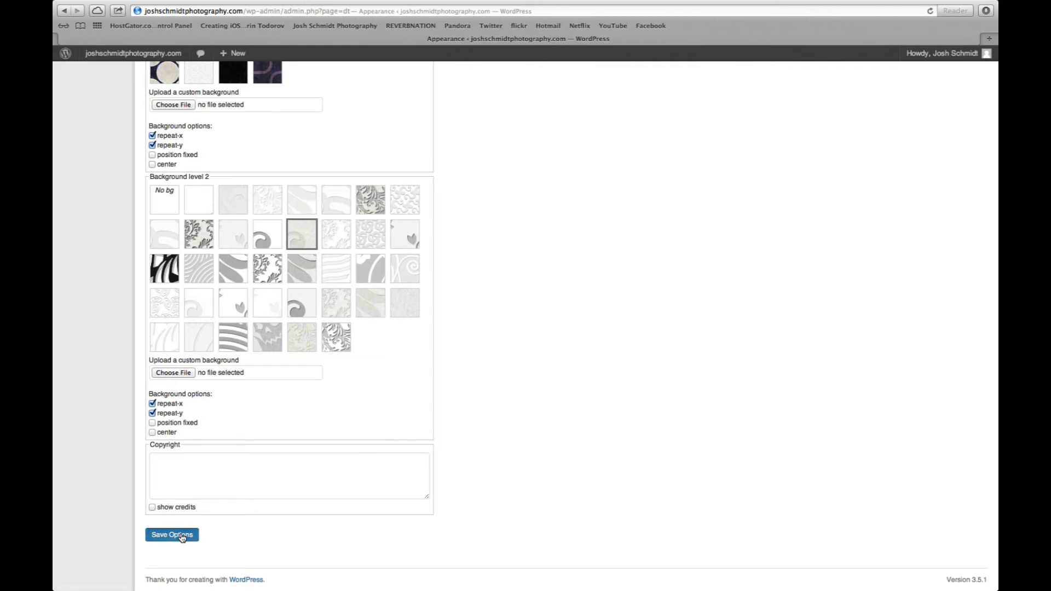
pyautogui.click(172, 534)
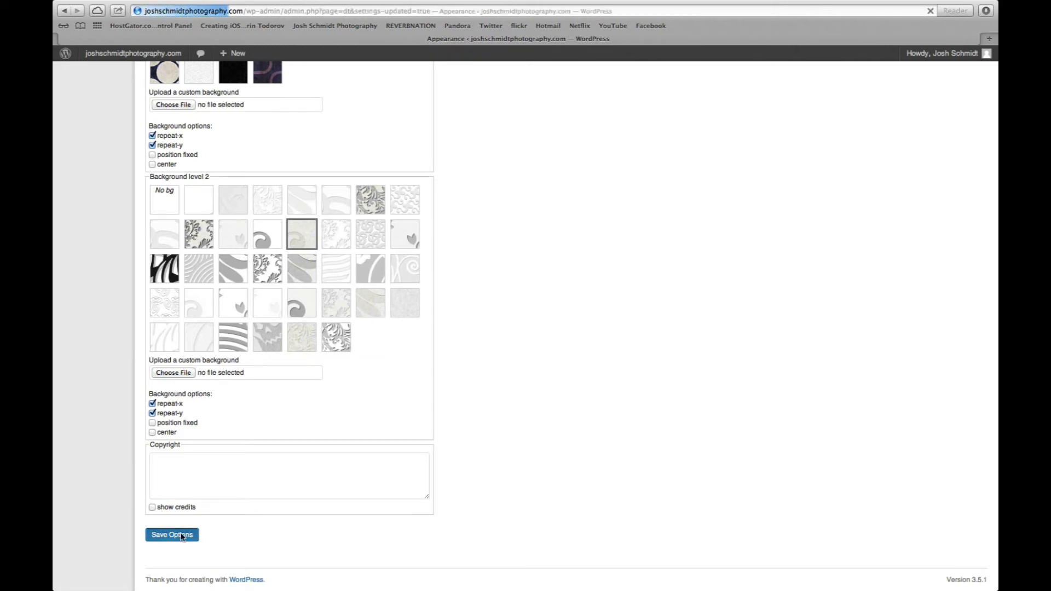
# Visit the live site to check the new theme look, then return to the admin Dashboard.
pyautogui.click(172, 534)
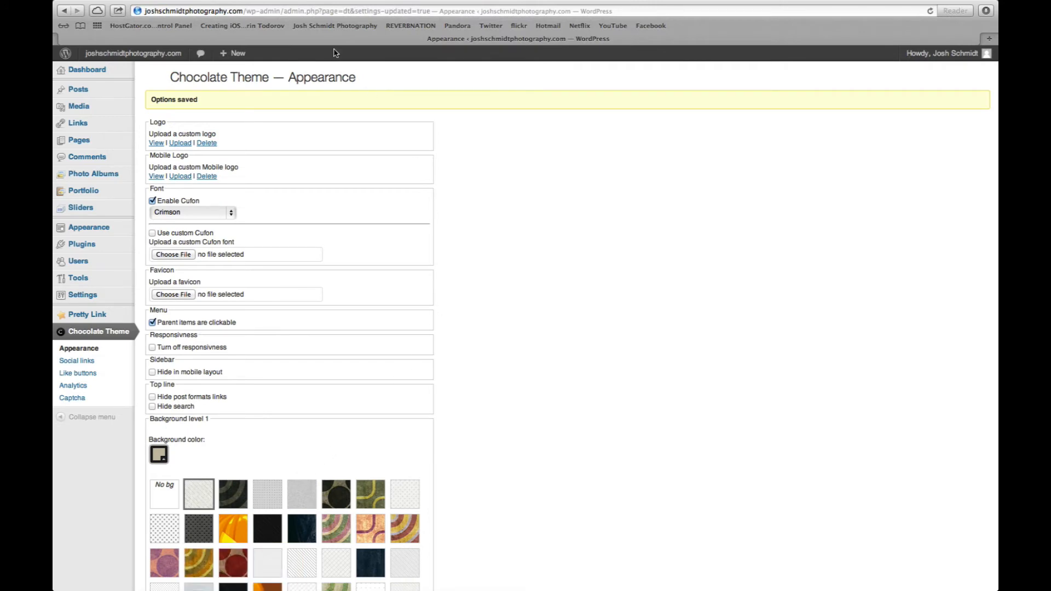
pyautogui.scroll(-3)
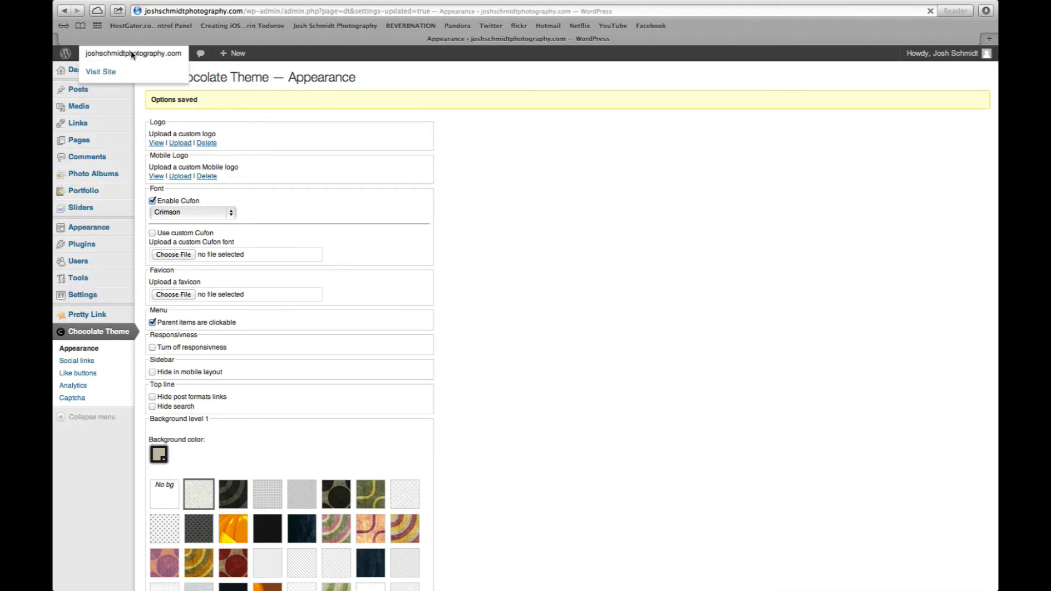
pyautogui.click(101, 72)
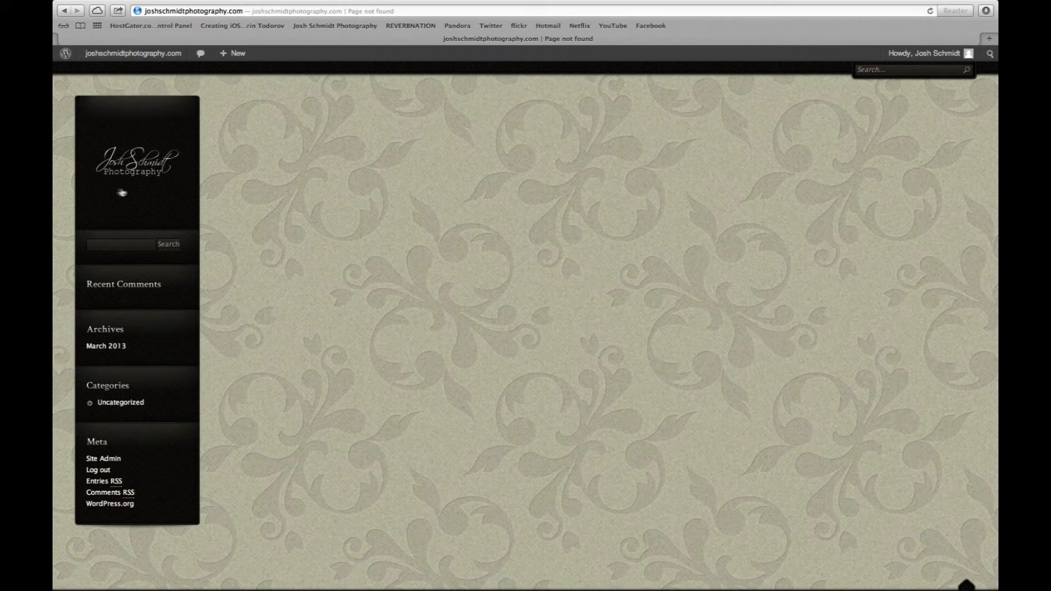
pyautogui.click(134, 52)
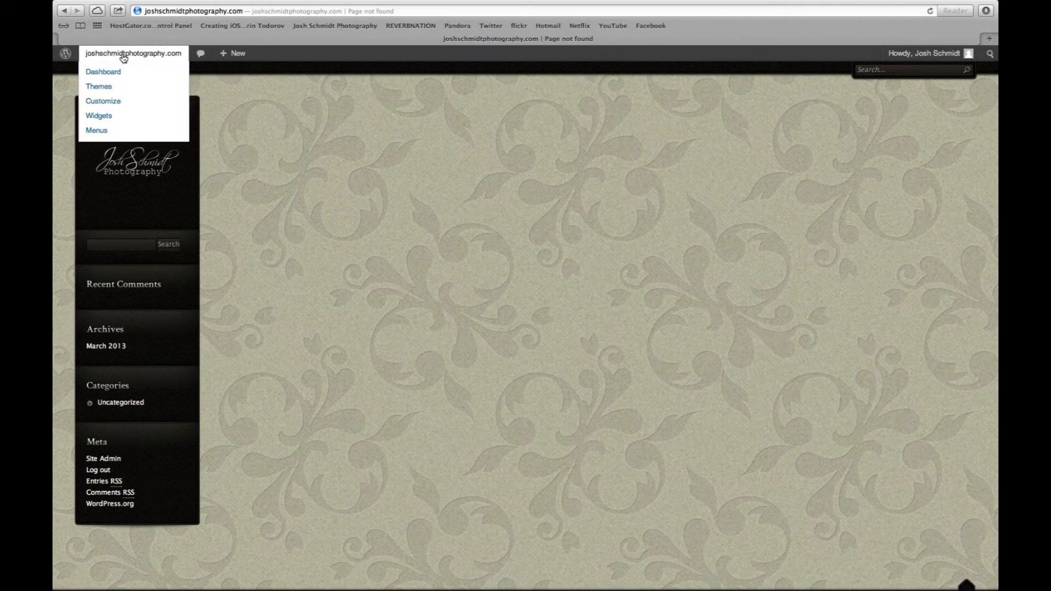
pyautogui.click(103, 72)
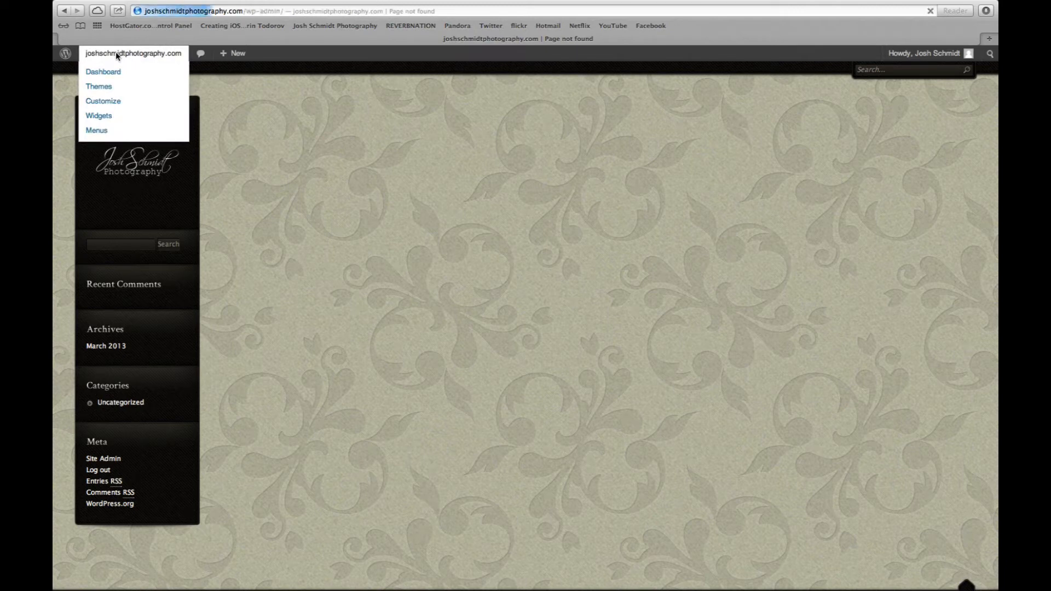
pyautogui.click(103, 72)
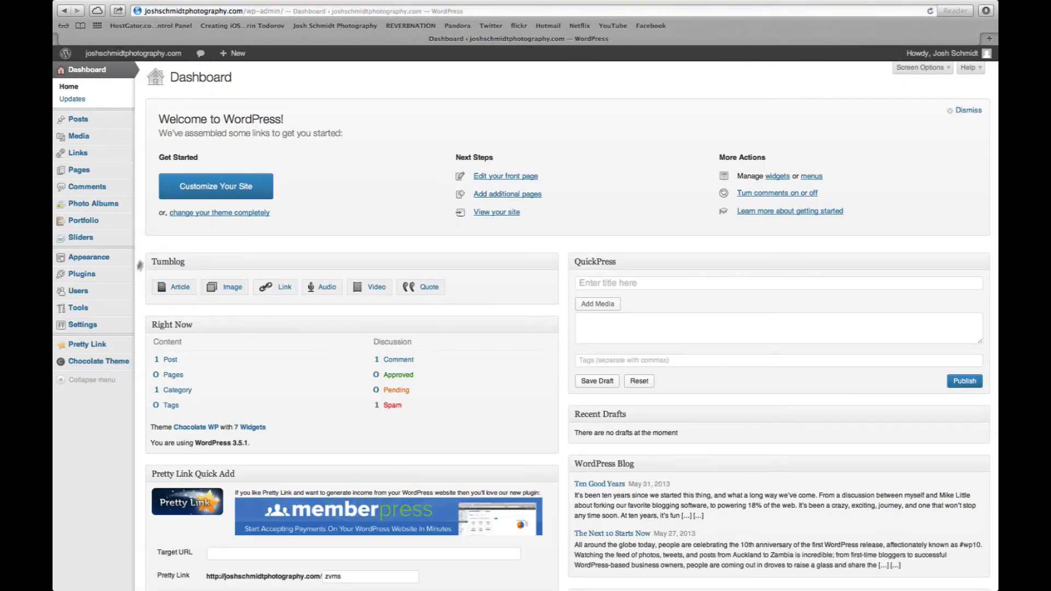
pyautogui.moveTo(79, 170)
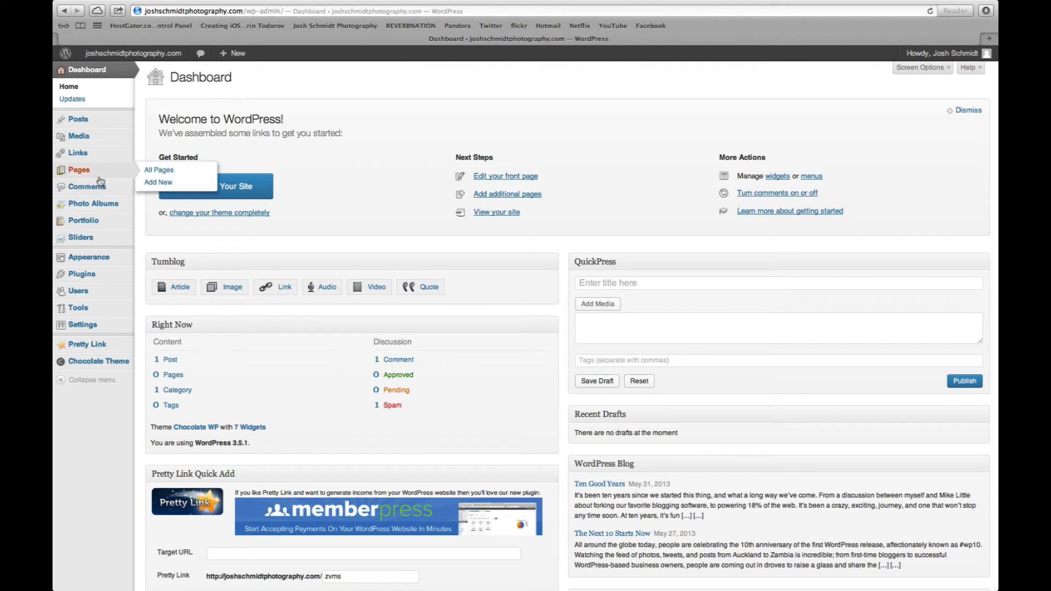
pyautogui.moveTo(80, 236)
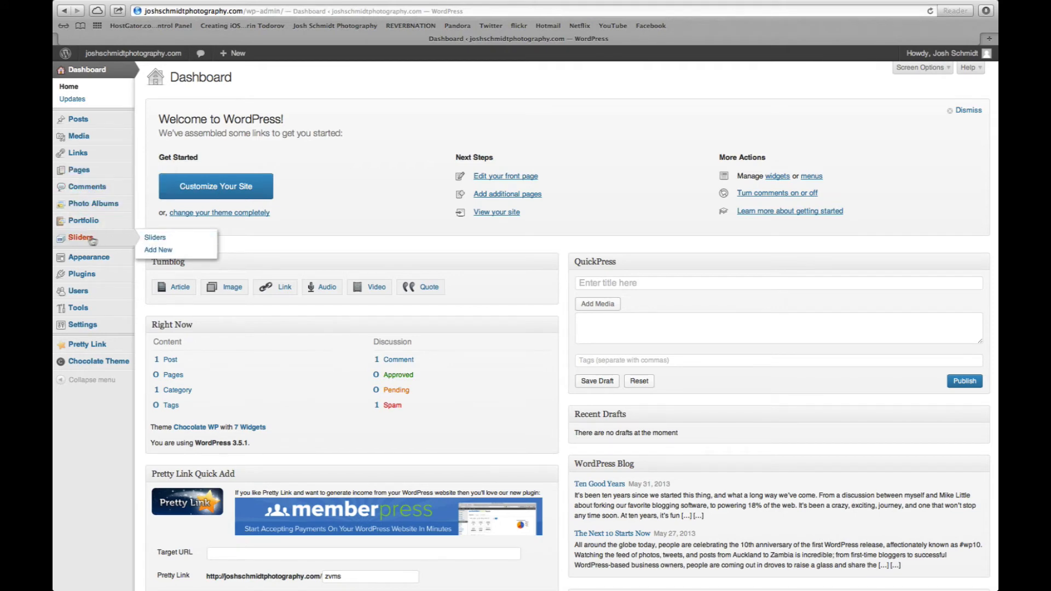
# Add a new slider titled 'Home' and start selecting files for its slides.
pyautogui.click(157, 250)
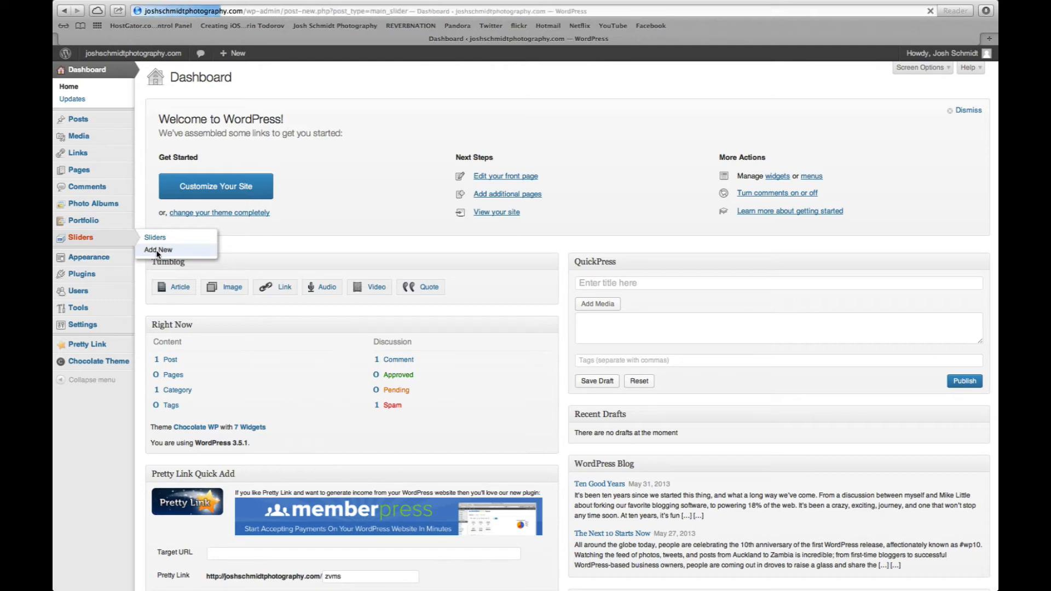
pyautogui.click(158, 249)
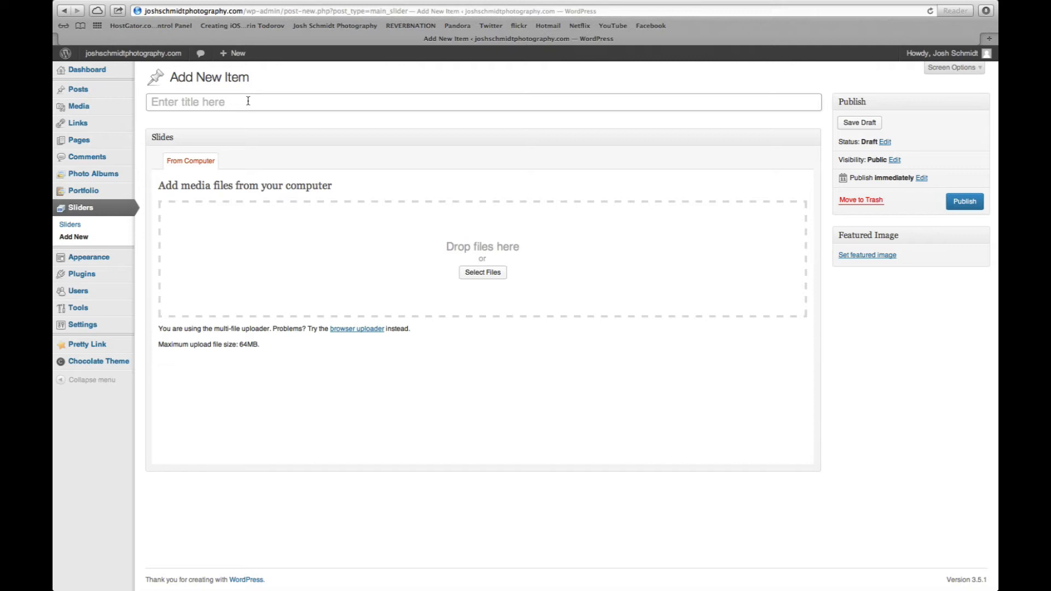
pyautogui.write('Home')
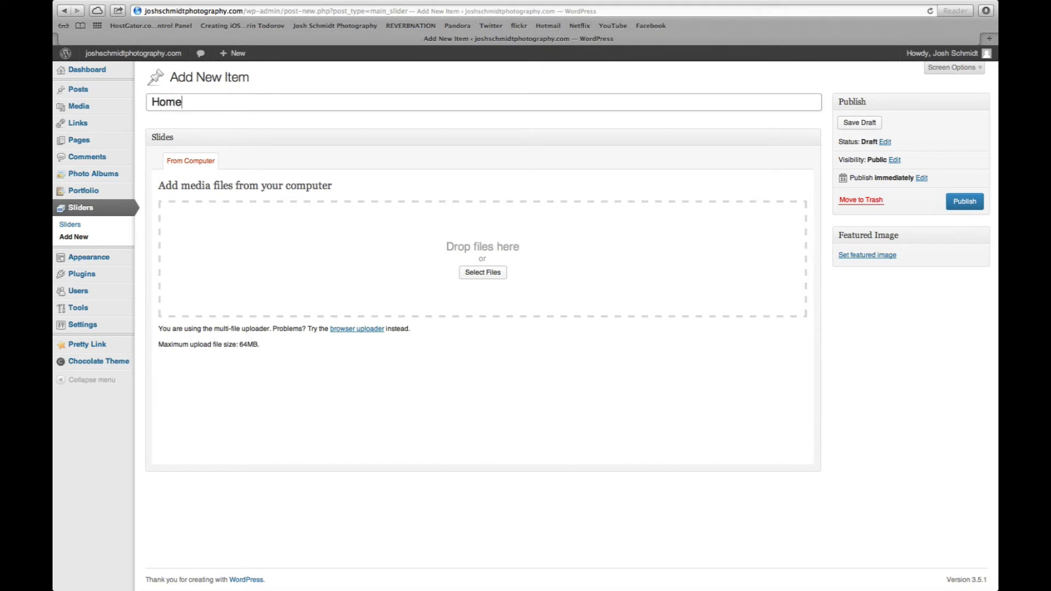
pyautogui.moveTo(303, 131)
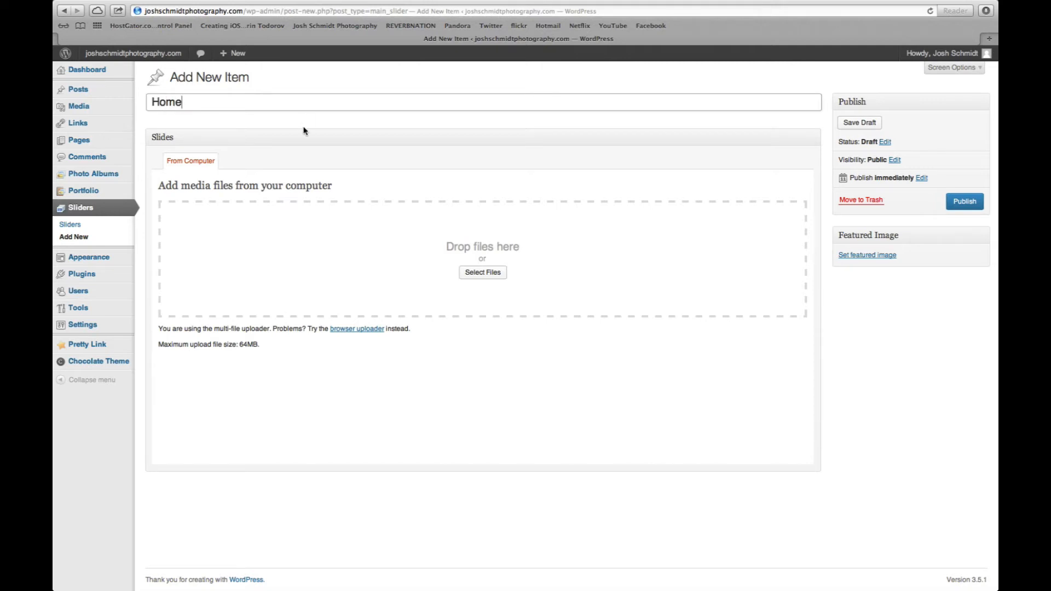
pyautogui.moveTo(482, 272)
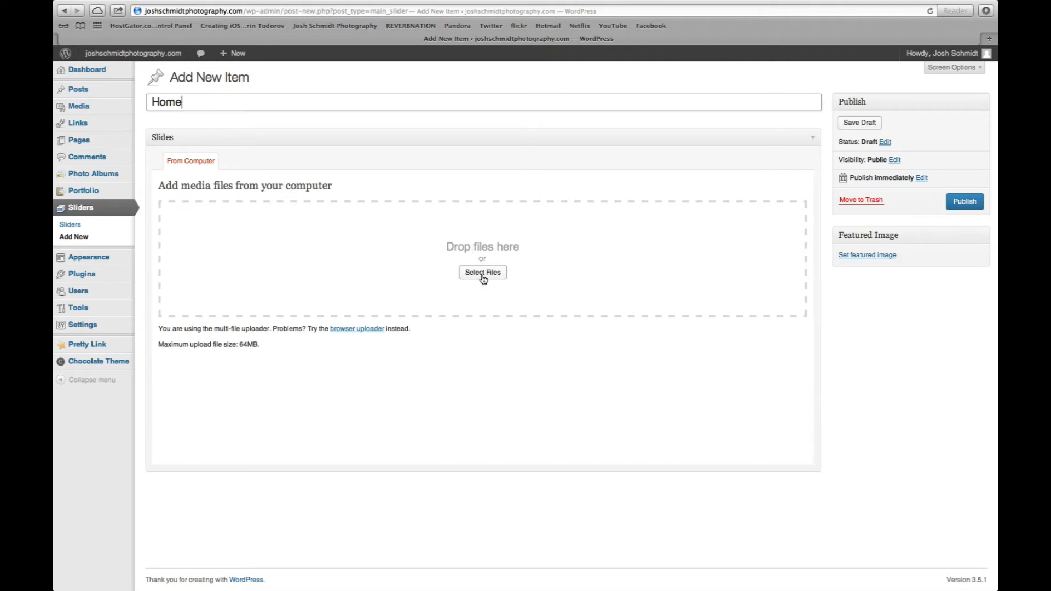
pyautogui.click(481, 273)
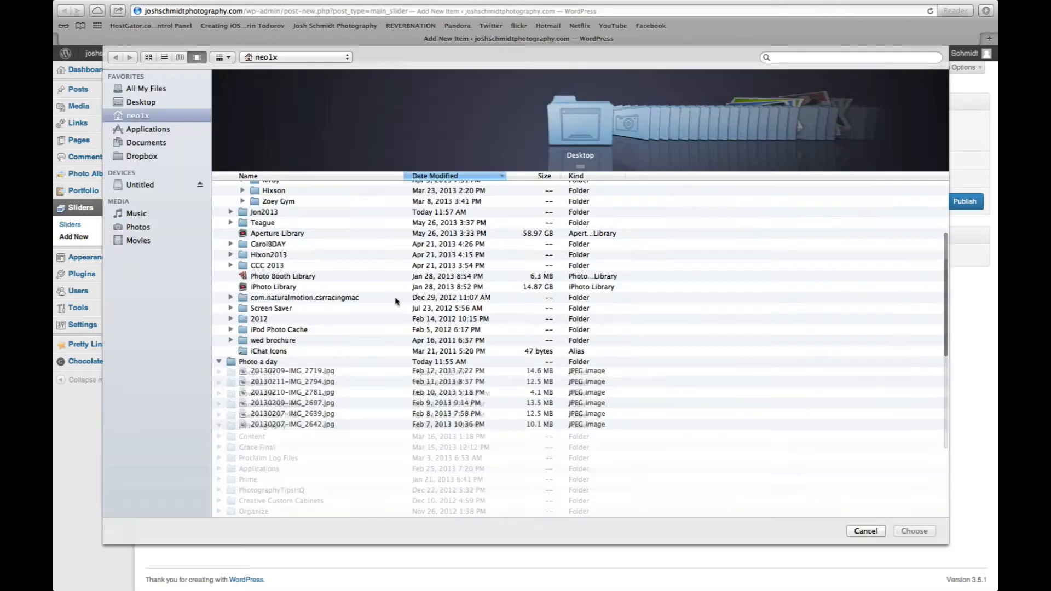
# Search for 'slider', select the ten JSP photos in the Slider photos folder and upload them.
pyautogui.click(852, 57)
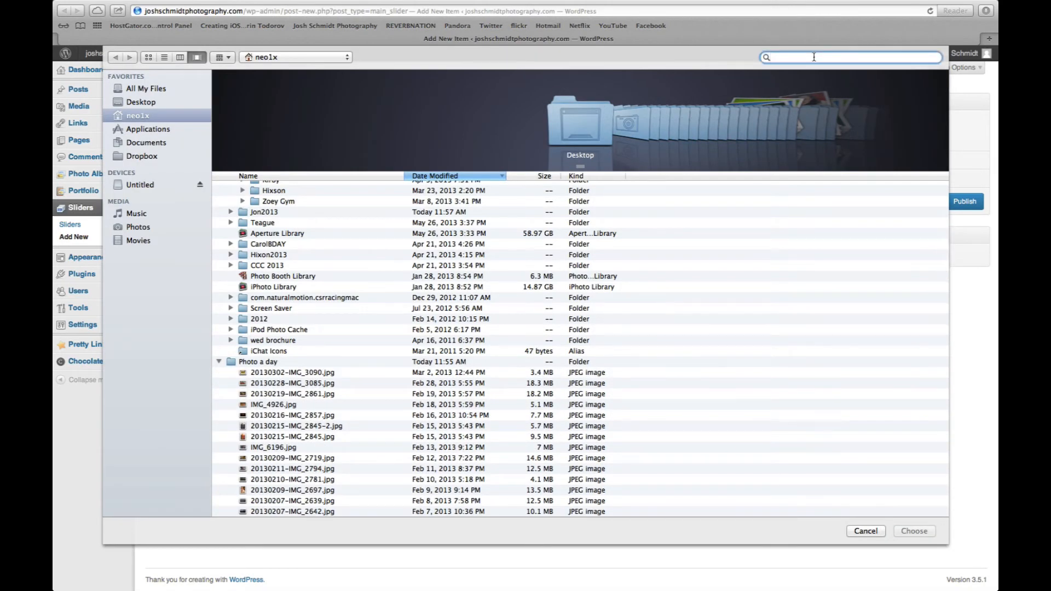
pyautogui.write('slider')
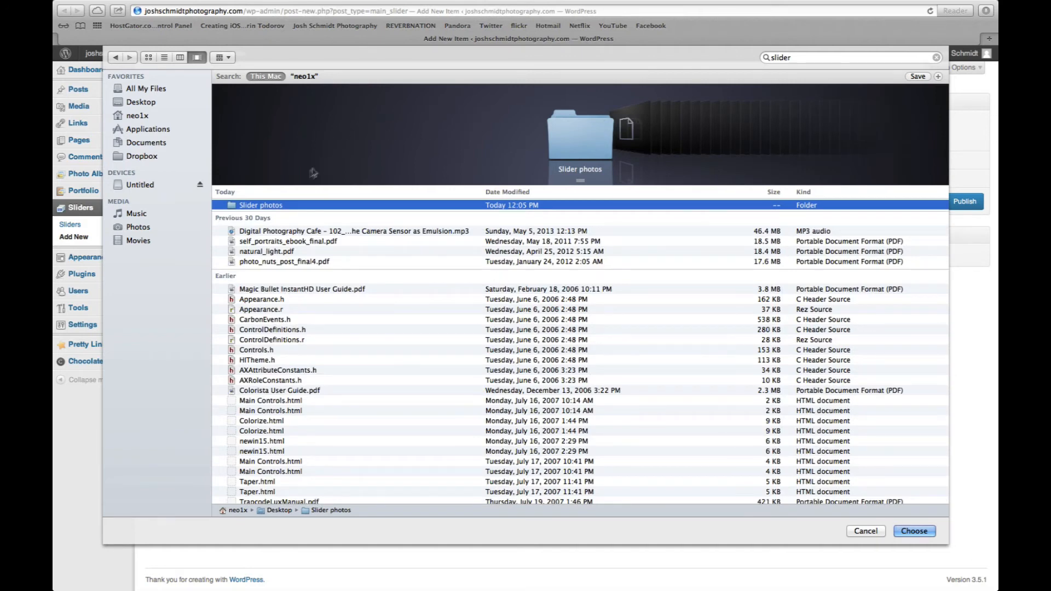
pyautogui.doubleClick(261, 205)
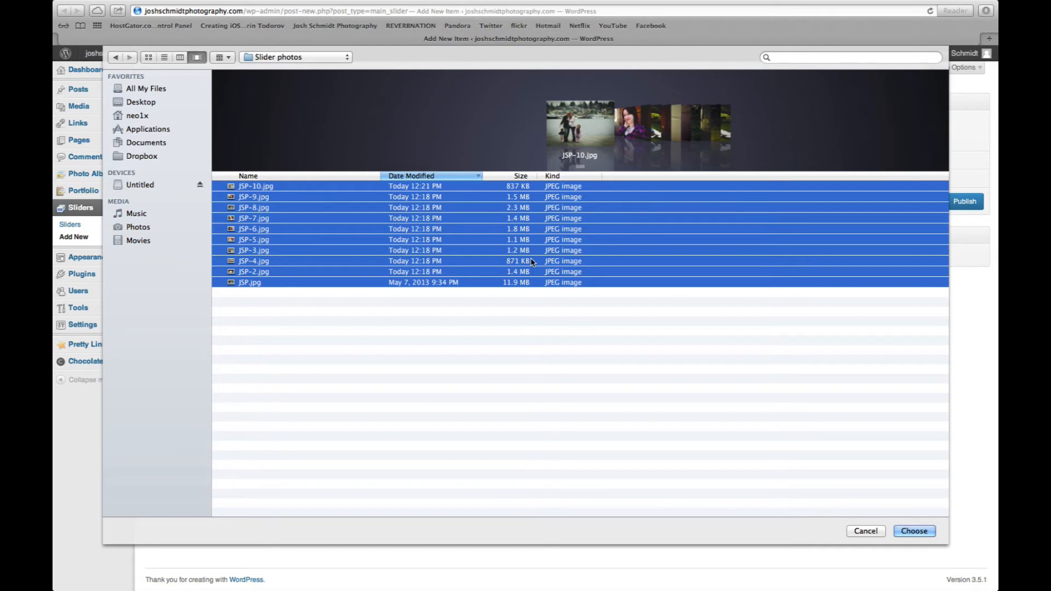
pyautogui.moveTo(674, 440)
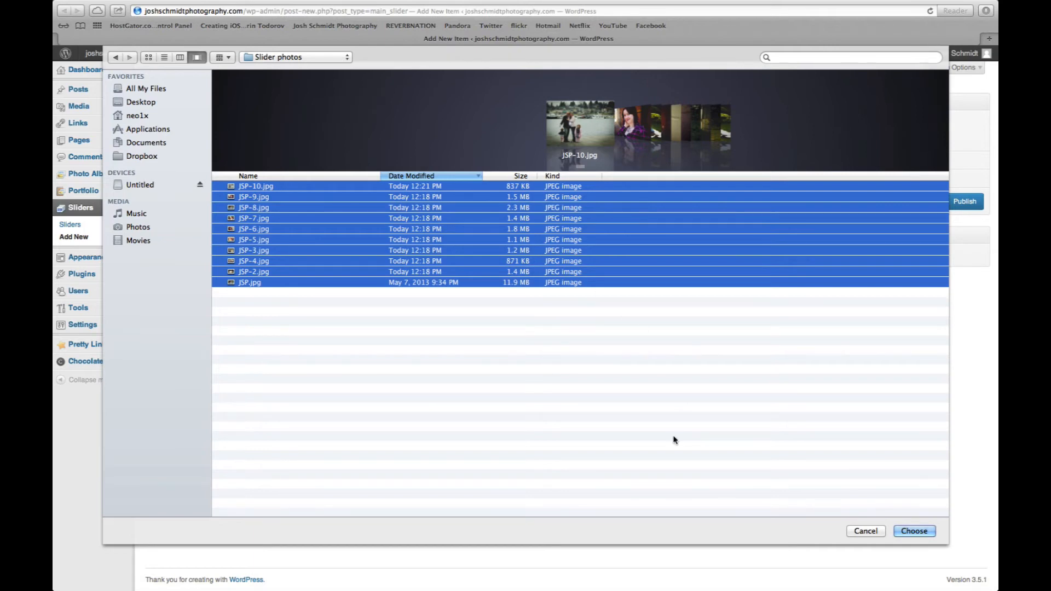
pyautogui.moveTo(267, 291)
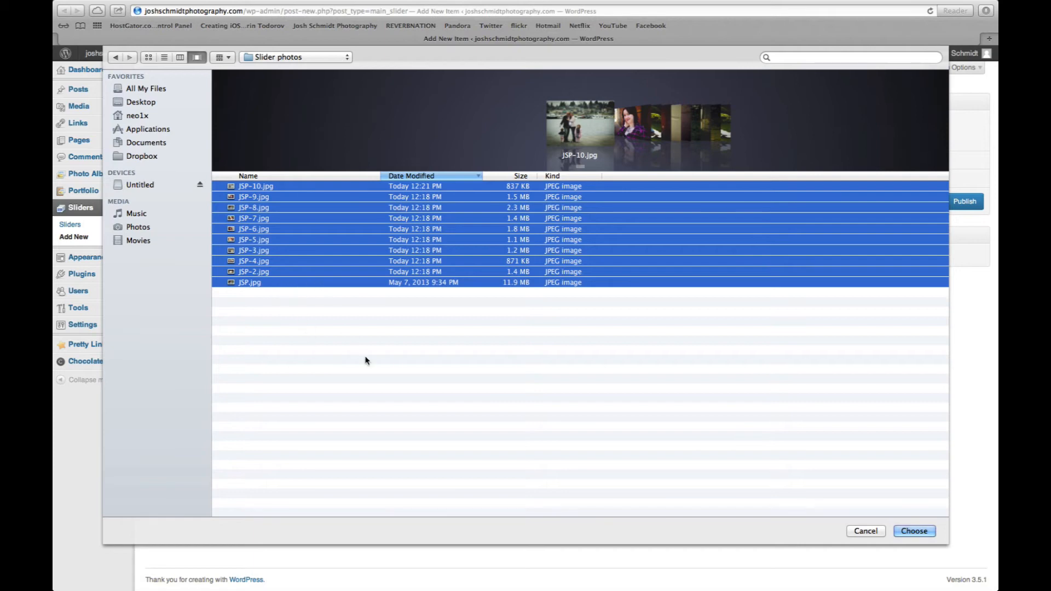
pyautogui.moveTo(274, 286)
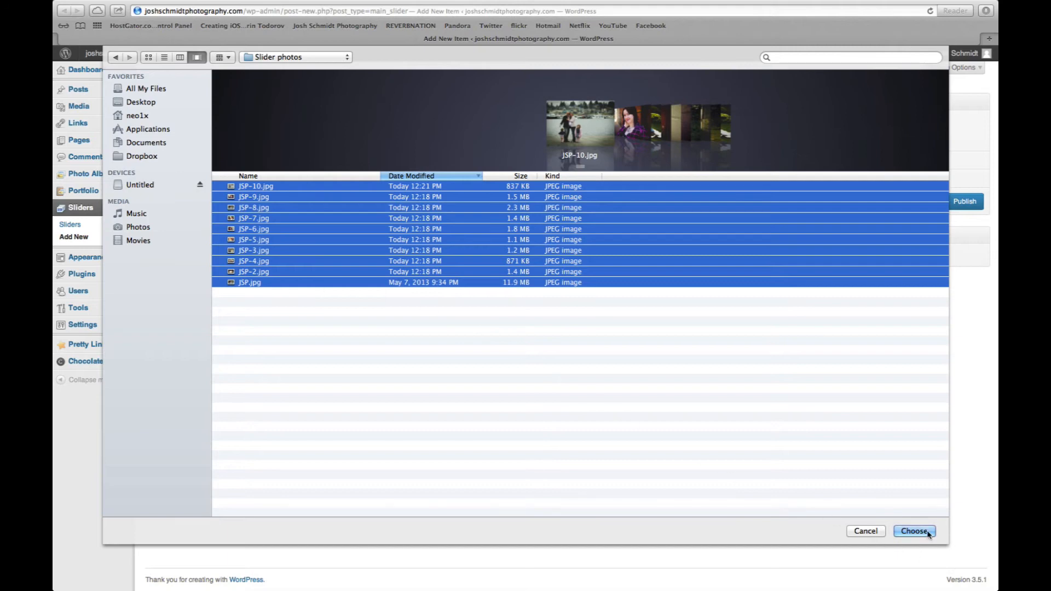
pyautogui.click(913, 531)
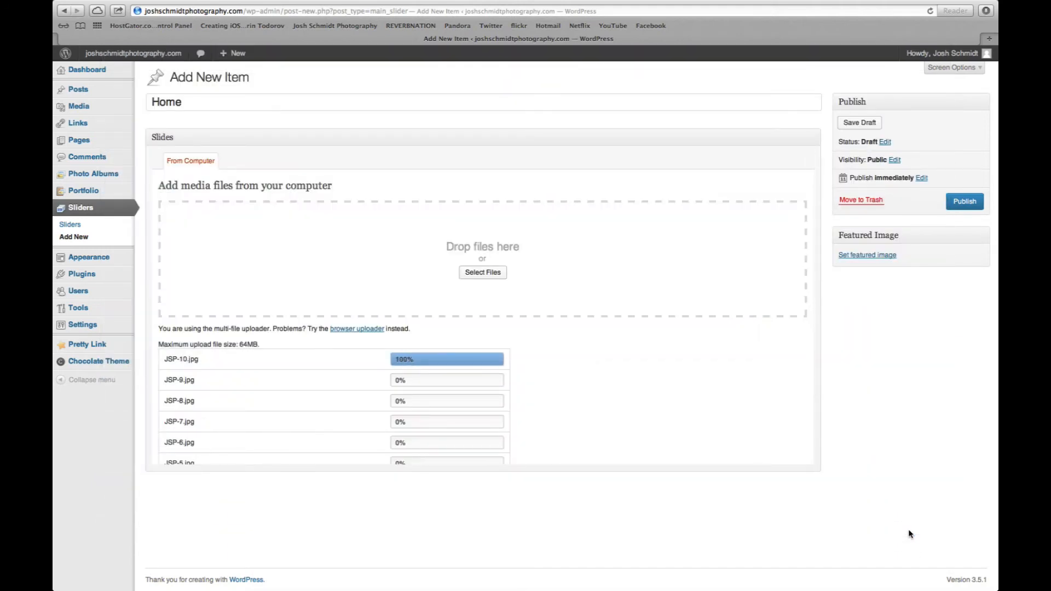
pyautogui.moveTo(708, 503)
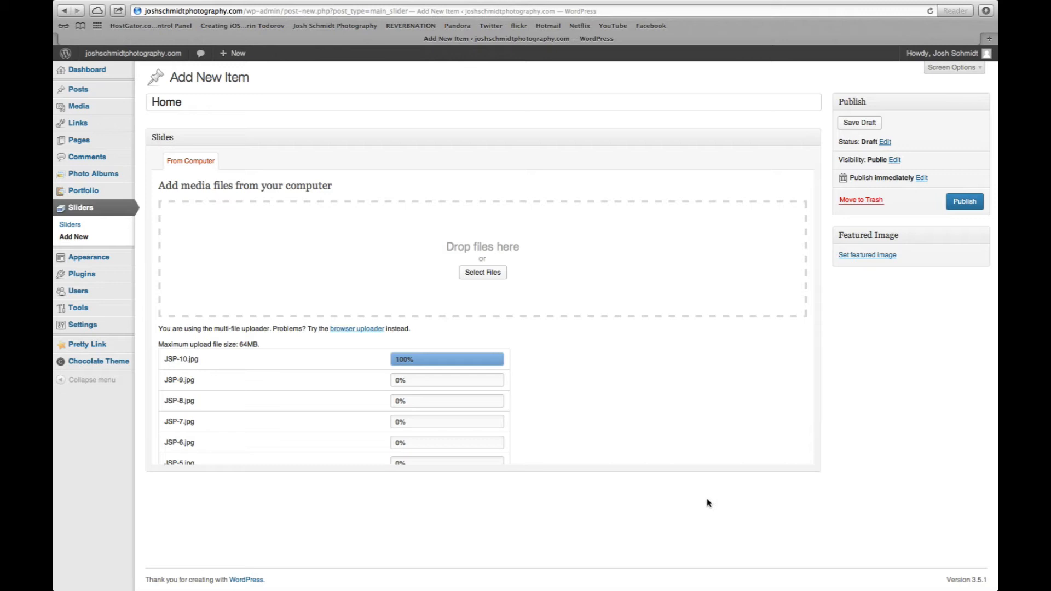
# Publish the Home slider with its ten JSP slides attached.
pyautogui.click(963, 201)
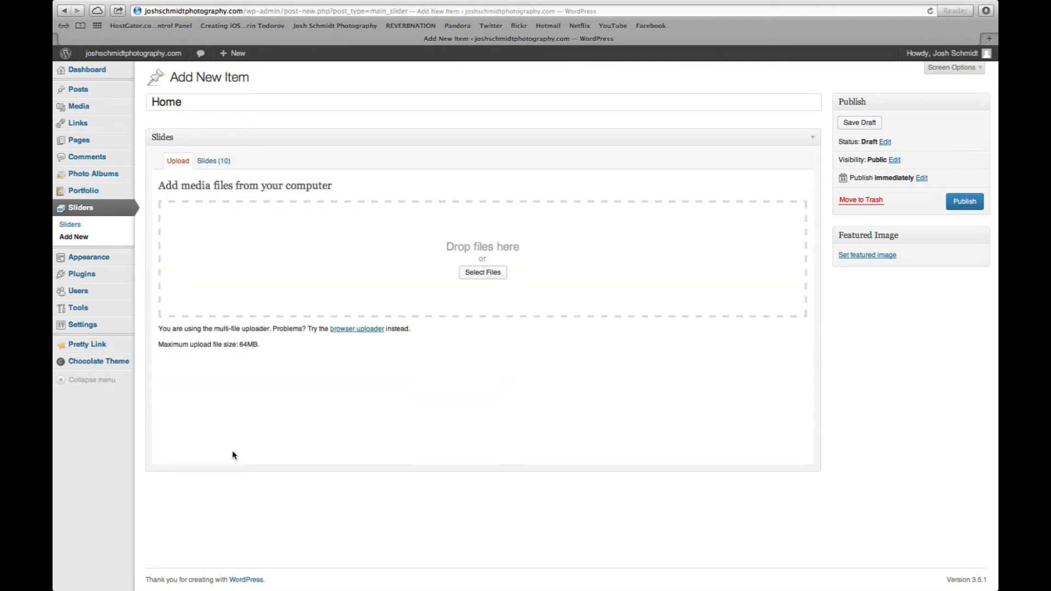
pyautogui.click(963, 202)
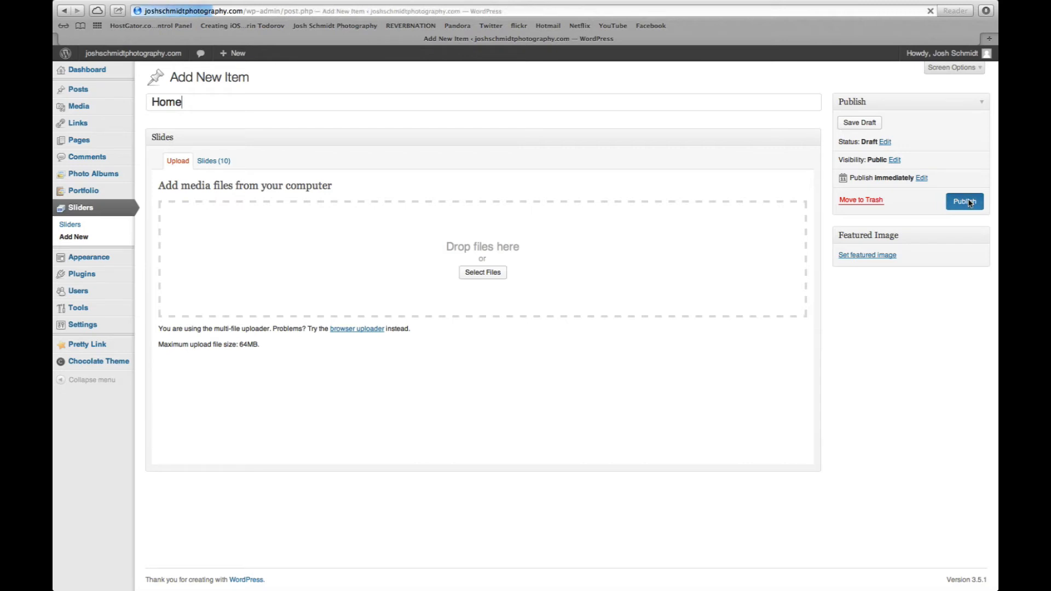
pyautogui.click(963, 201)
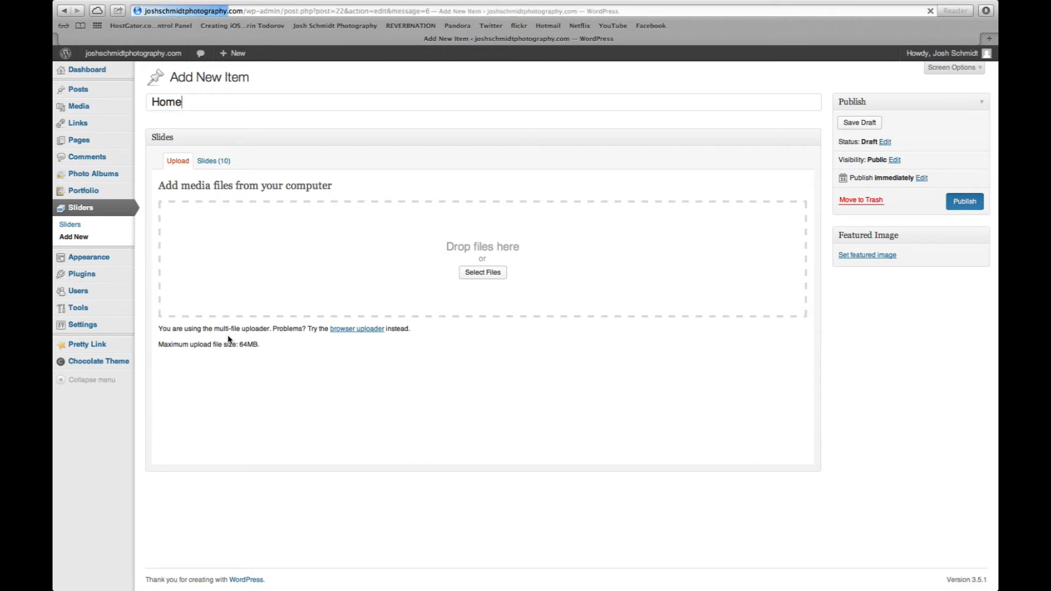
pyautogui.click(963, 201)
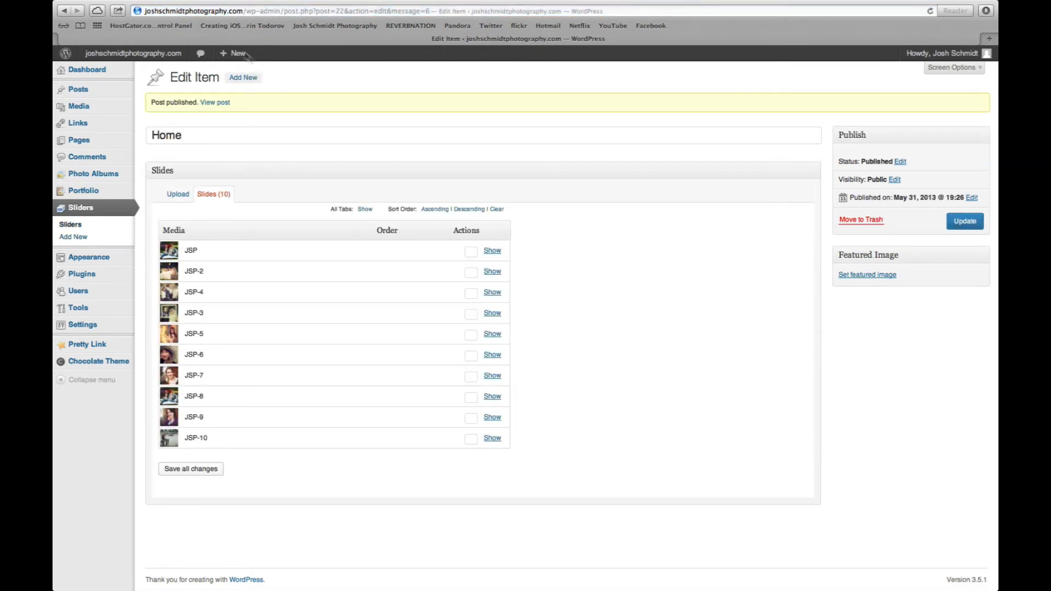
pyautogui.click(178, 163)
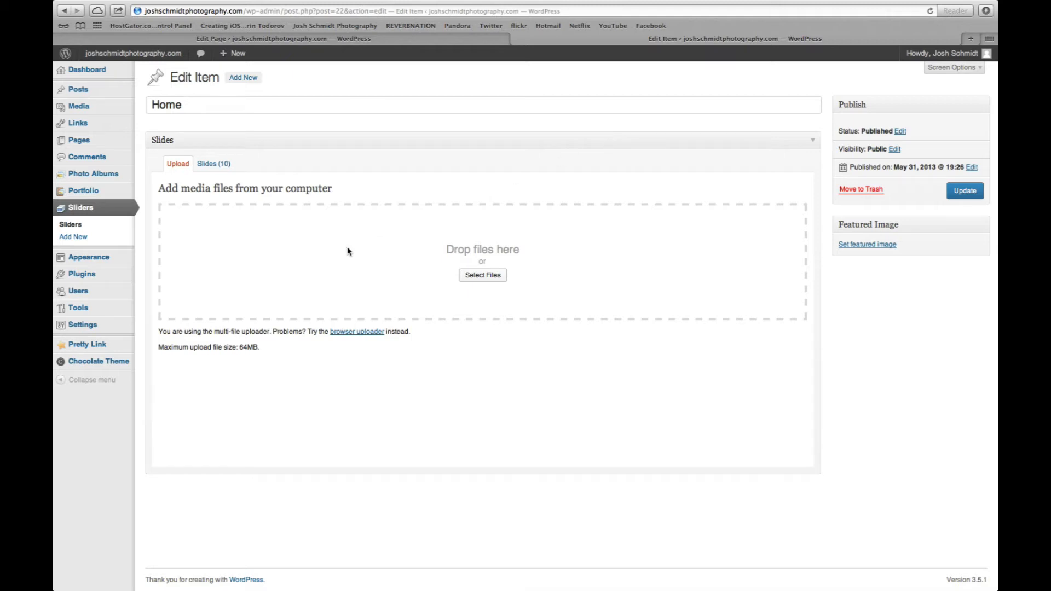
pyautogui.moveTo(78, 88)
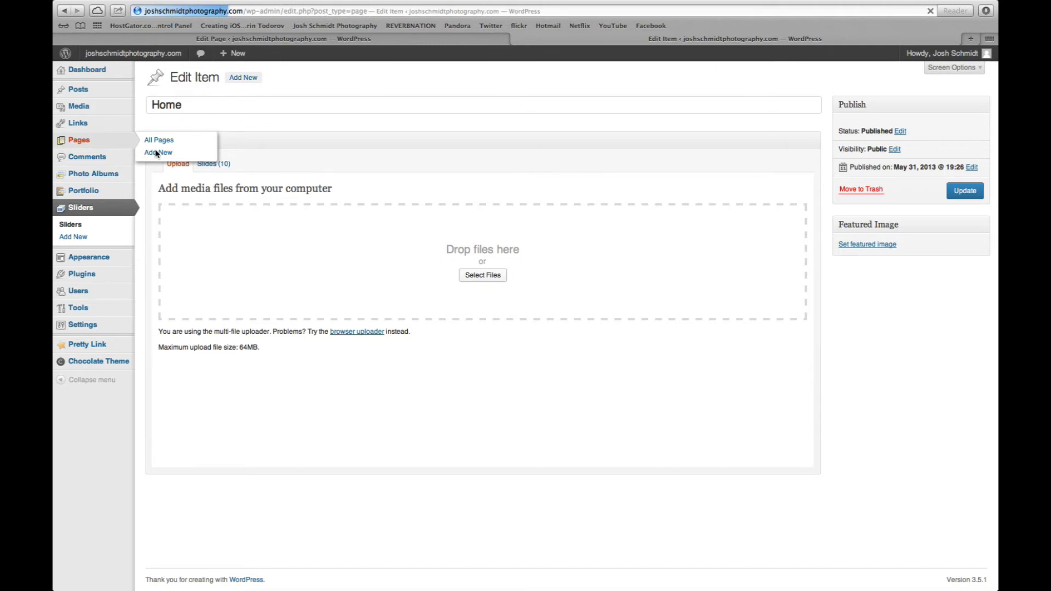
# Open the Home page for editing from Pages > All Pages.
pyautogui.click(159, 139)
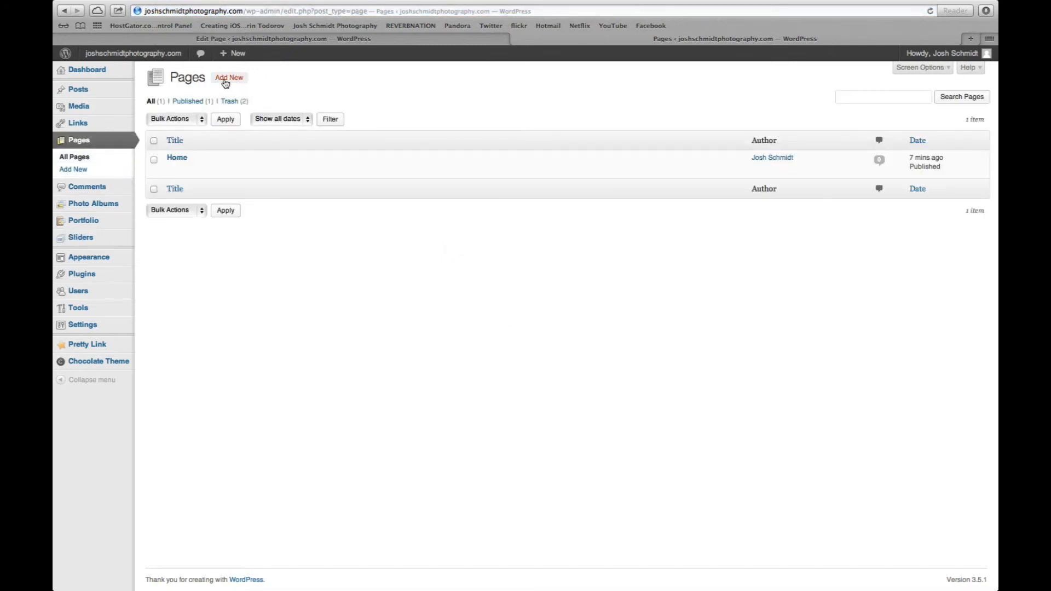
pyautogui.moveTo(177, 158)
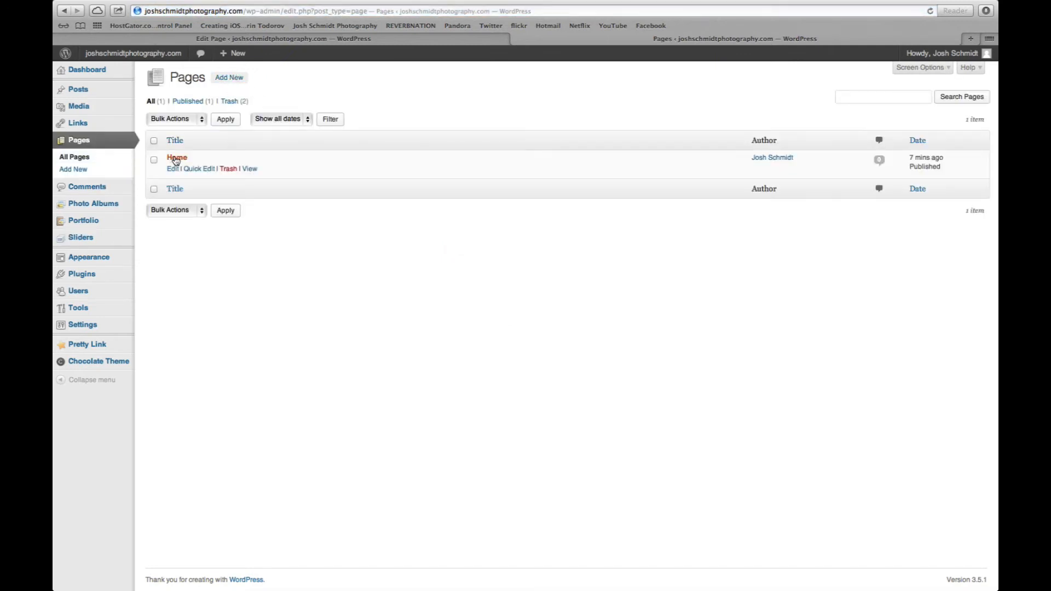
pyautogui.click(176, 157)
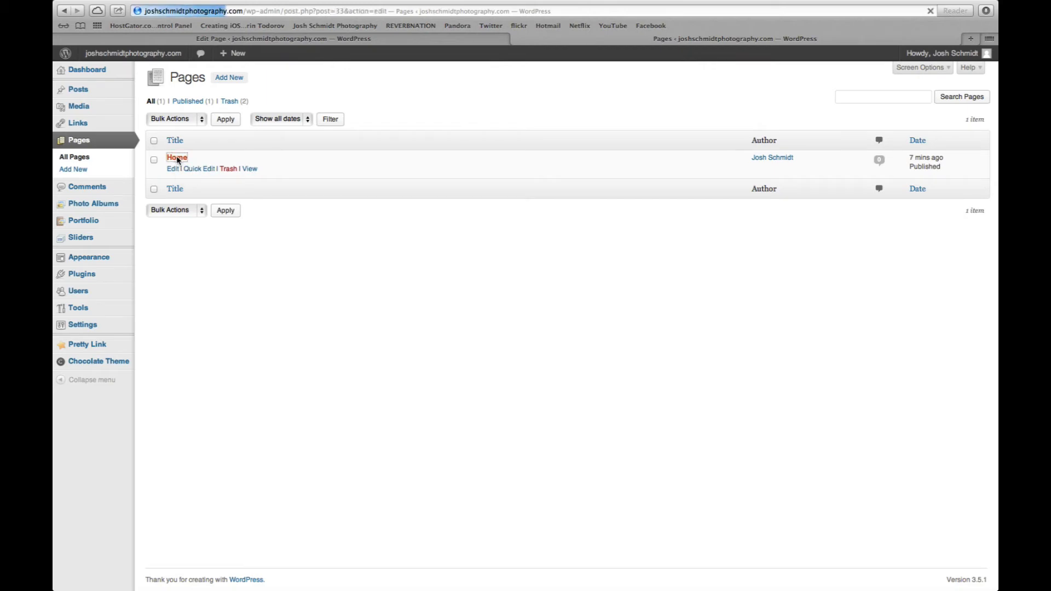
pyautogui.click(176, 156)
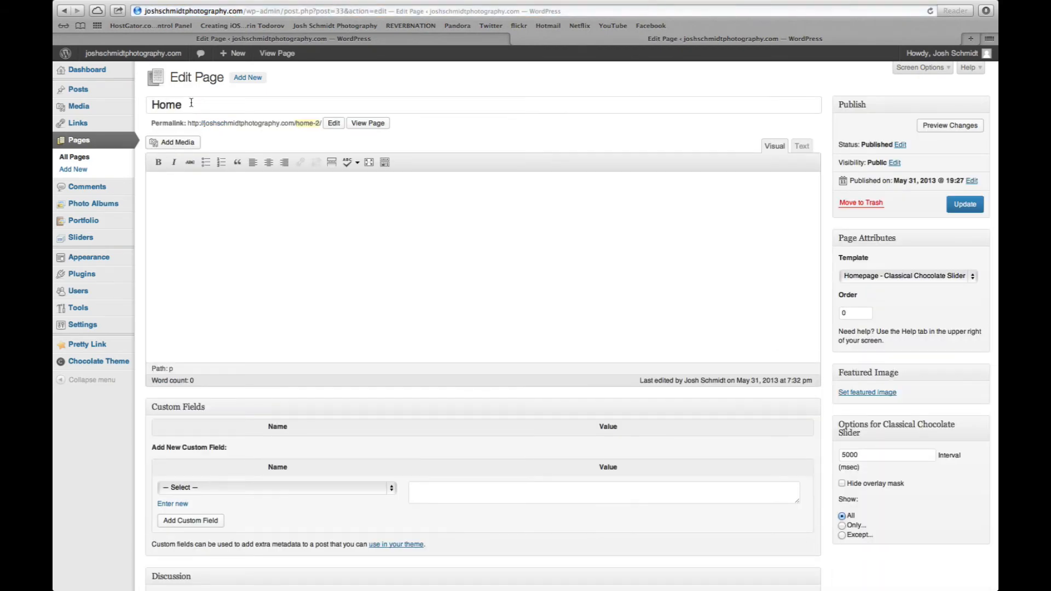
pyautogui.doubleClick(165, 105)
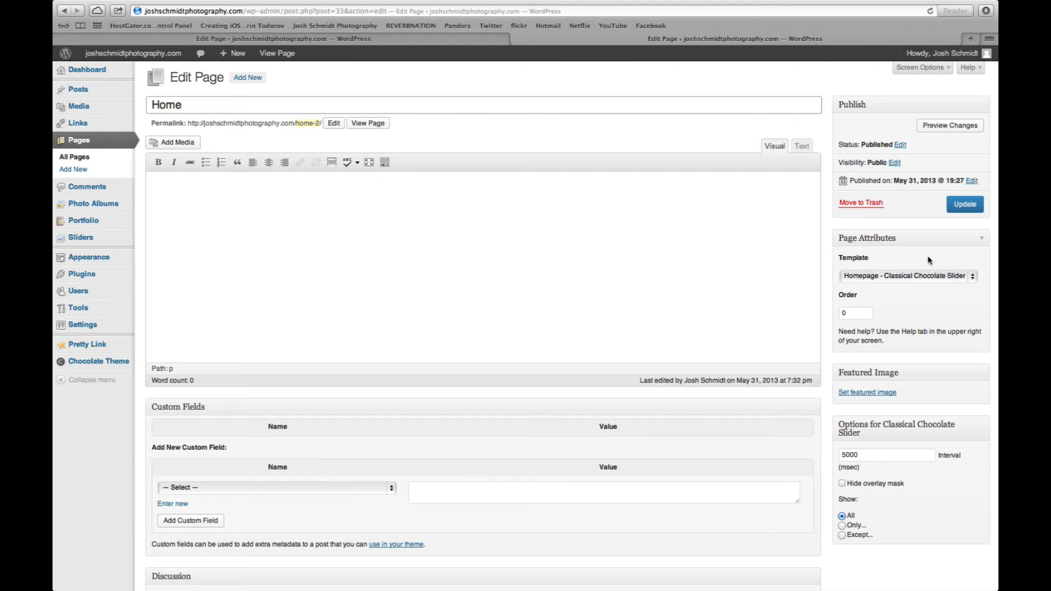
# Set the page template to Homepage - 3D Slider and update the Home page.
pyautogui.click(906, 276)
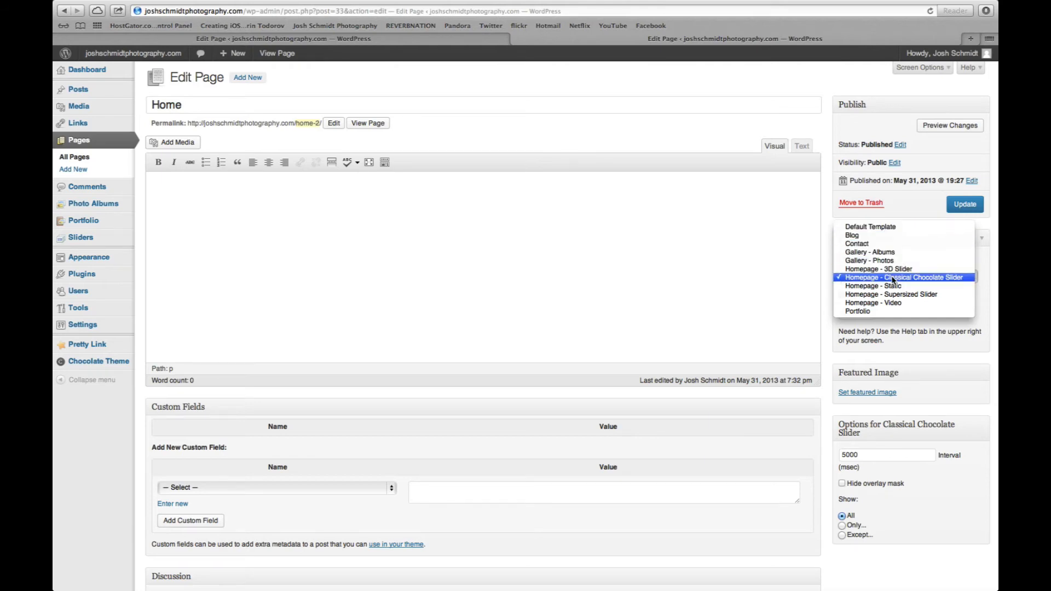
pyautogui.click(903, 277)
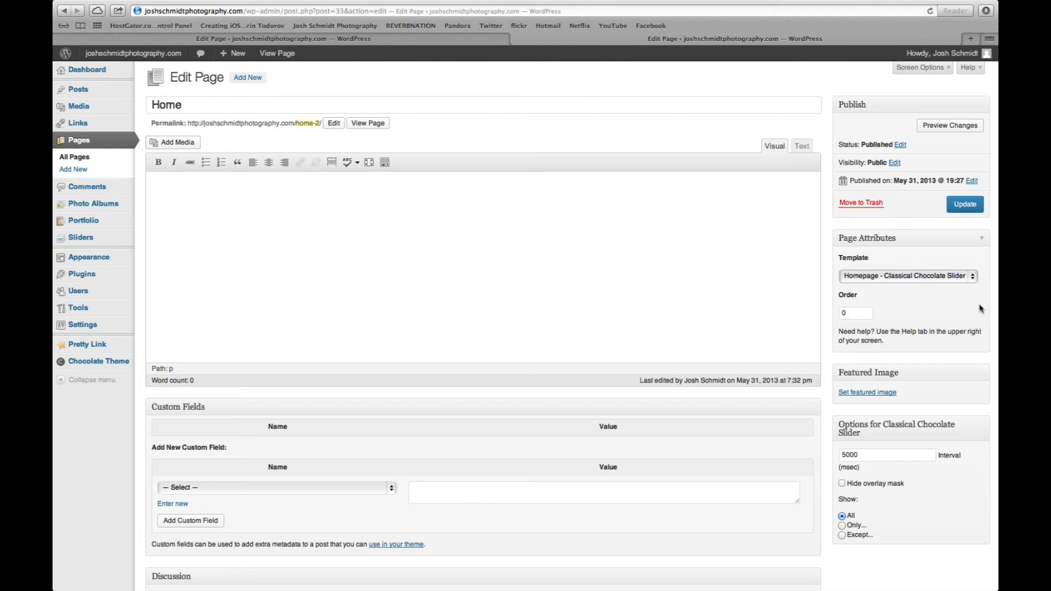
pyautogui.moveTo(871, 241)
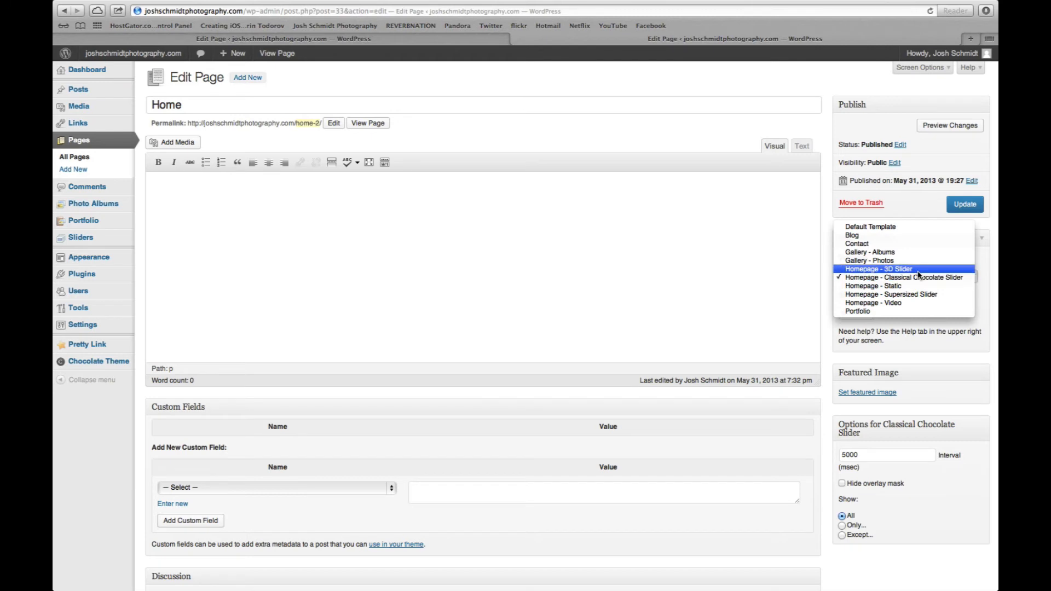
pyautogui.click(878, 269)
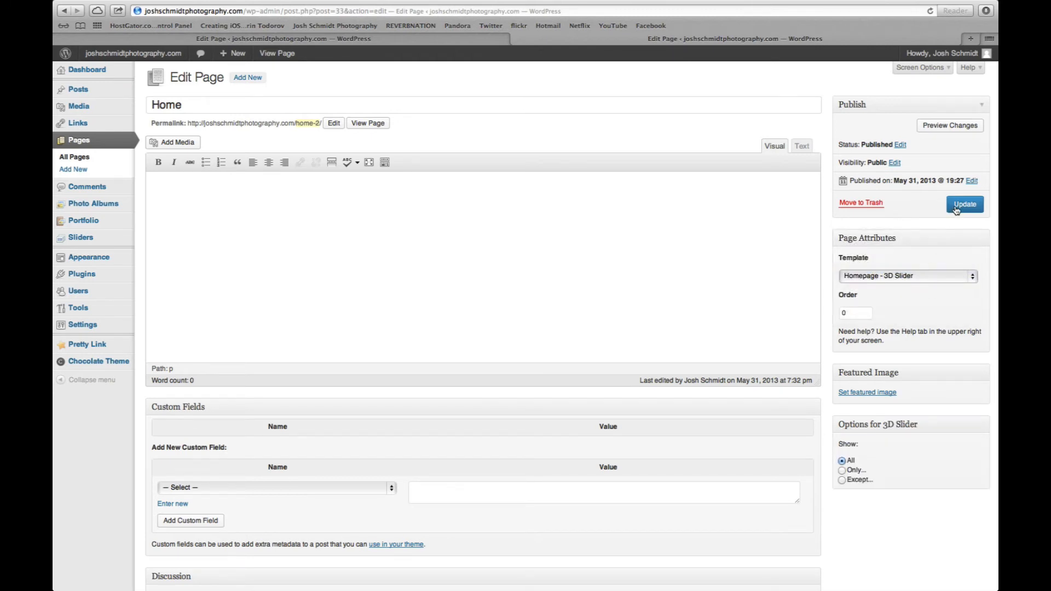
pyautogui.click(963, 204)
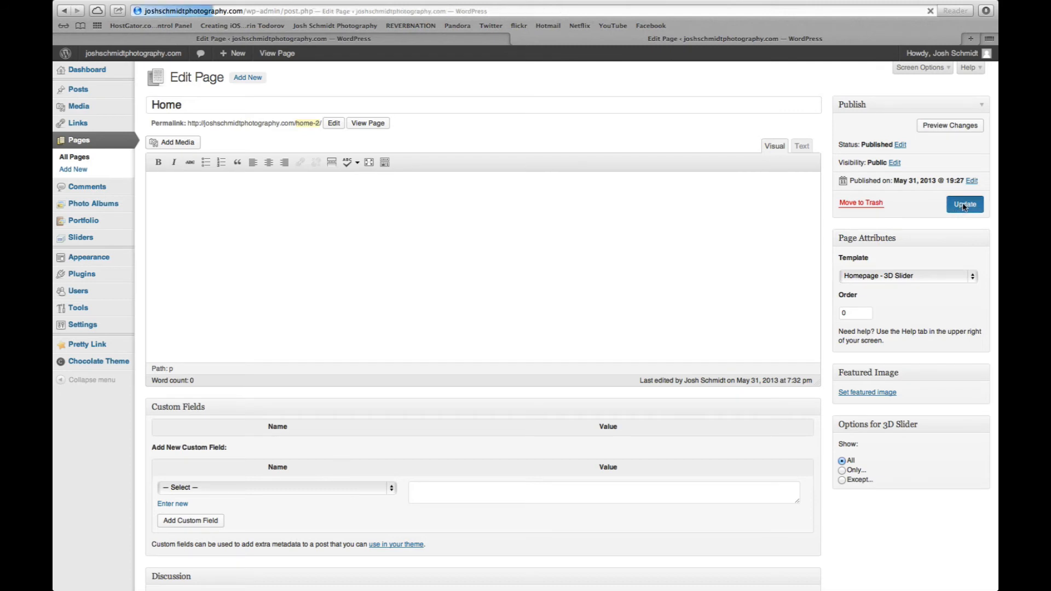
pyautogui.click(963, 205)
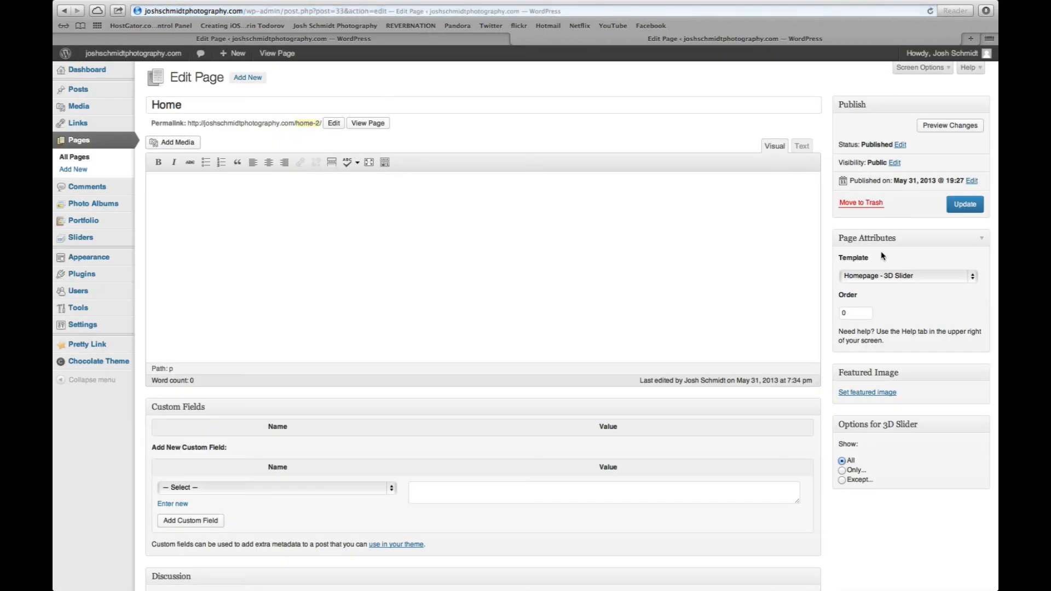
# Apply the Homepage - Static template to the Home page, update it and preview.
pyautogui.click(906, 276)
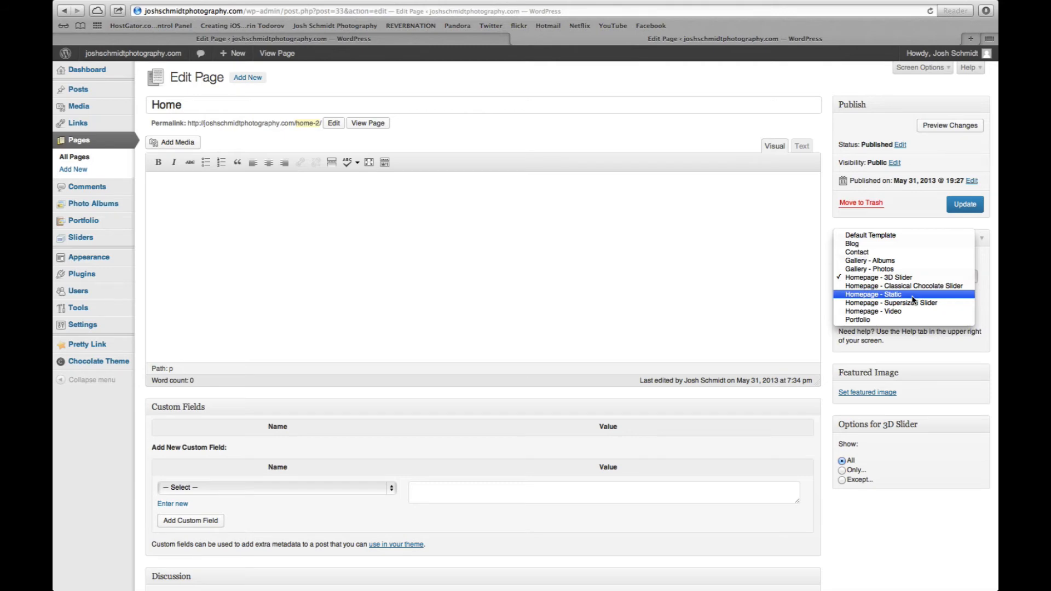
pyautogui.click(879, 294)
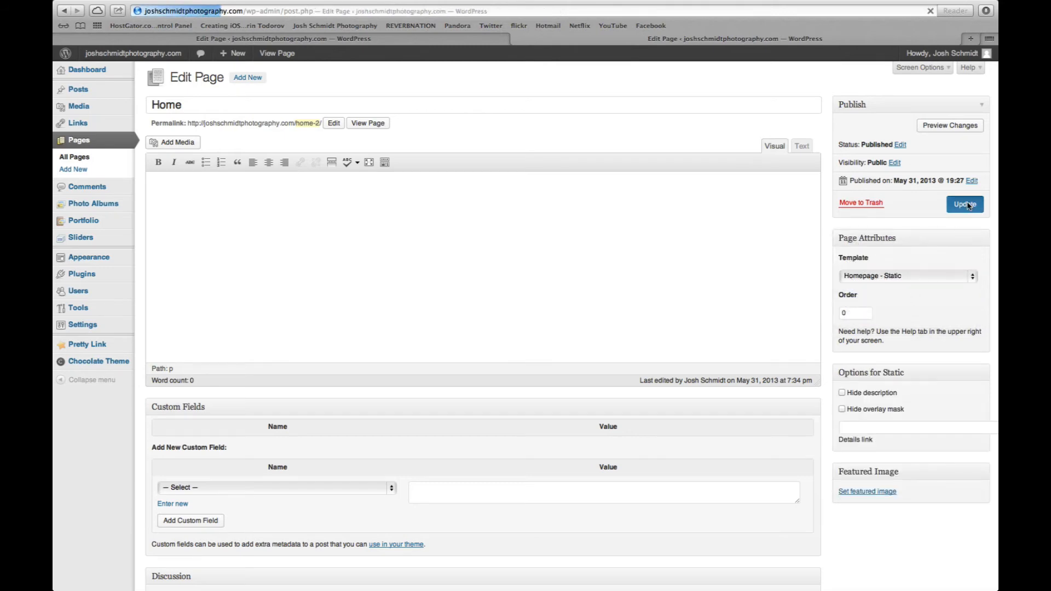
pyautogui.click(963, 204)
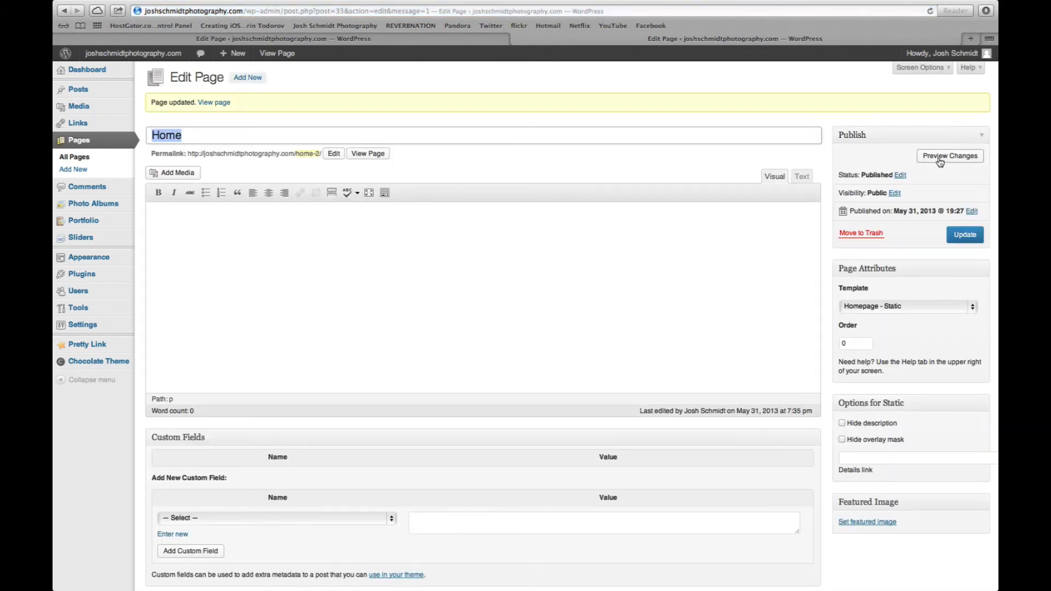
pyautogui.click(906, 306)
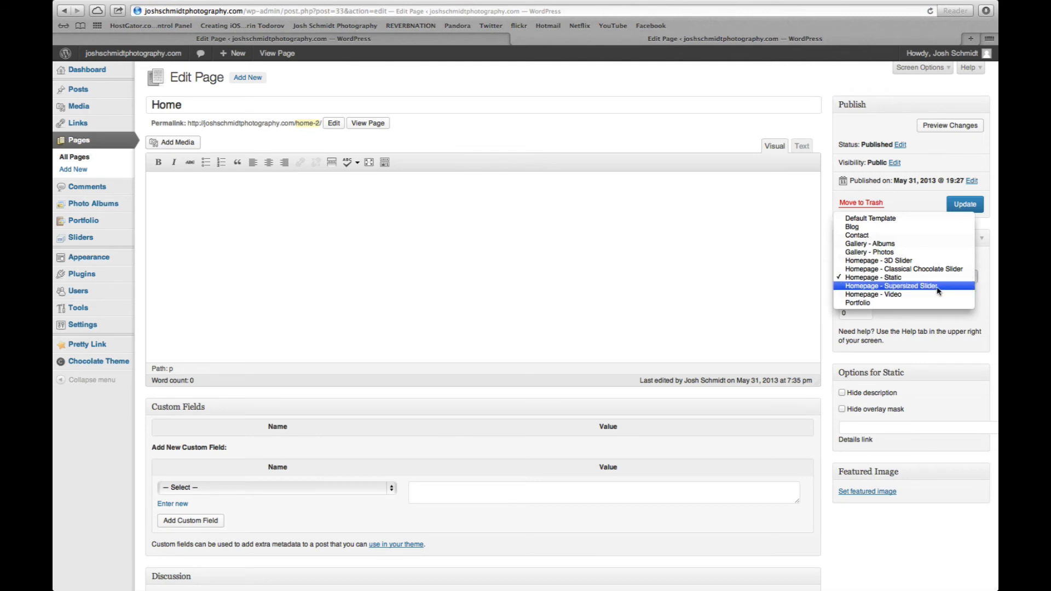
pyautogui.moveTo(912, 269)
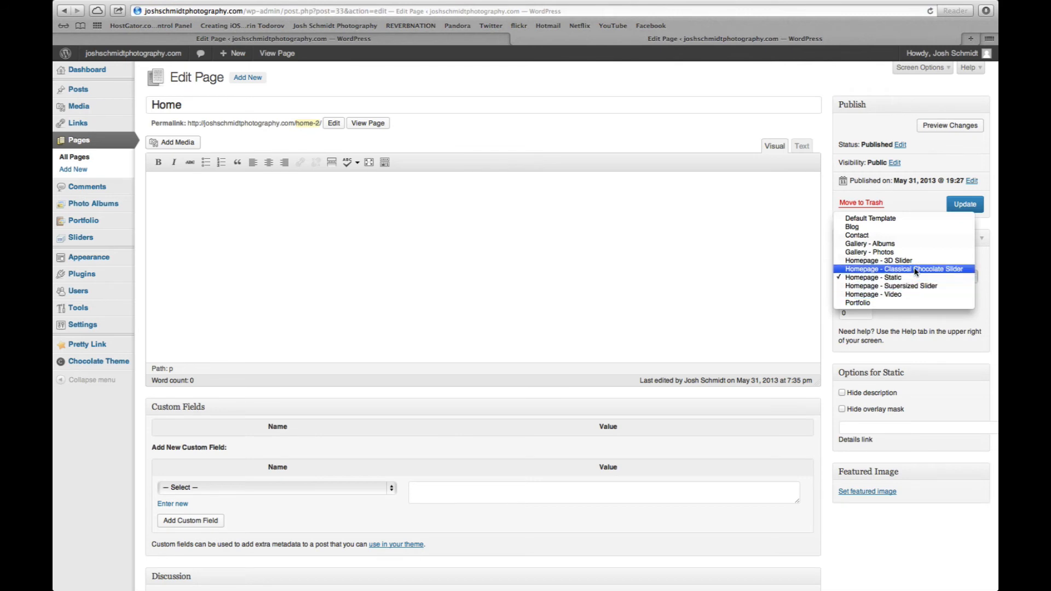
# Switch Home to the Classical Chocolate Slider template, update, preview the slideshow, return to the dashboard.
pyautogui.click(904, 269)
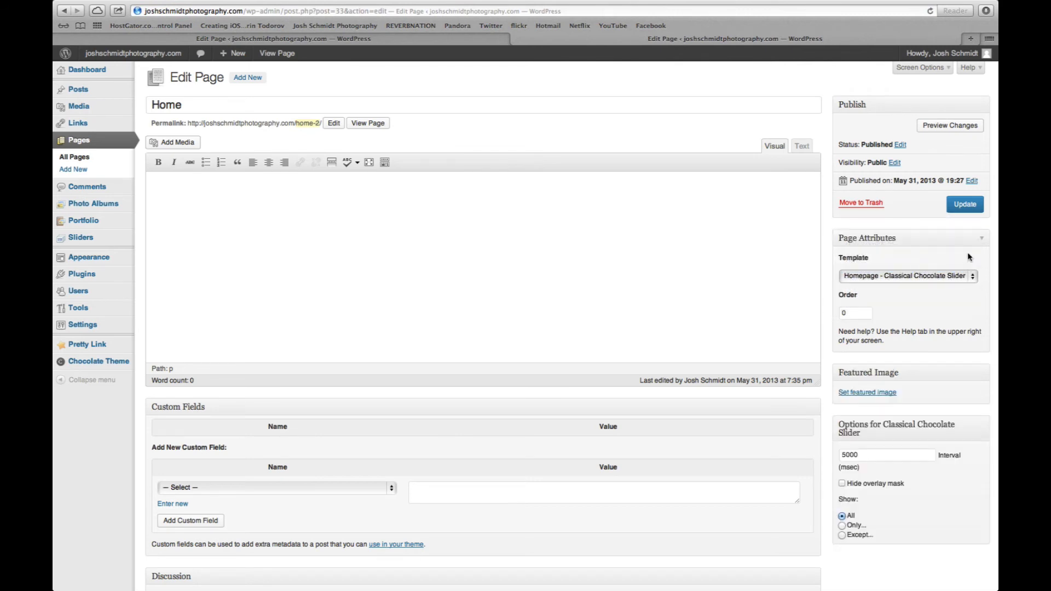
pyautogui.click(963, 204)
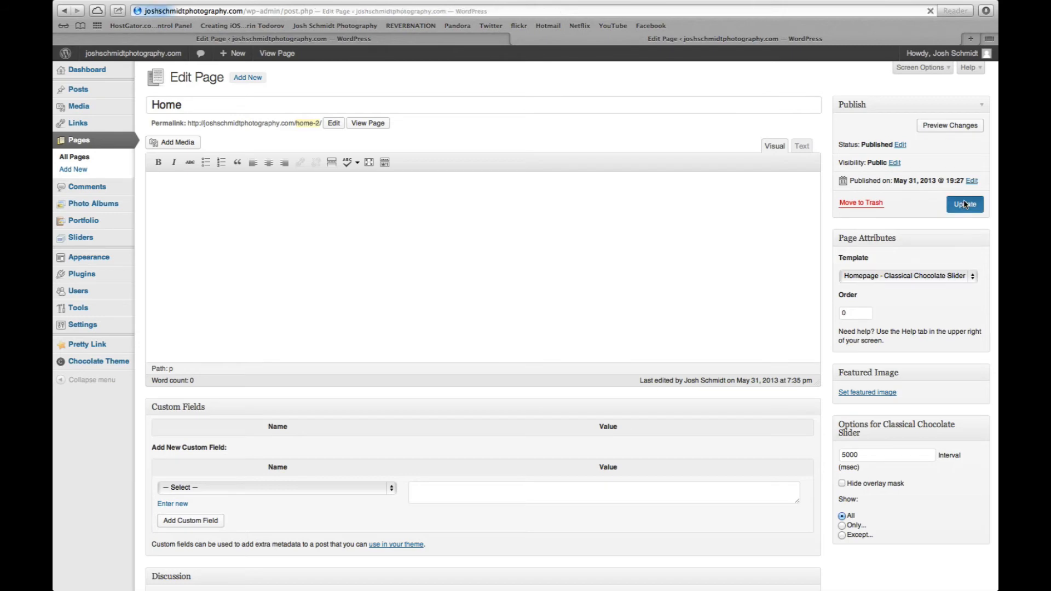
pyautogui.click(963, 204)
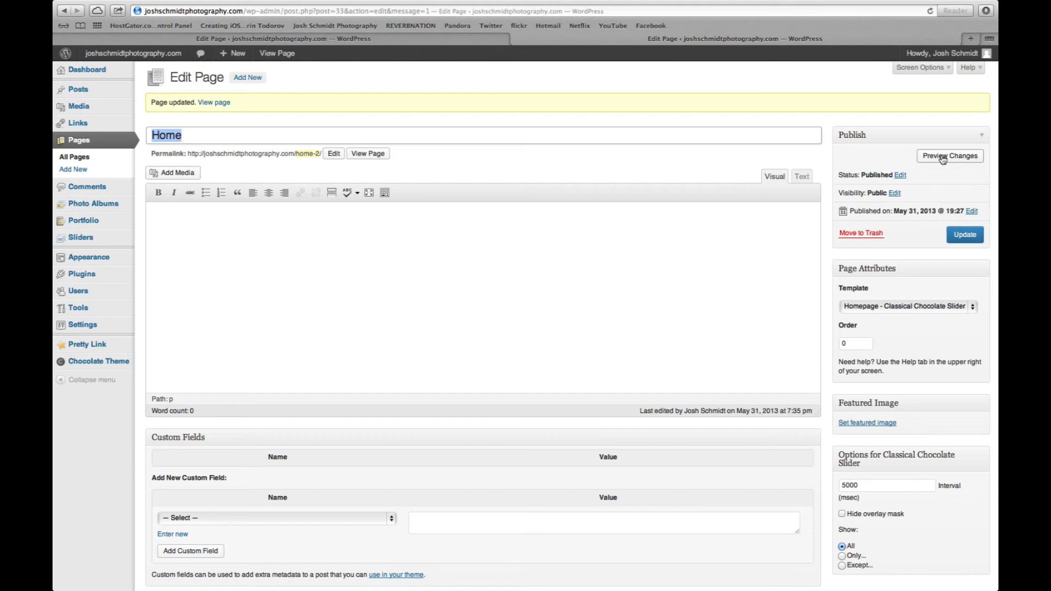
pyautogui.click(949, 155)
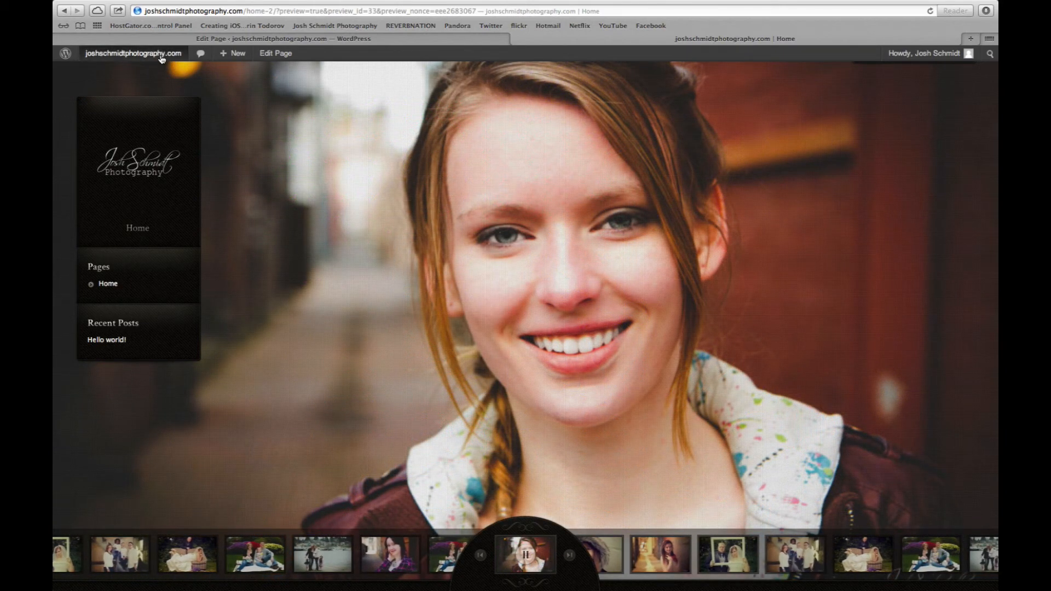
pyautogui.click(133, 54)
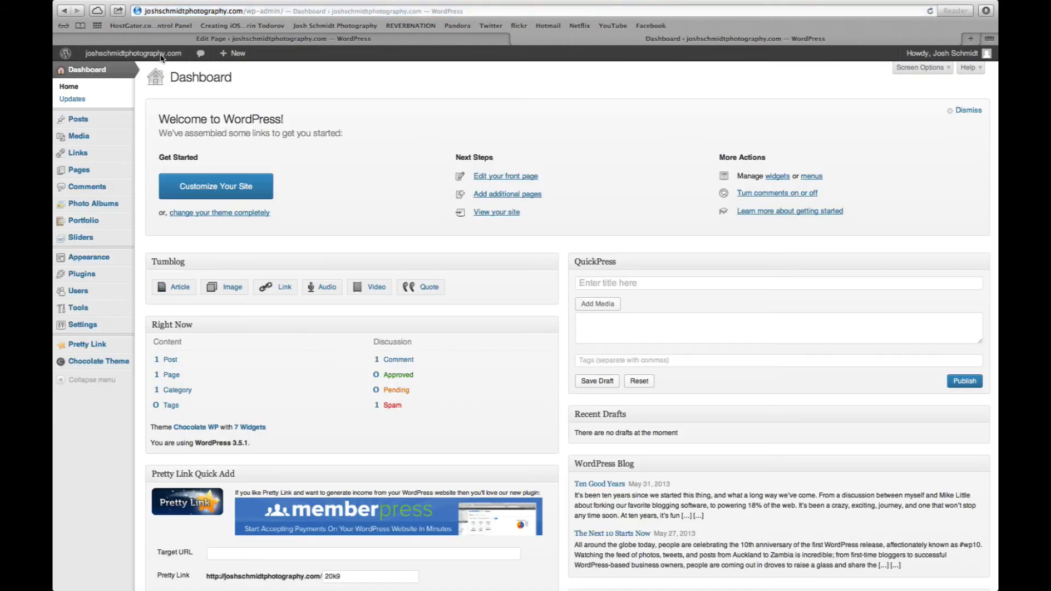
pyautogui.moveTo(79, 170)
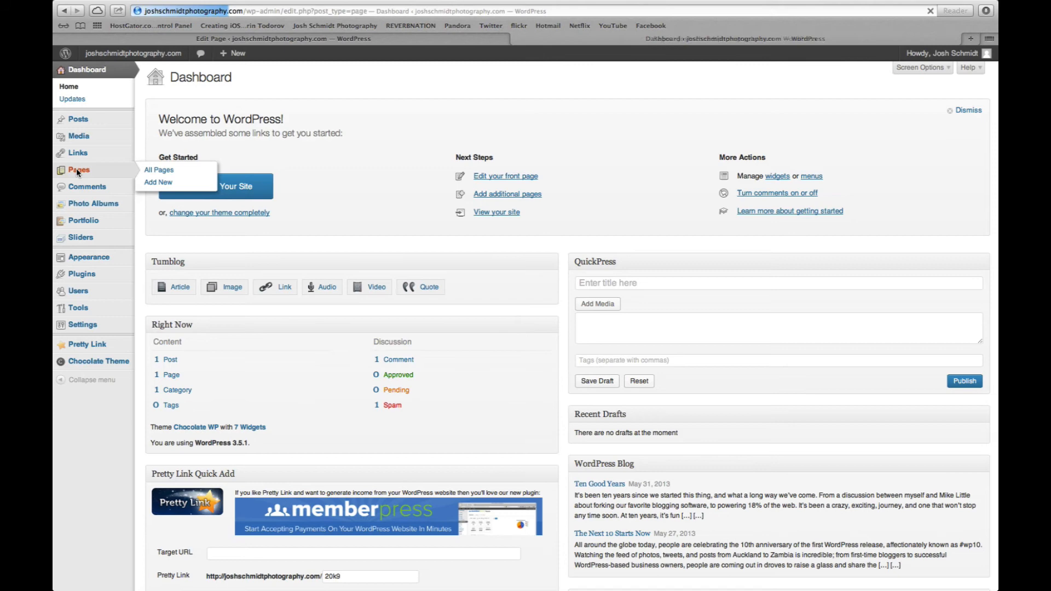
# Add a new page titled Blog from All Pages and publish it.
pyautogui.click(159, 170)
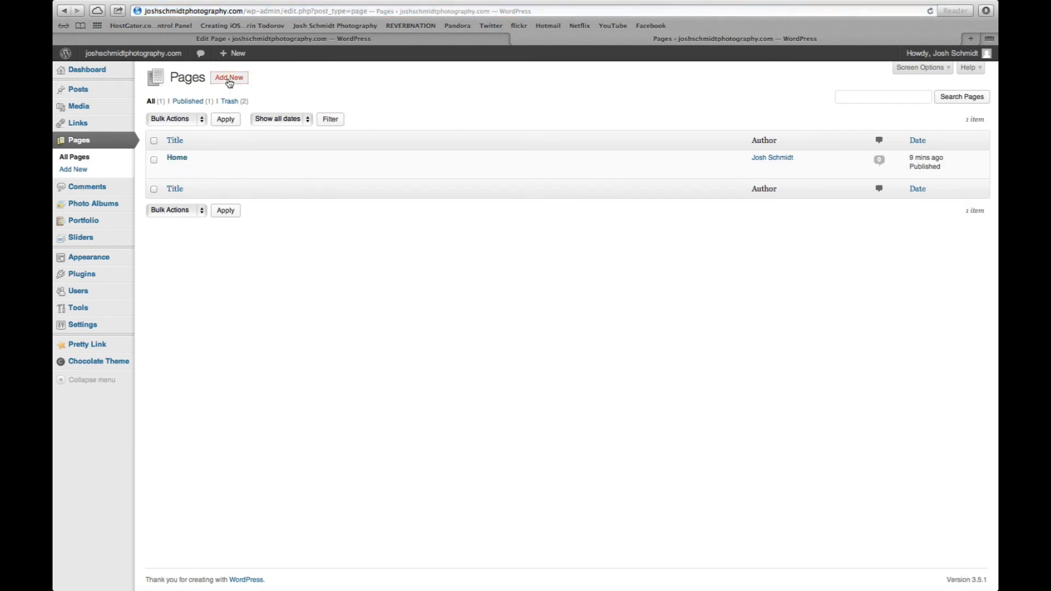
pyautogui.click(229, 77)
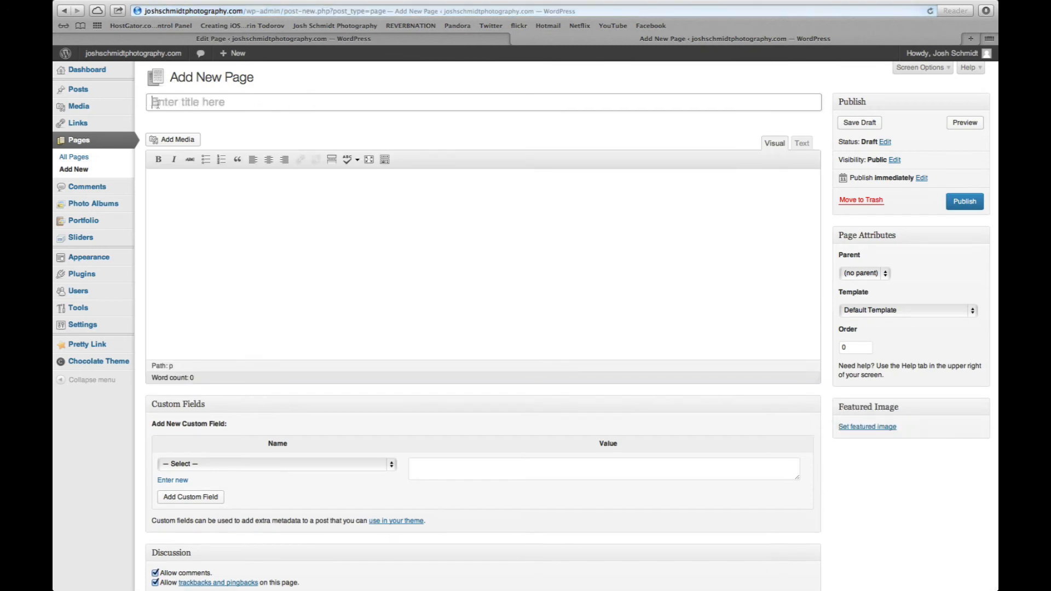
pyautogui.write('Blg')
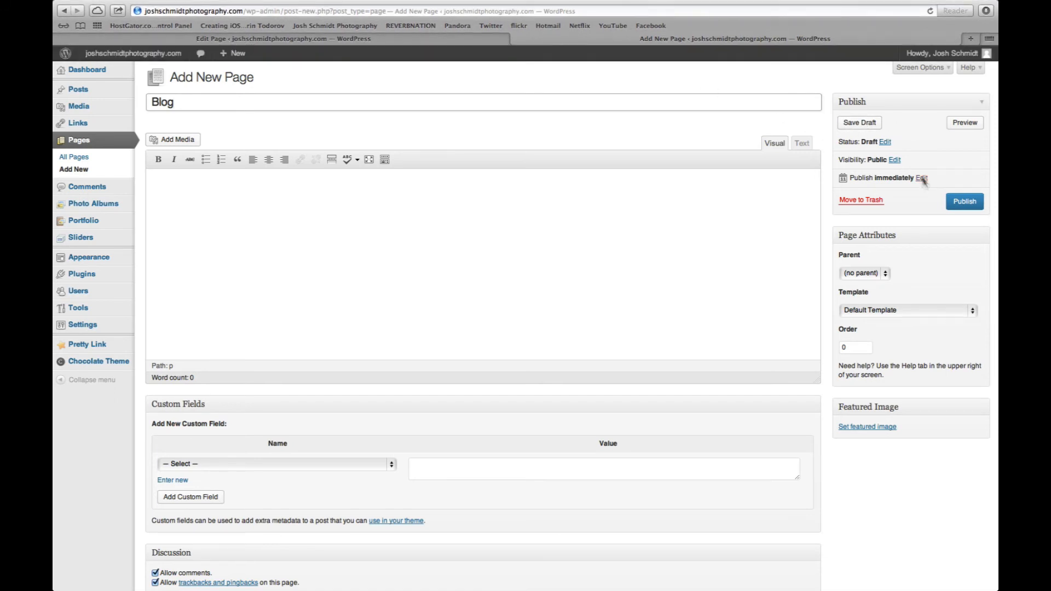
pyautogui.click(963, 201)
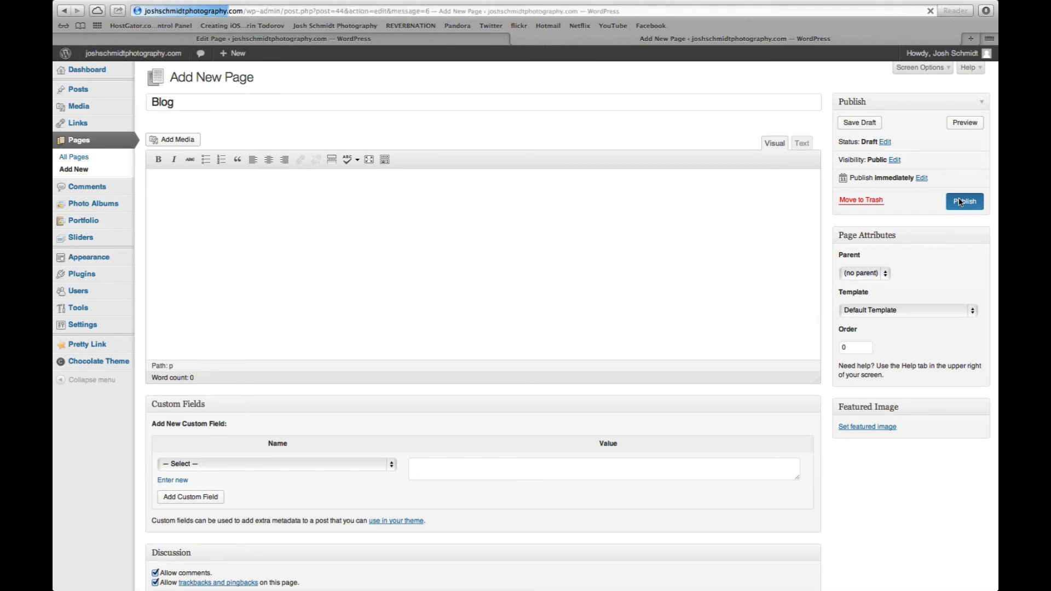
pyautogui.click(963, 202)
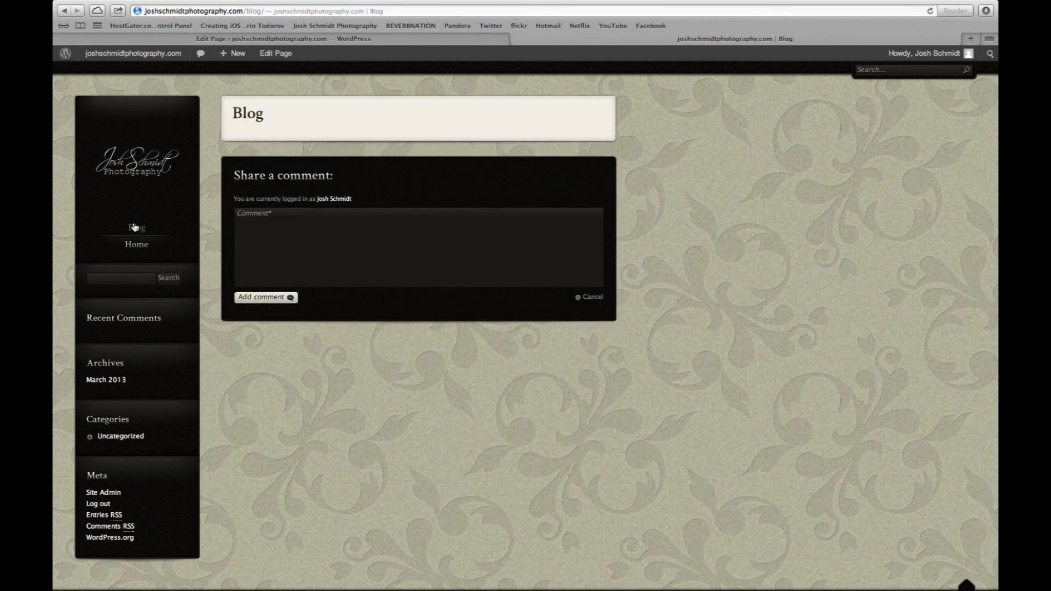
pyautogui.moveTo(148, 232)
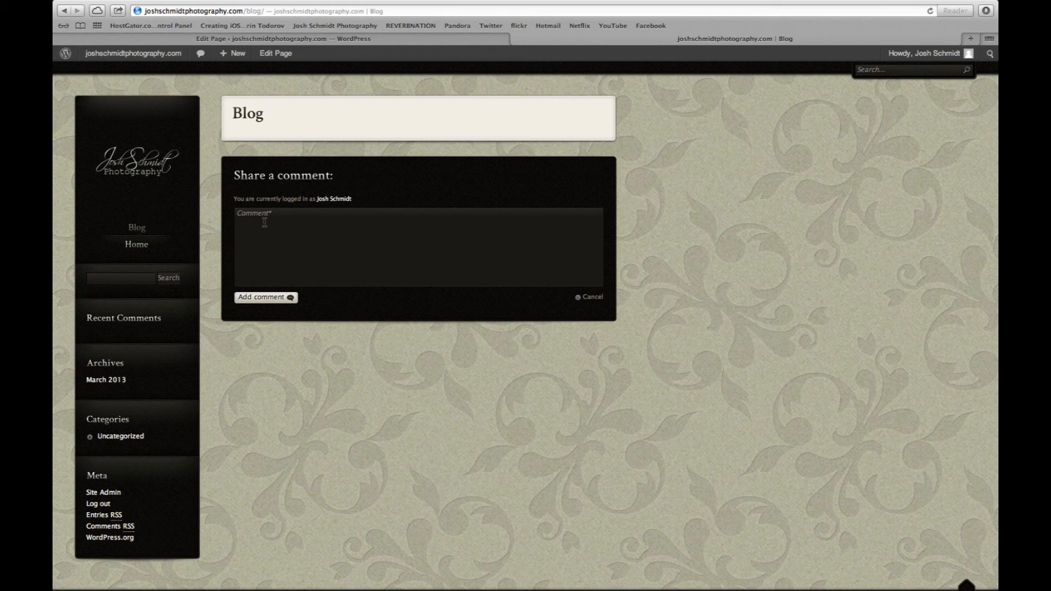
pyautogui.moveTo(473, 124)
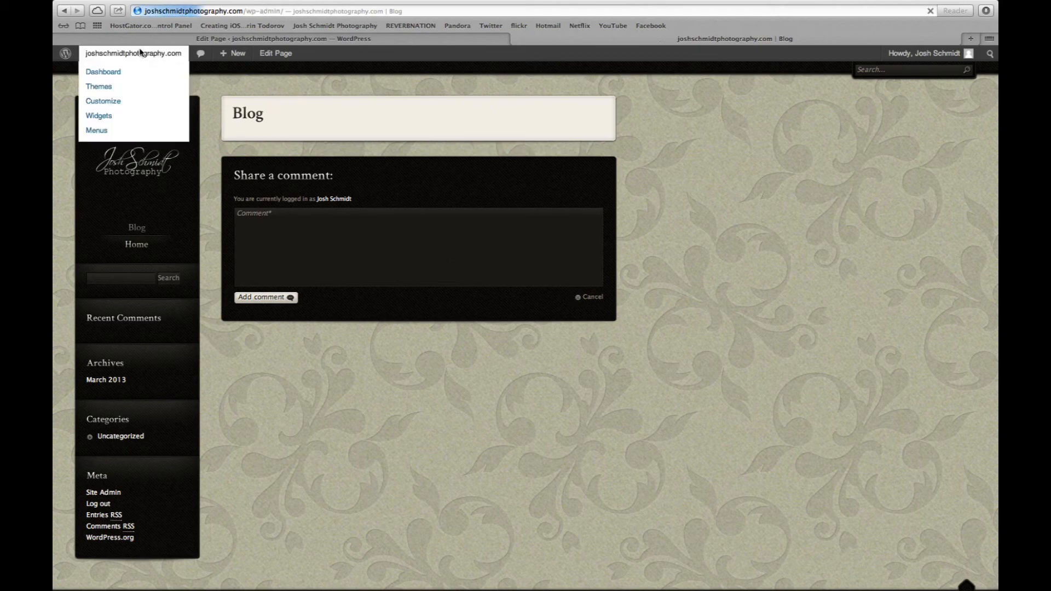
# Add another new page titled Portfolio and publish it with the default template.
pyautogui.click(103, 73)
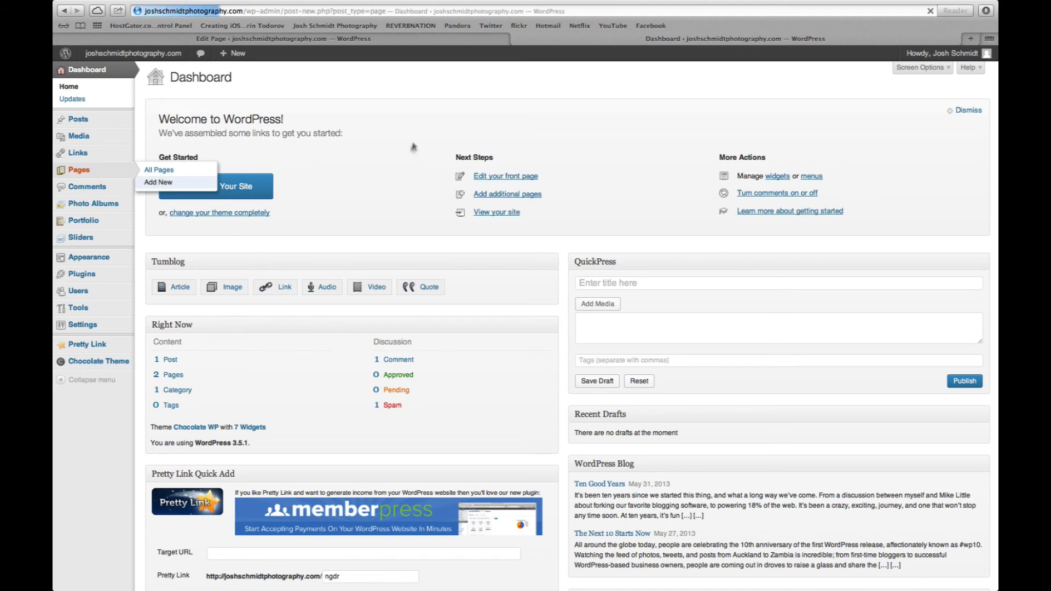
pyautogui.click(159, 183)
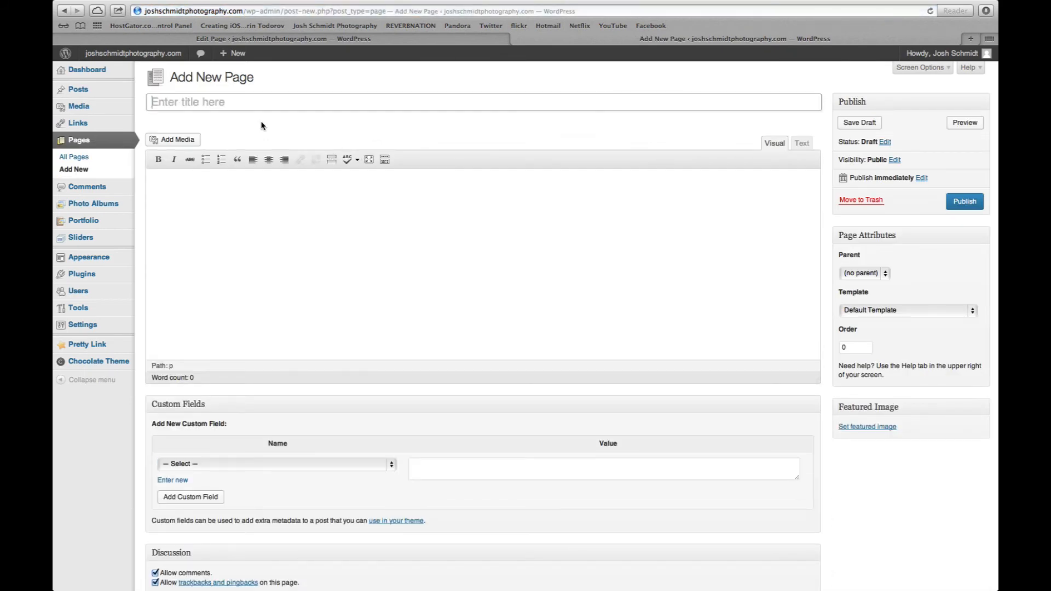
pyautogui.write('Portfol')
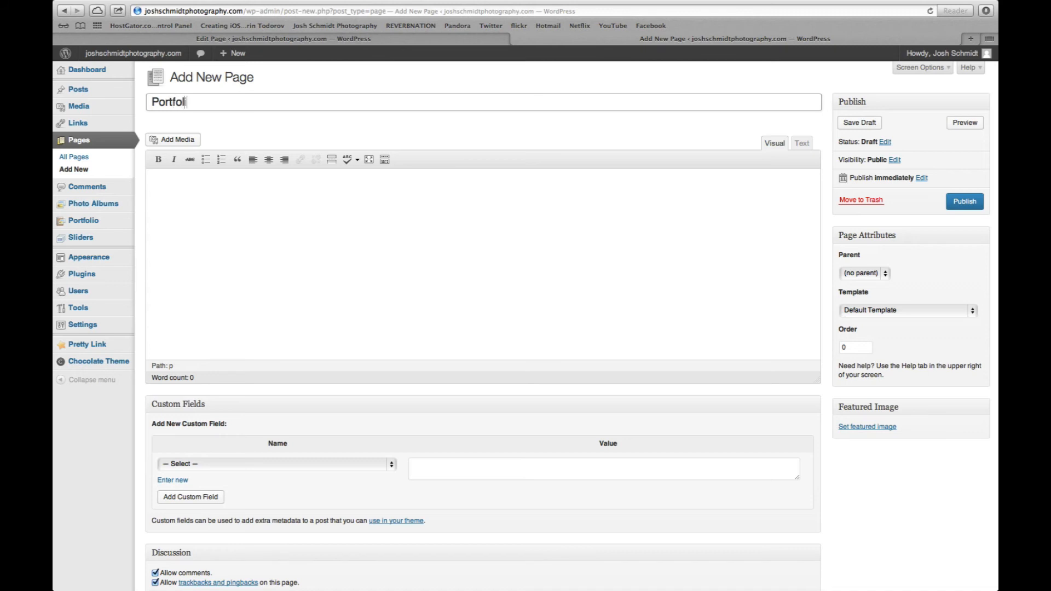
pyautogui.write('io')
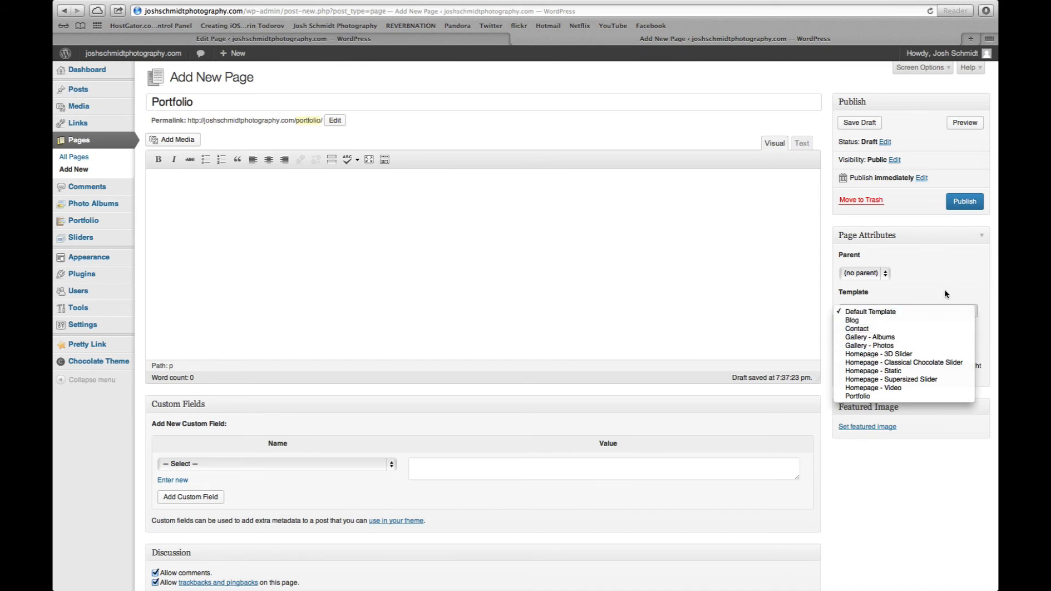
pyautogui.moveTo(986, 186)
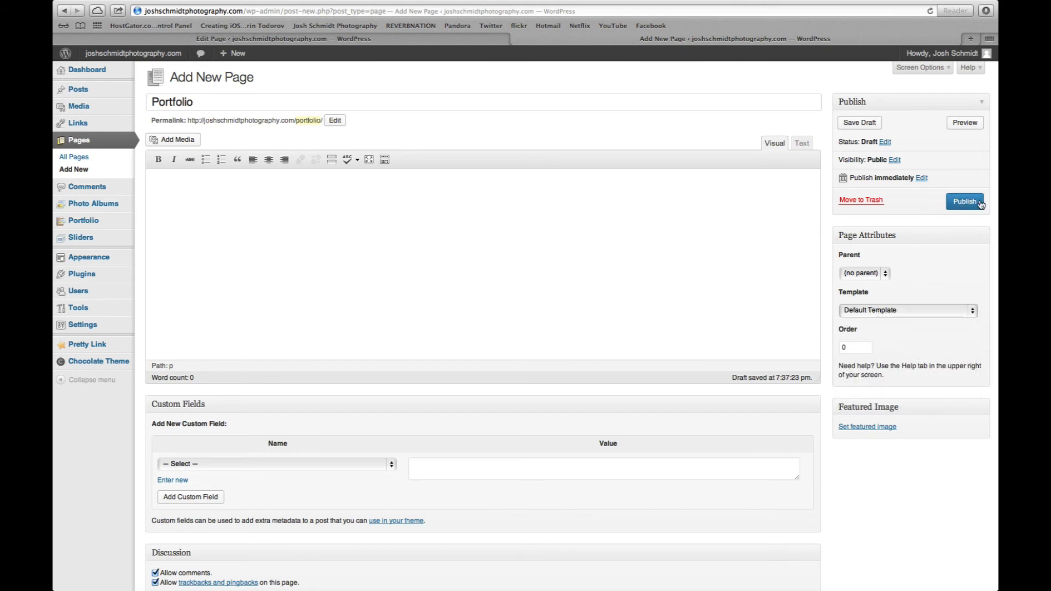
pyautogui.click(963, 202)
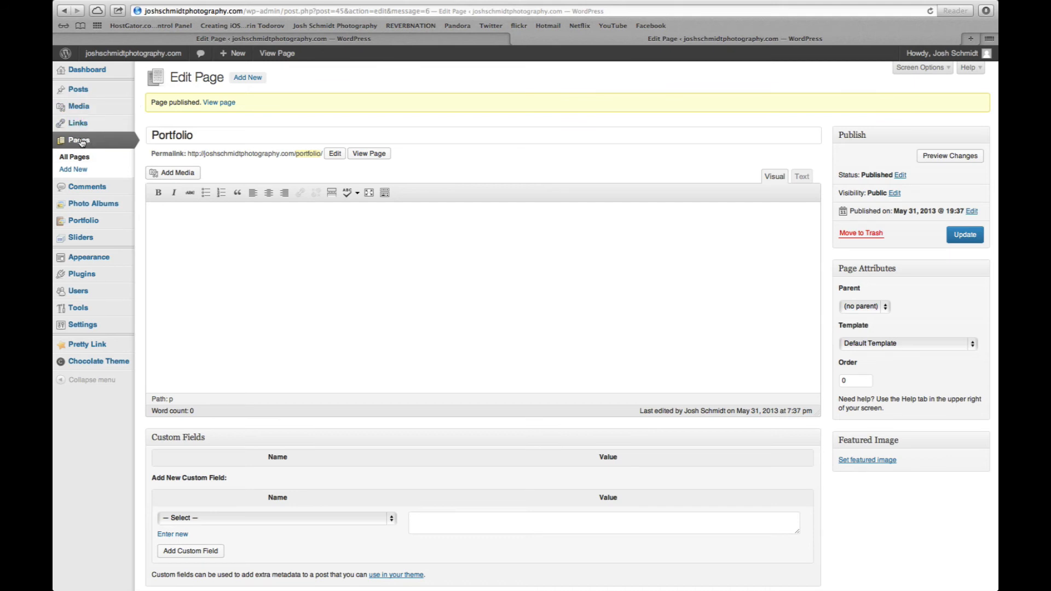
# Move the sample Hello world! post to the trash from the posts list.
pyautogui.click(78, 89)
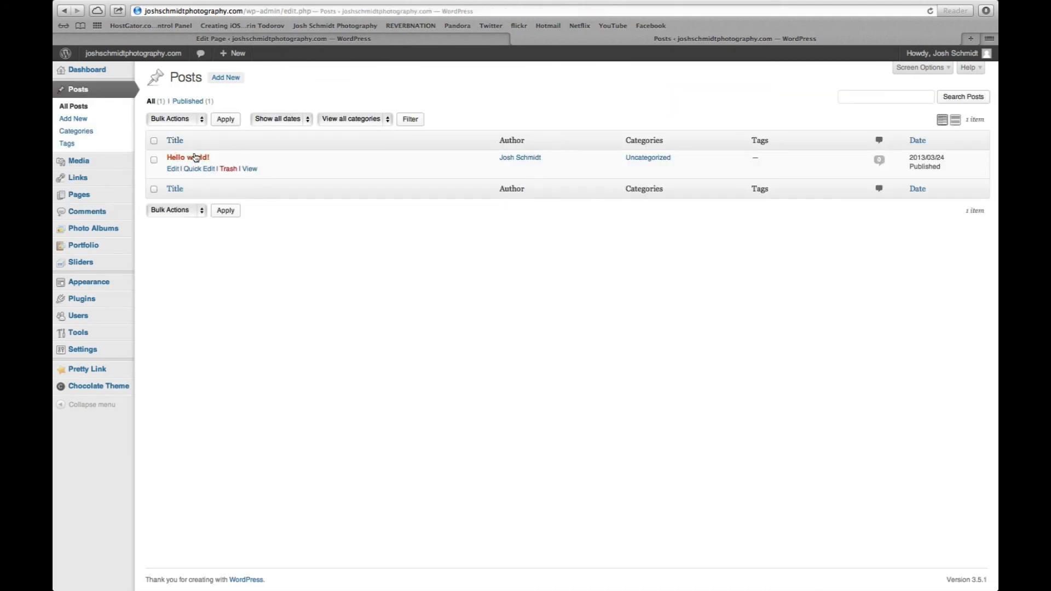
pyautogui.click(227, 169)
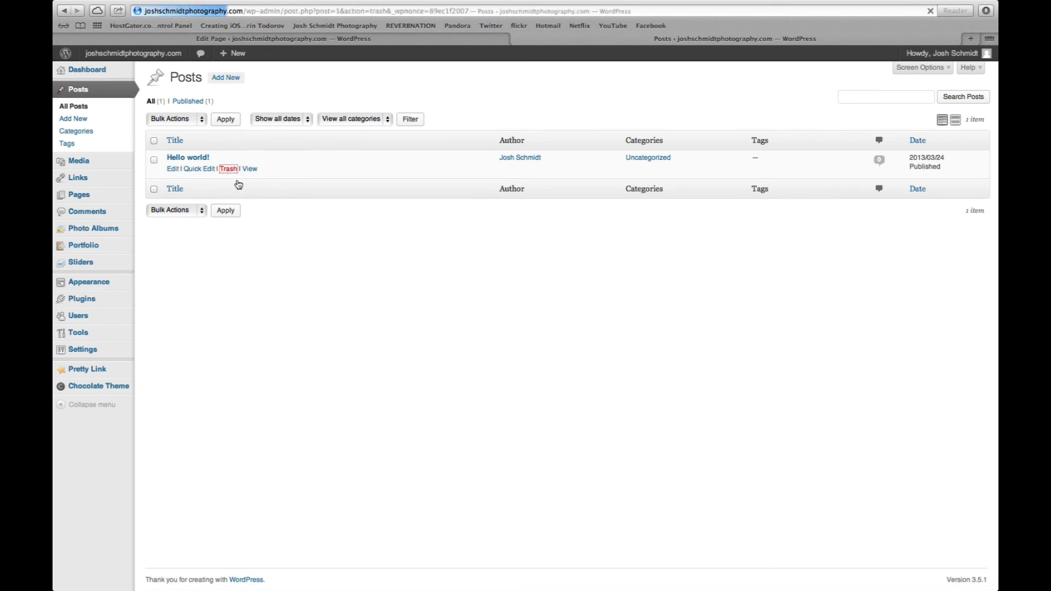
pyautogui.click(229, 169)
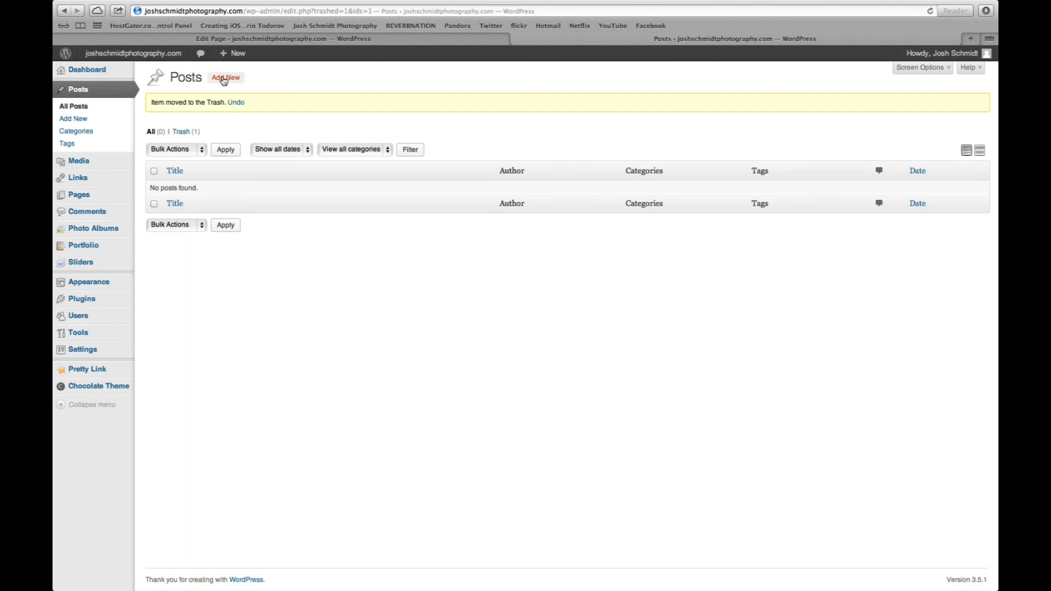
# Start a new post titled First post with body text "This is my first post".
pyautogui.click(225, 77)
pyautogui.write('First post')
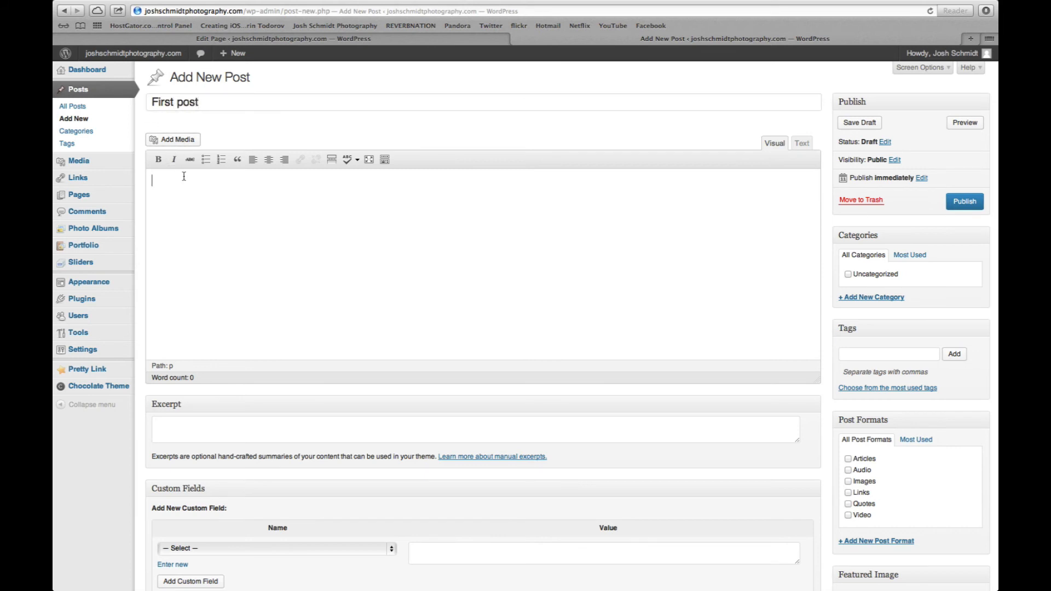
pyautogui.write('This is my')
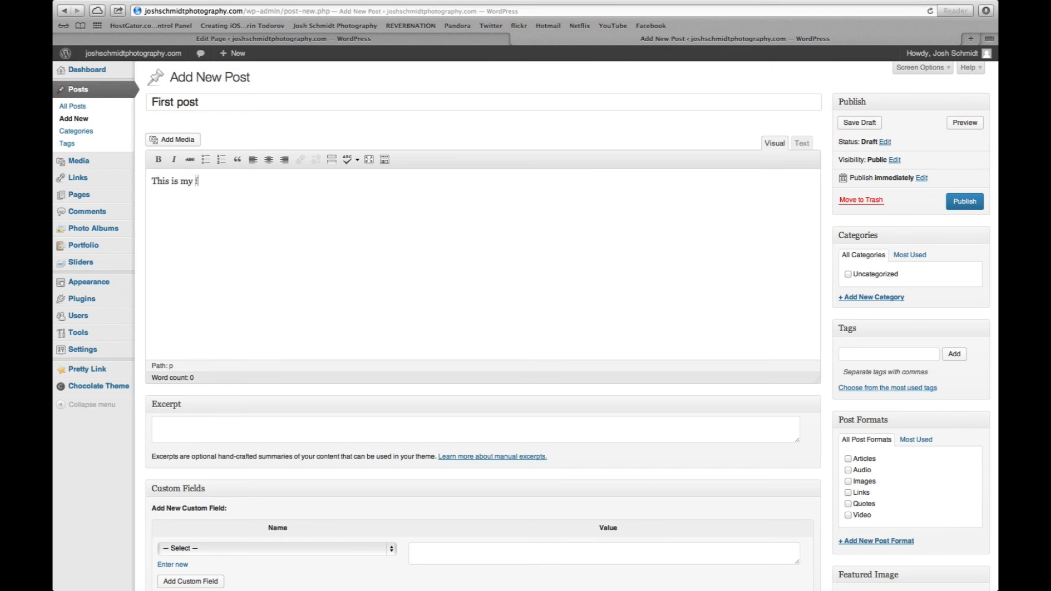
pyautogui.write('first post')
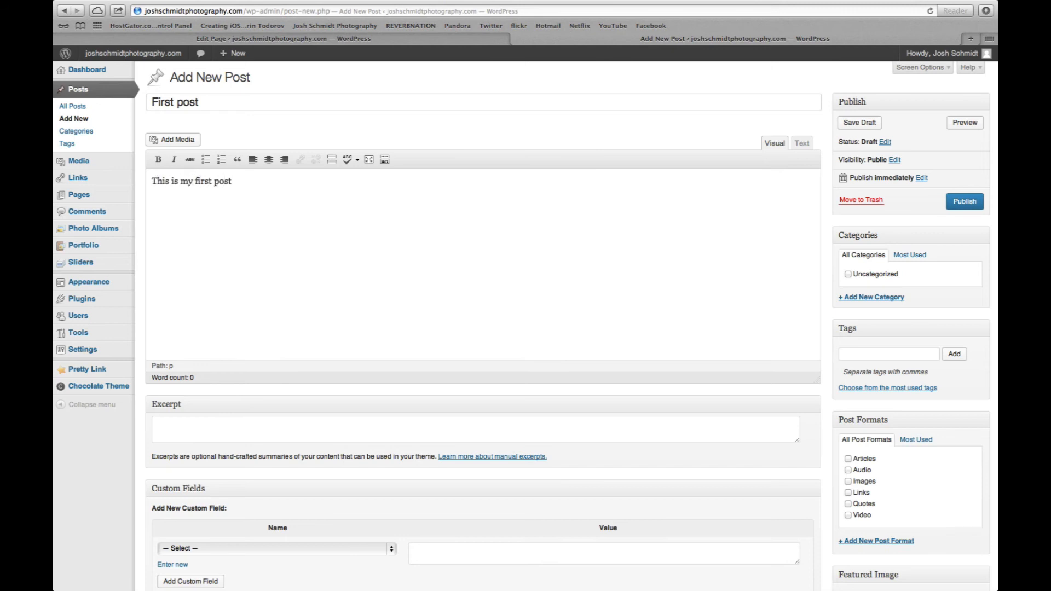
pyautogui.scroll(-3)
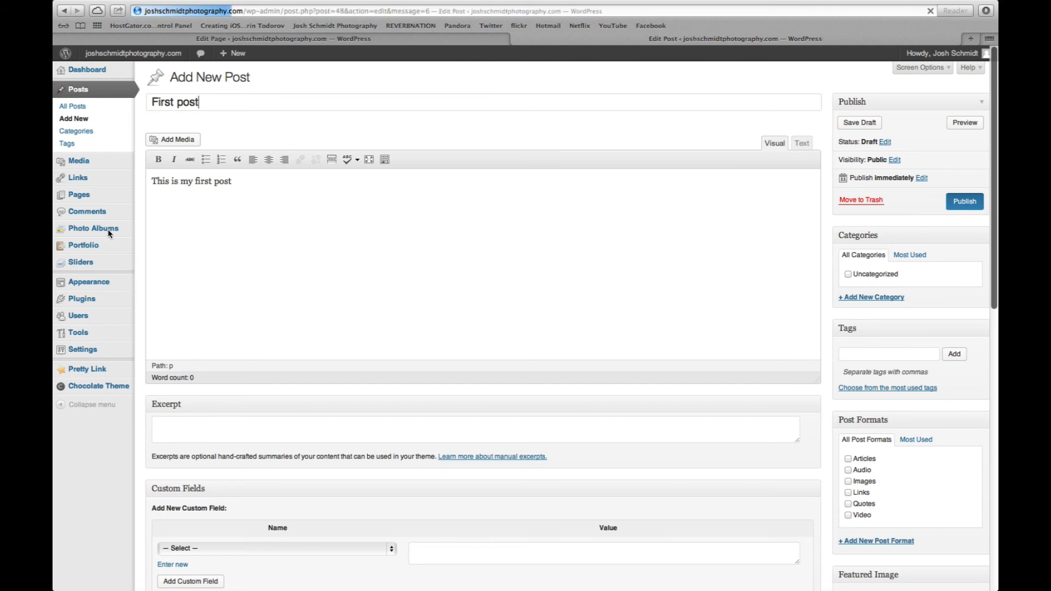
# Browse the live site's Blog and Home pages, then reveal the admin-bar site shortcuts.
pyautogui.click(963, 201)
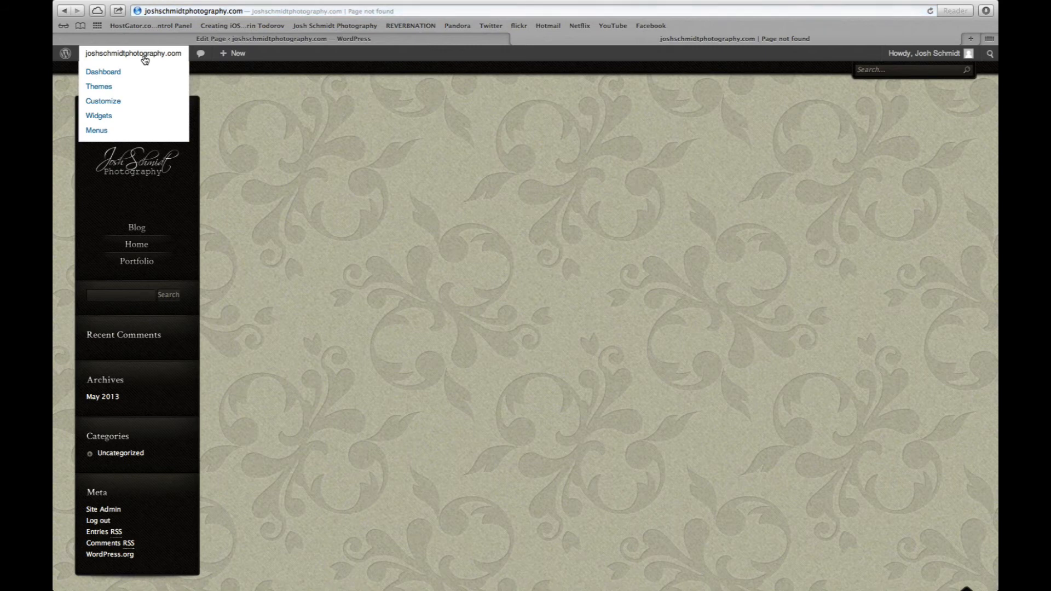
pyautogui.click(136, 228)
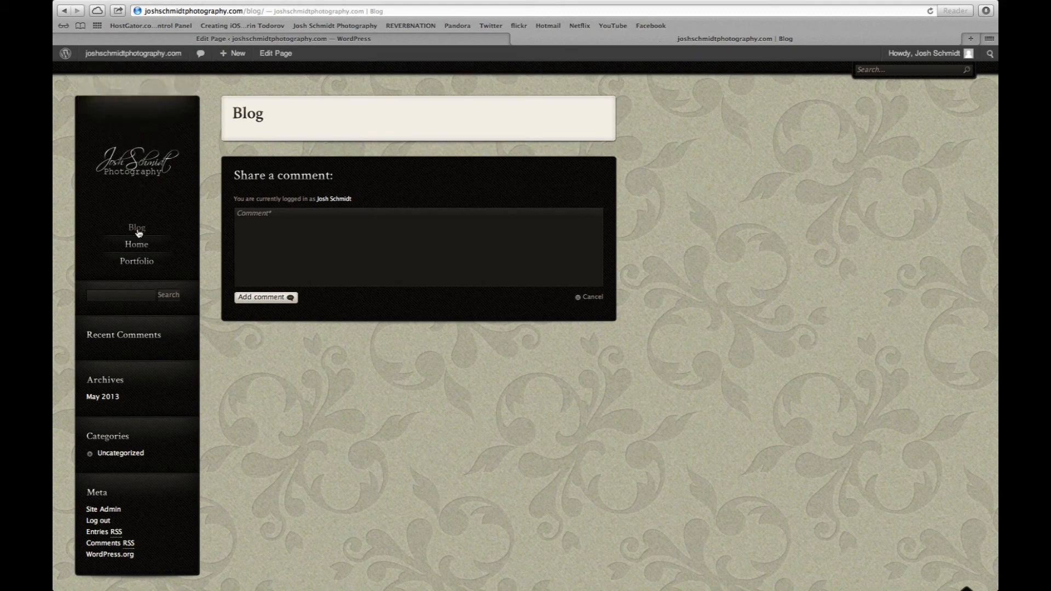
pyautogui.moveTo(366, 87)
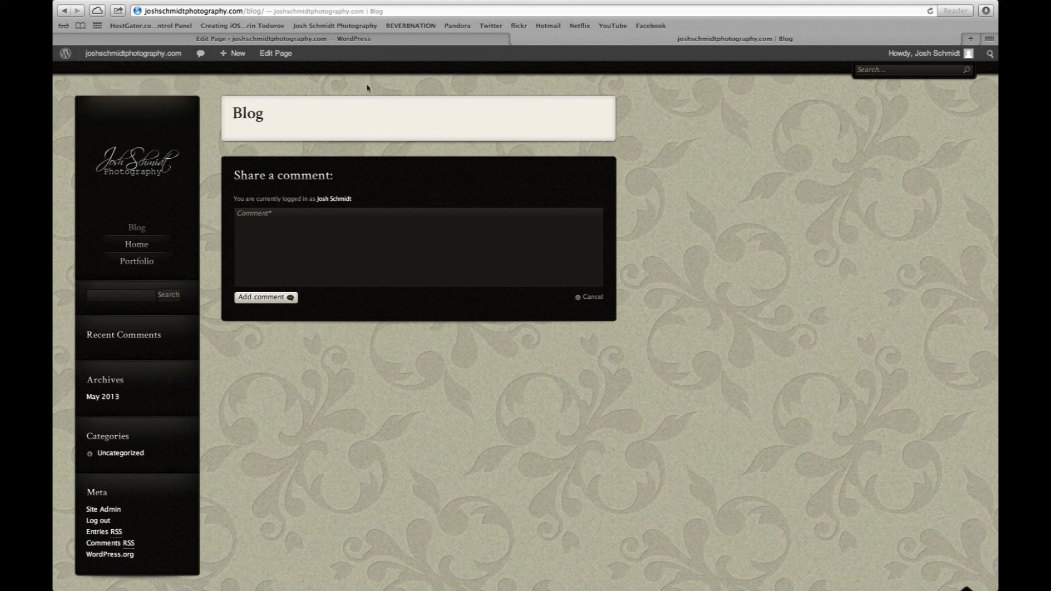
pyautogui.moveTo(136, 244)
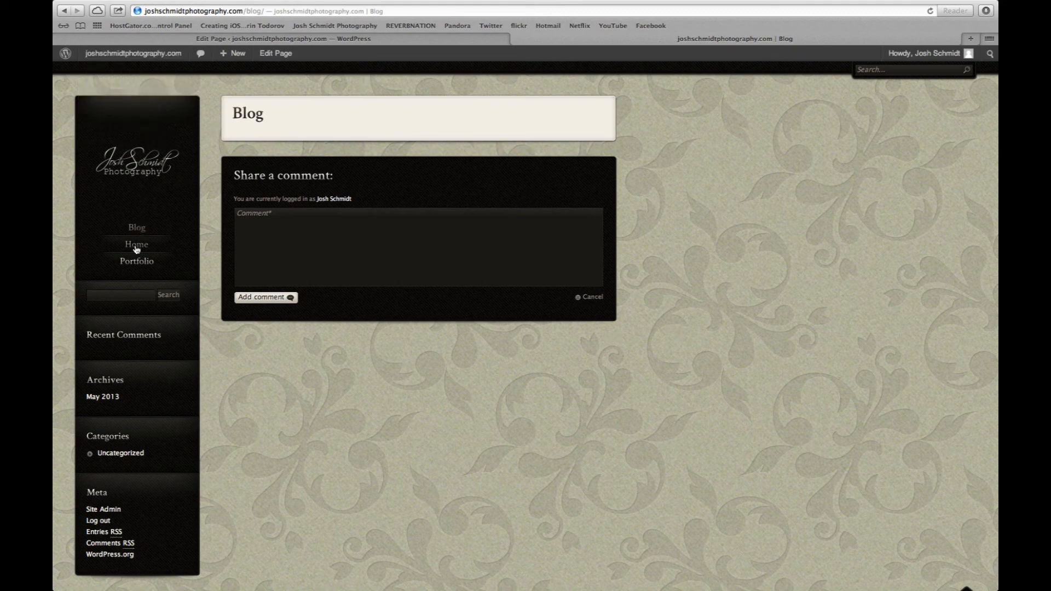
pyautogui.click(137, 244)
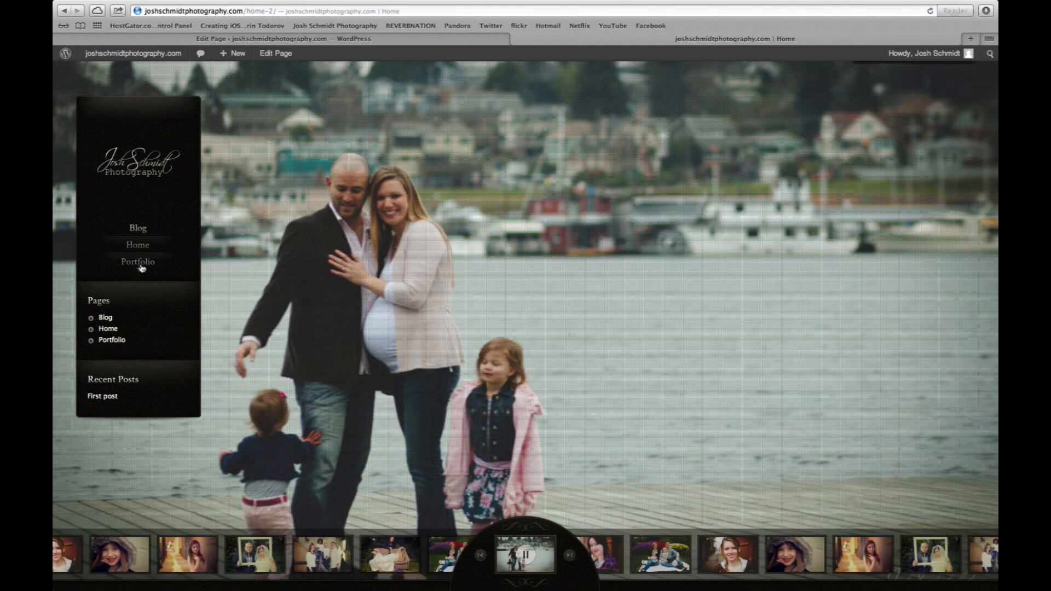
pyautogui.moveTo(138, 223)
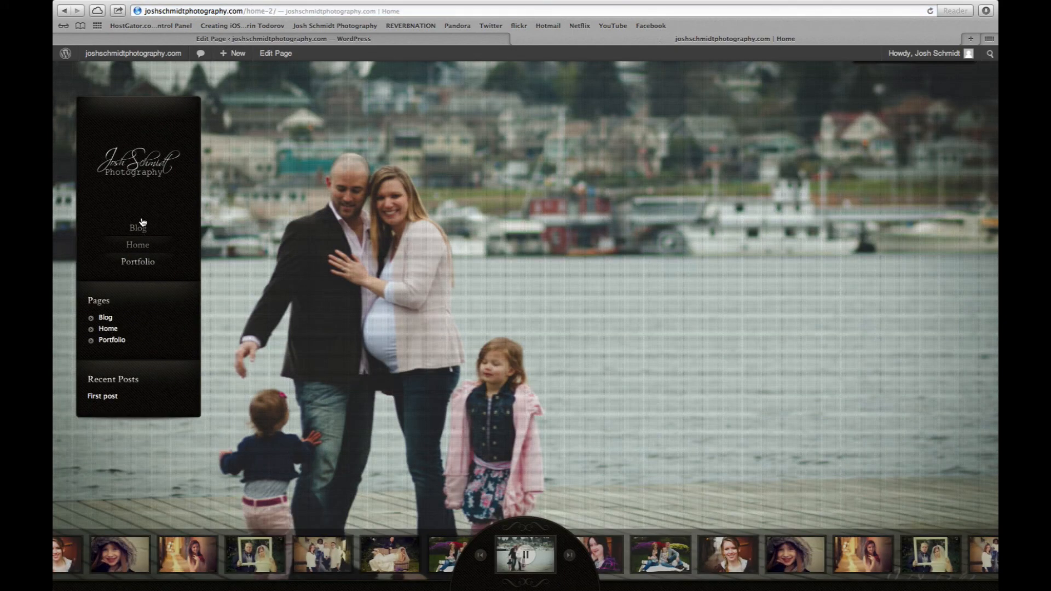
pyautogui.click(134, 53)
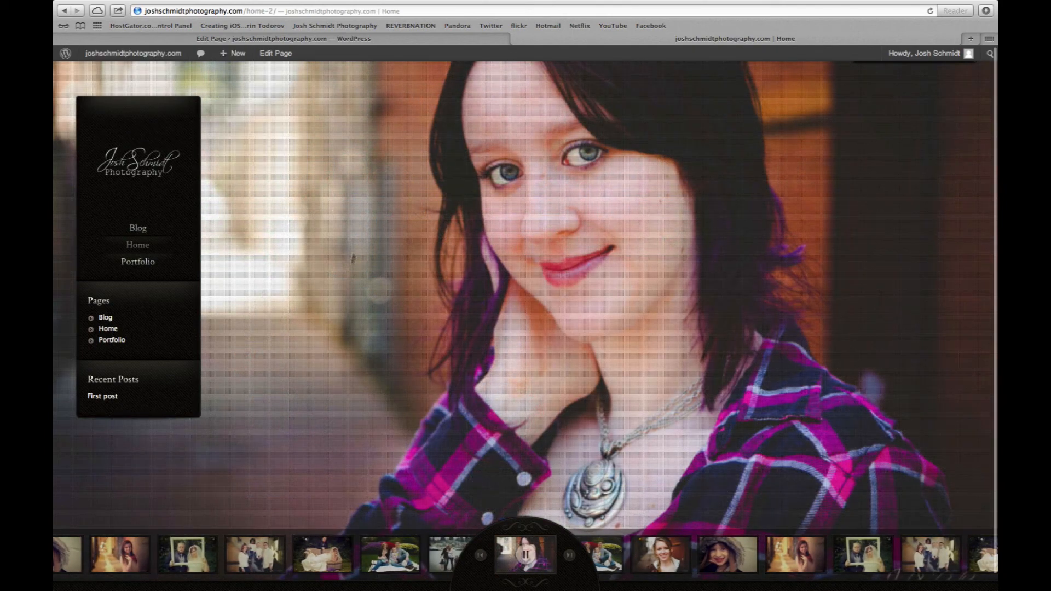
pyautogui.click(134, 53)
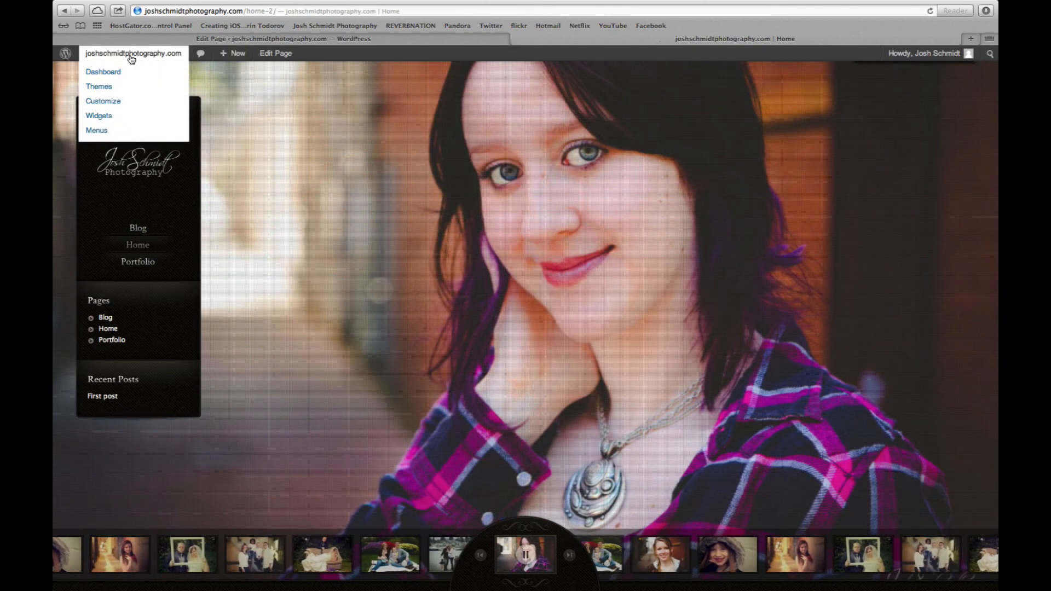
pyautogui.moveTo(103, 72)
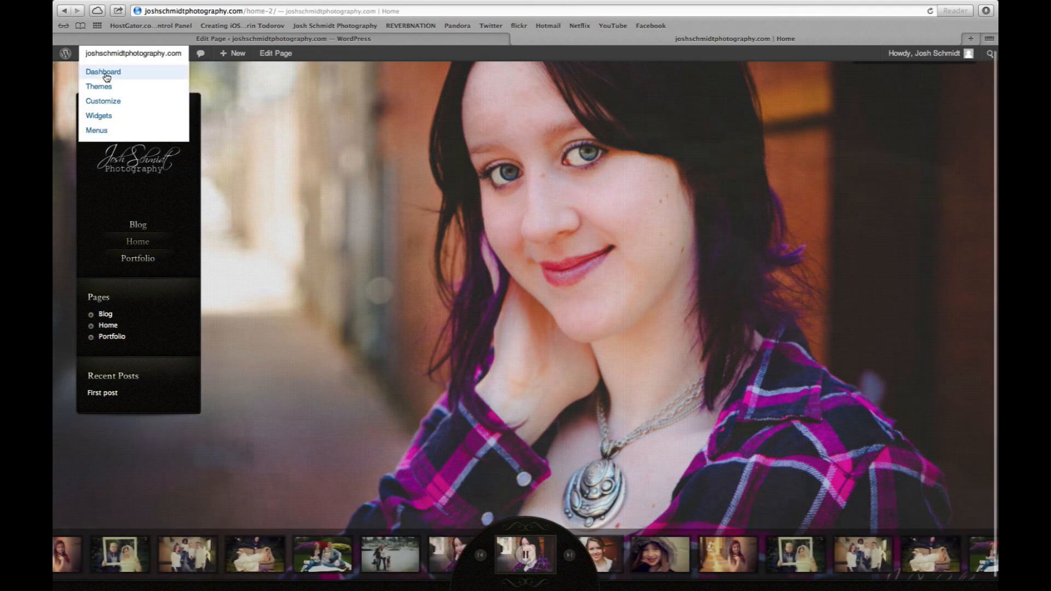
# Reach the customizer's Static Front Page settings from the dashboard.
pyautogui.click(102, 72)
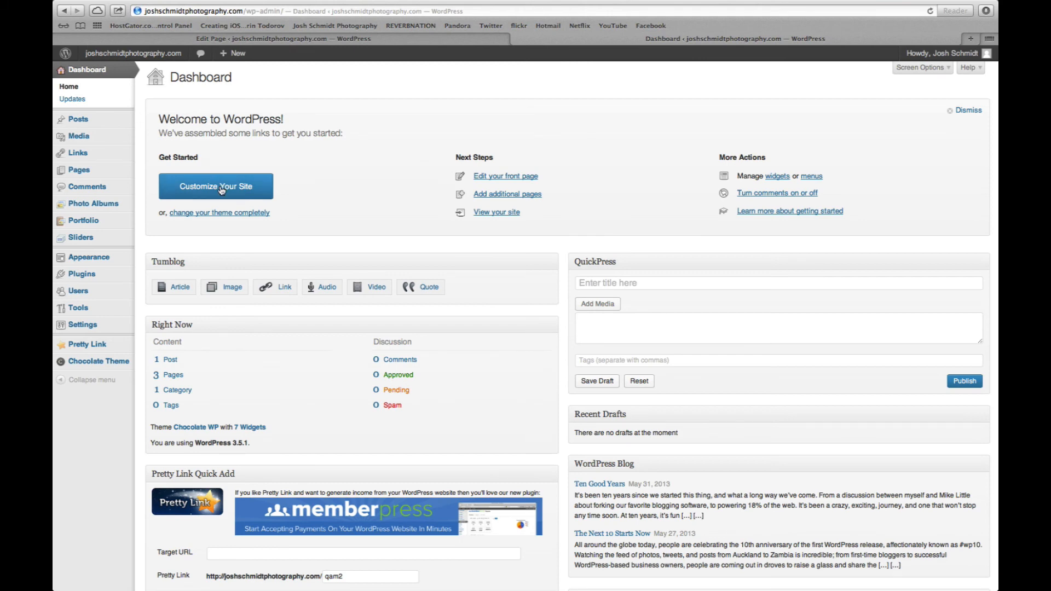
pyautogui.click(215, 186)
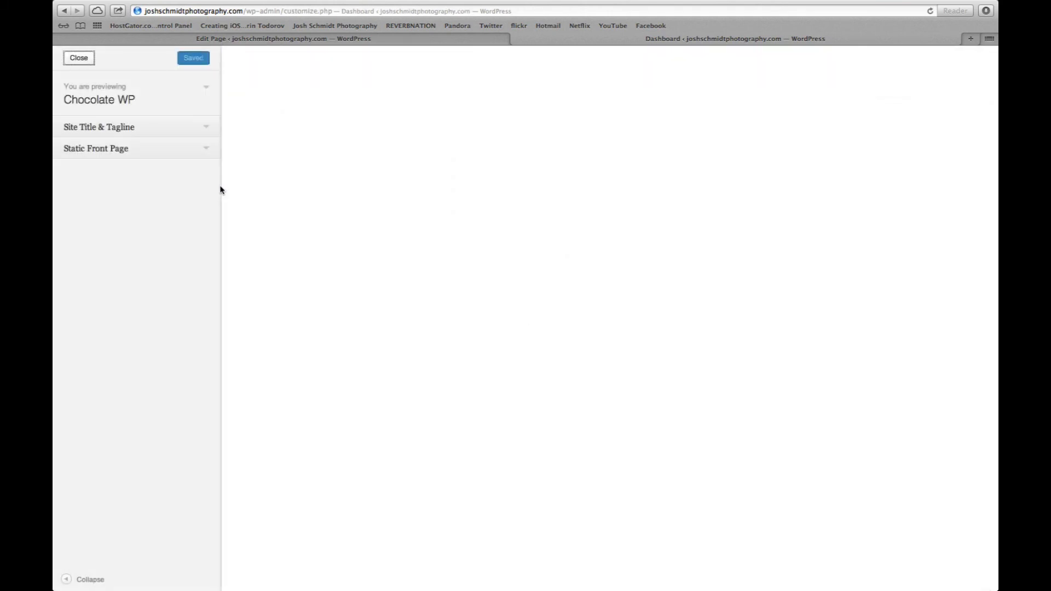
pyautogui.click(96, 148)
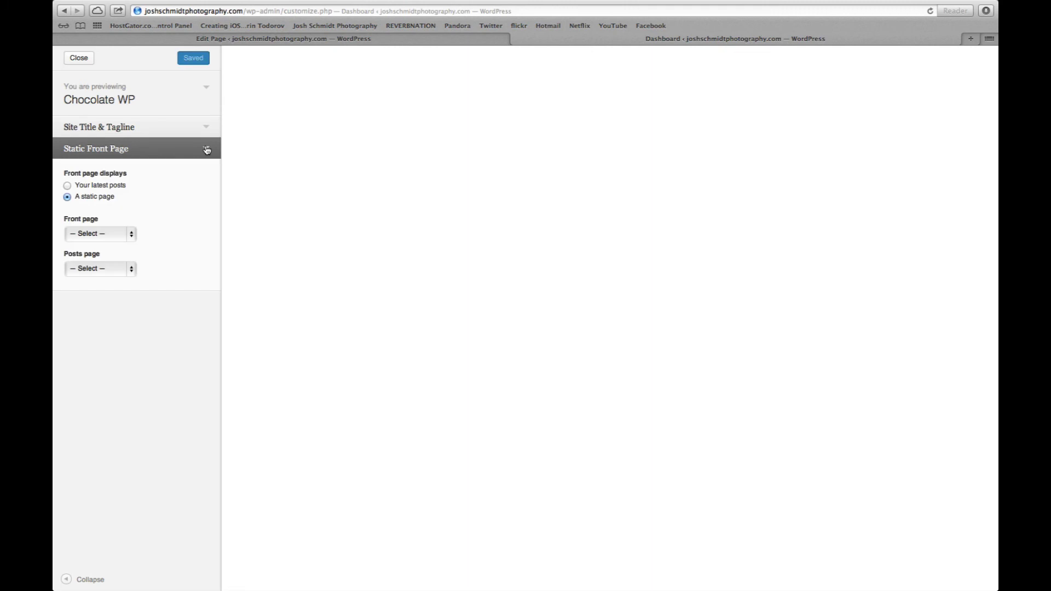
# Set Front page to Home and Posts page to Blog, then Save & Publish.
pyautogui.click(100, 234)
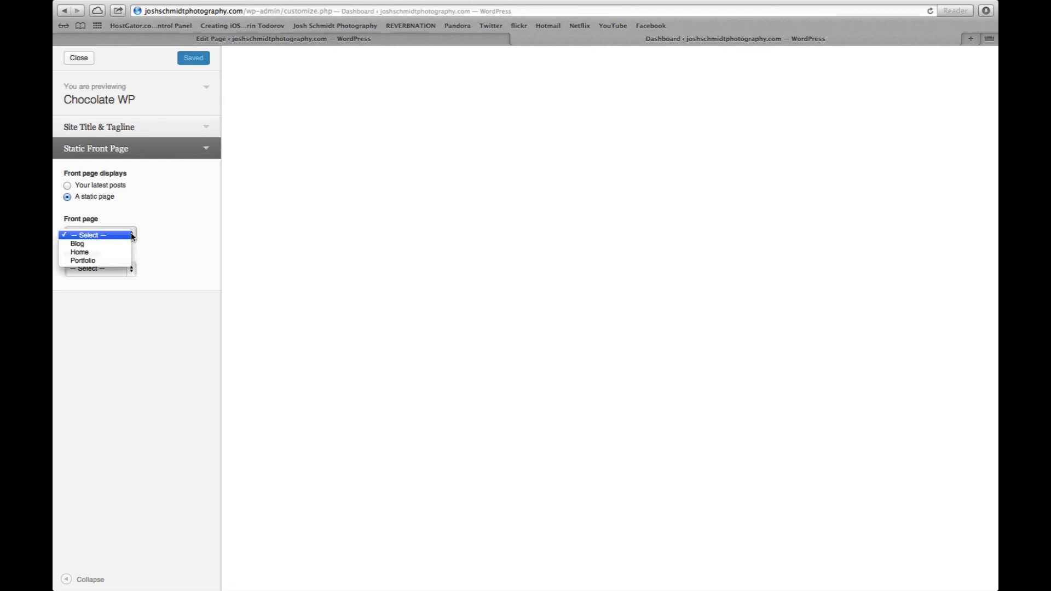
pyautogui.click(79, 252)
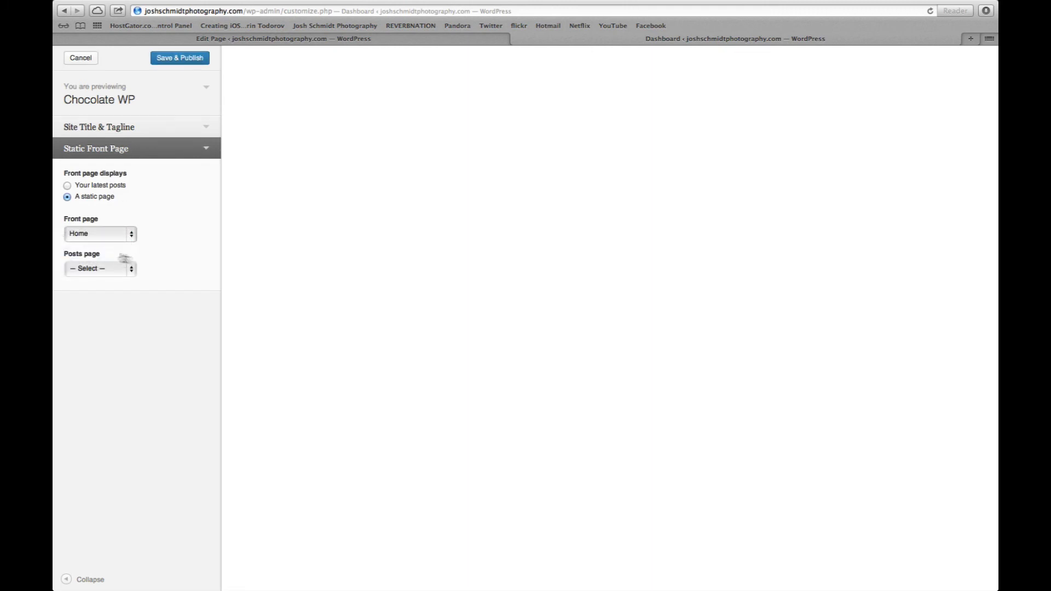
pyautogui.click(100, 268)
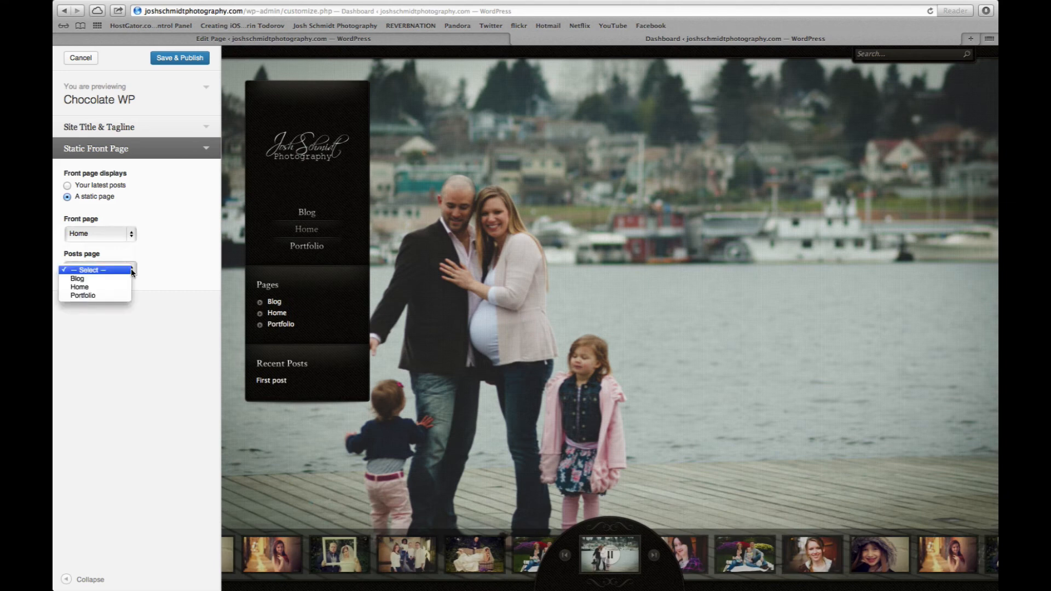
pyautogui.moveTo(76, 278)
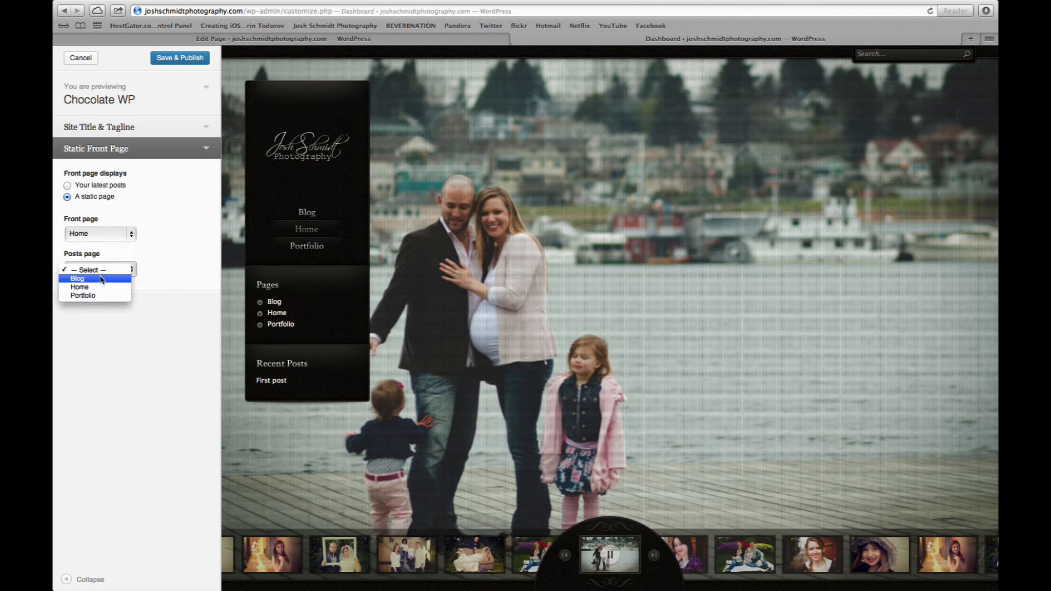
pyautogui.click(77, 278)
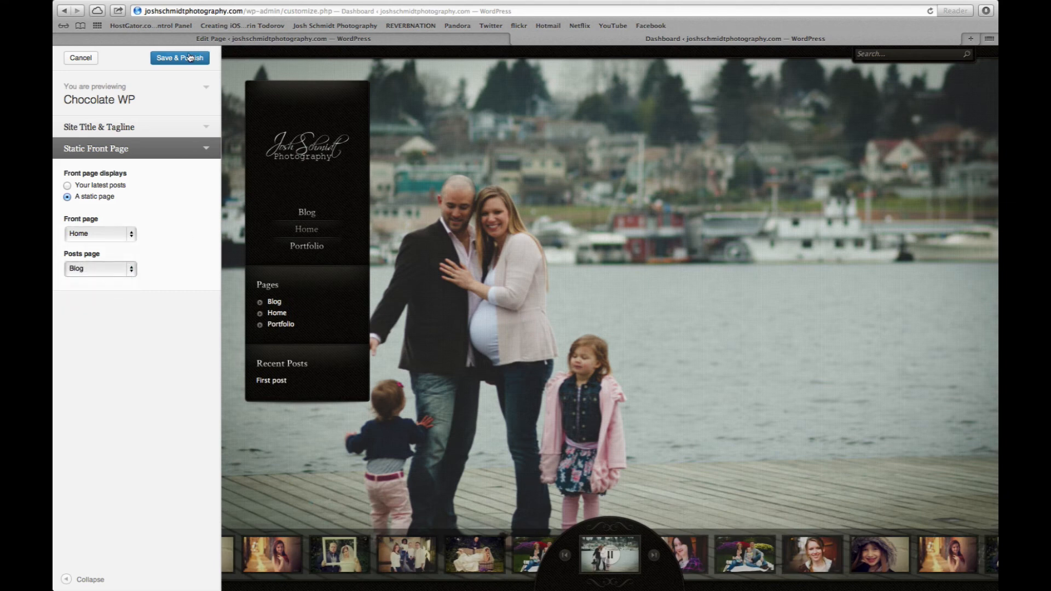
pyautogui.click(179, 58)
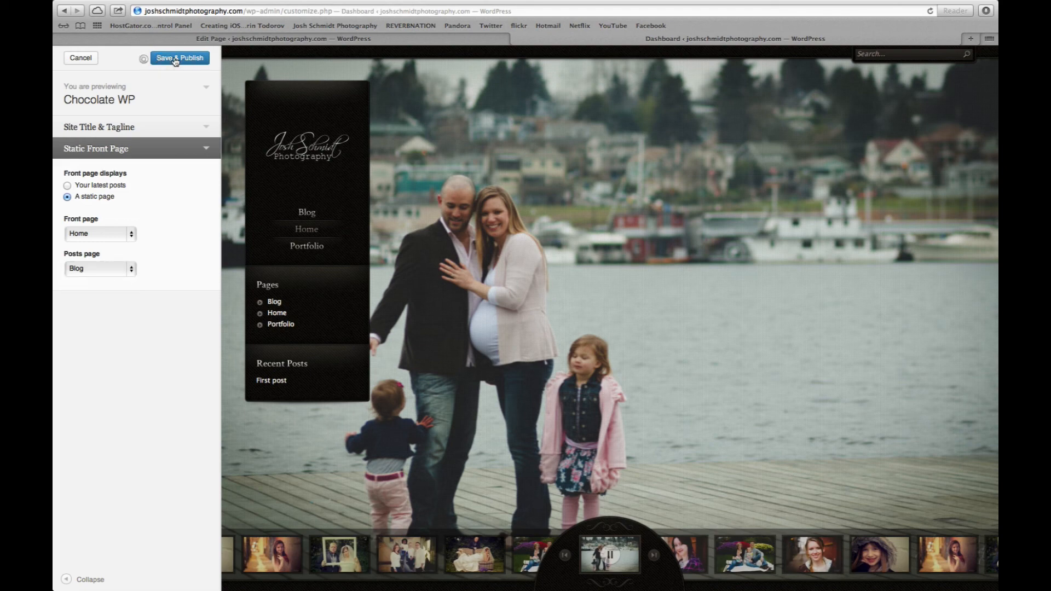
pyautogui.click(179, 58)
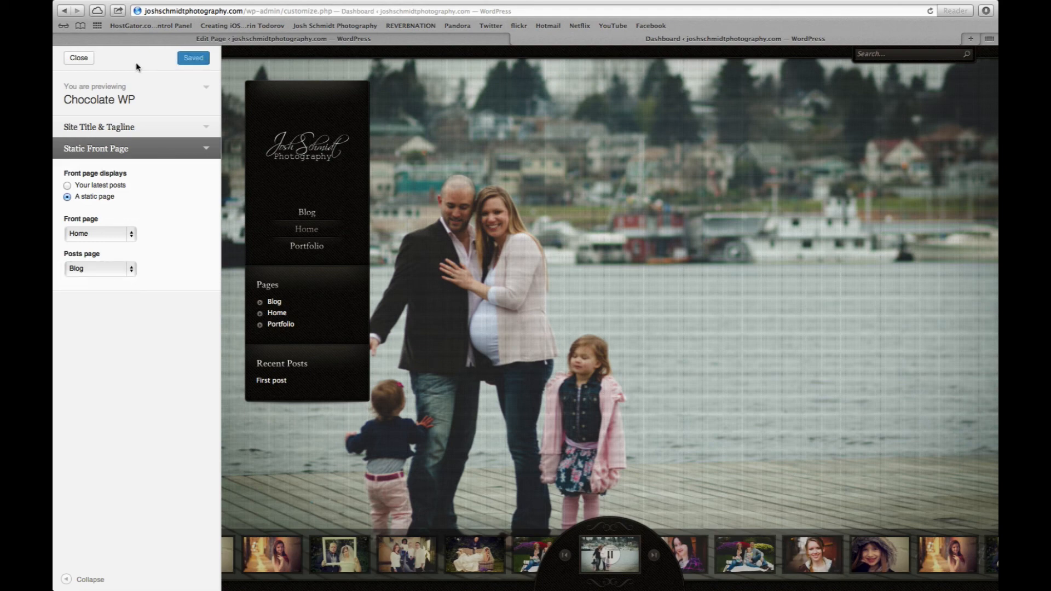
# View the live site, check the Blog page shows only First post, and return to the Home slideshow.
pyautogui.click(79, 58)
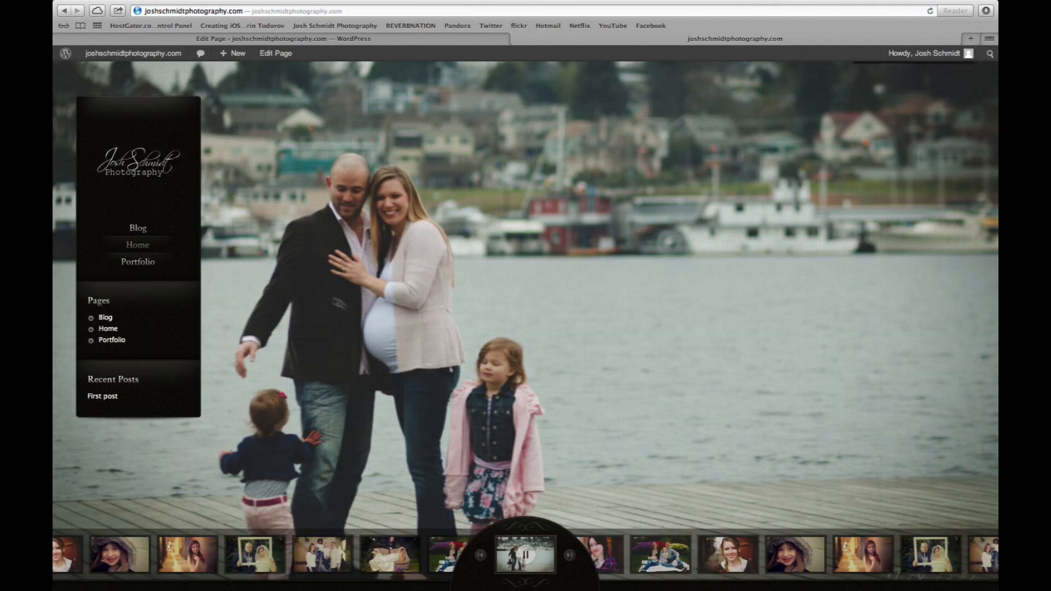
pyautogui.click(137, 227)
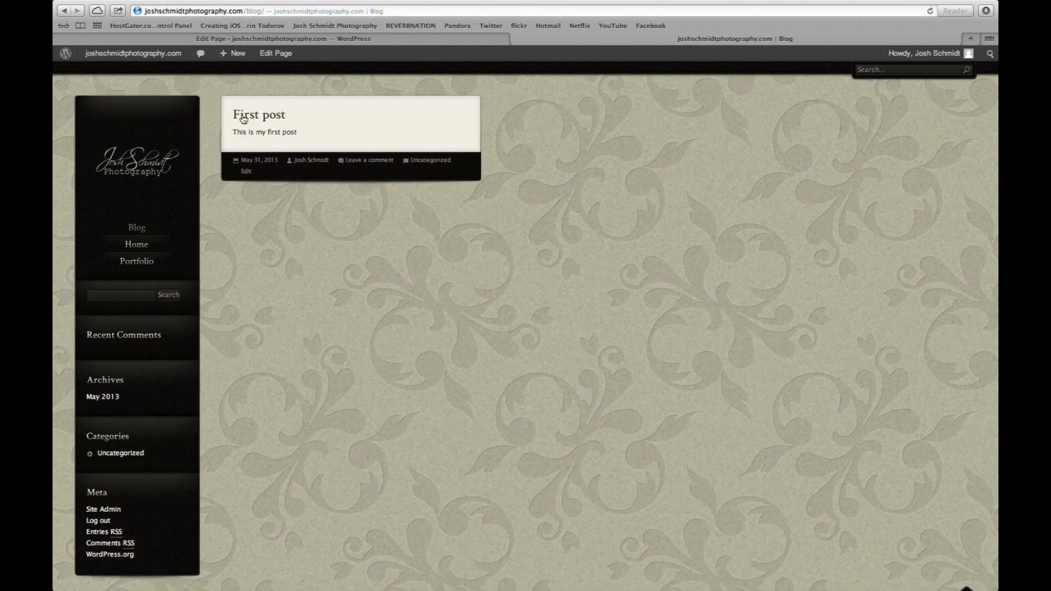
pyautogui.click(136, 244)
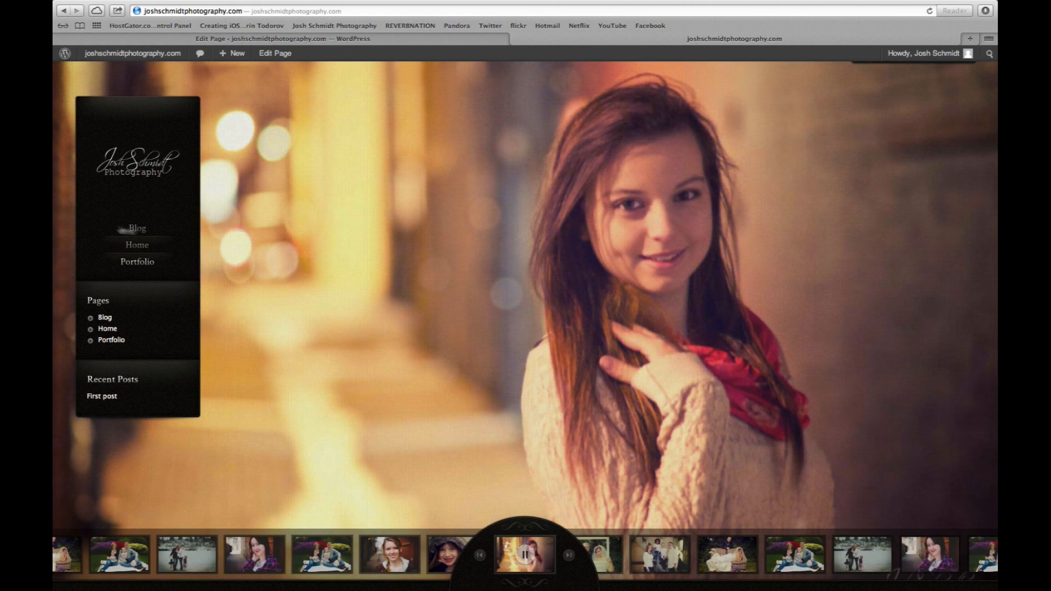
pyautogui.moveTo(138, 262)
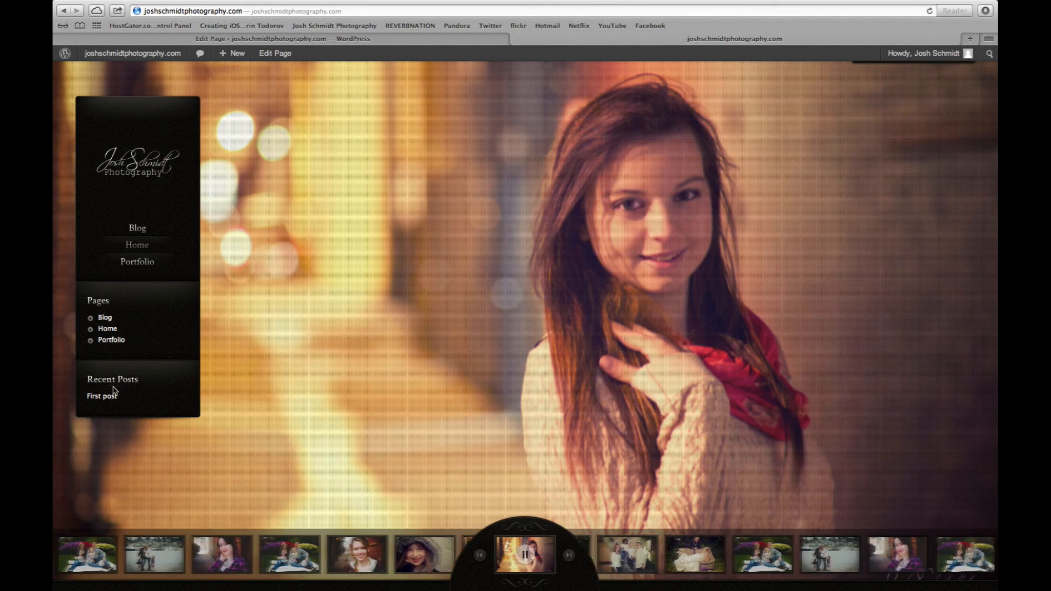
pyautogui.click(568, 554)
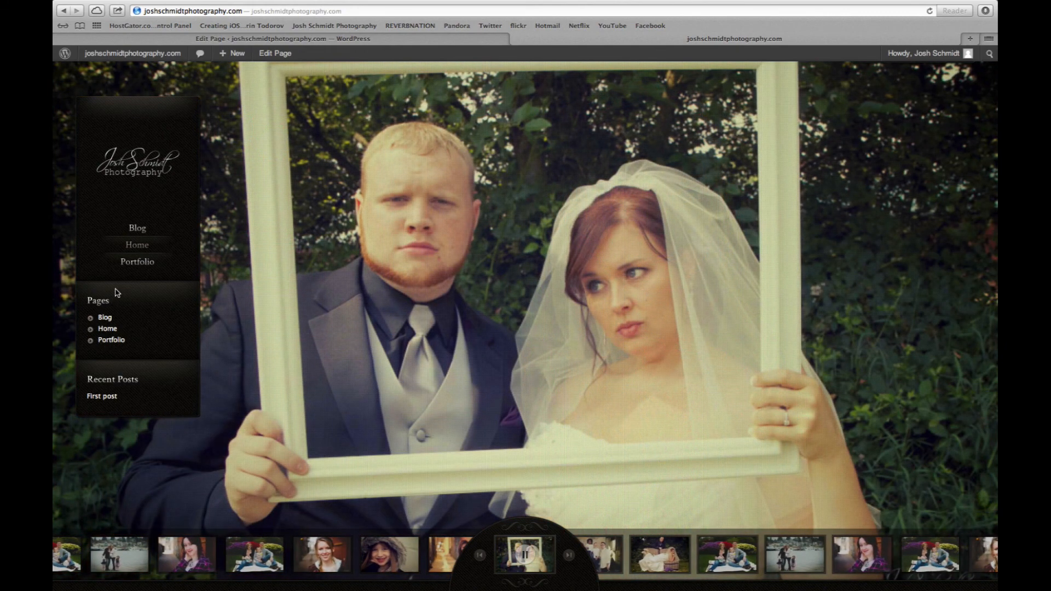
pyautogui.moveTo(100, 304)
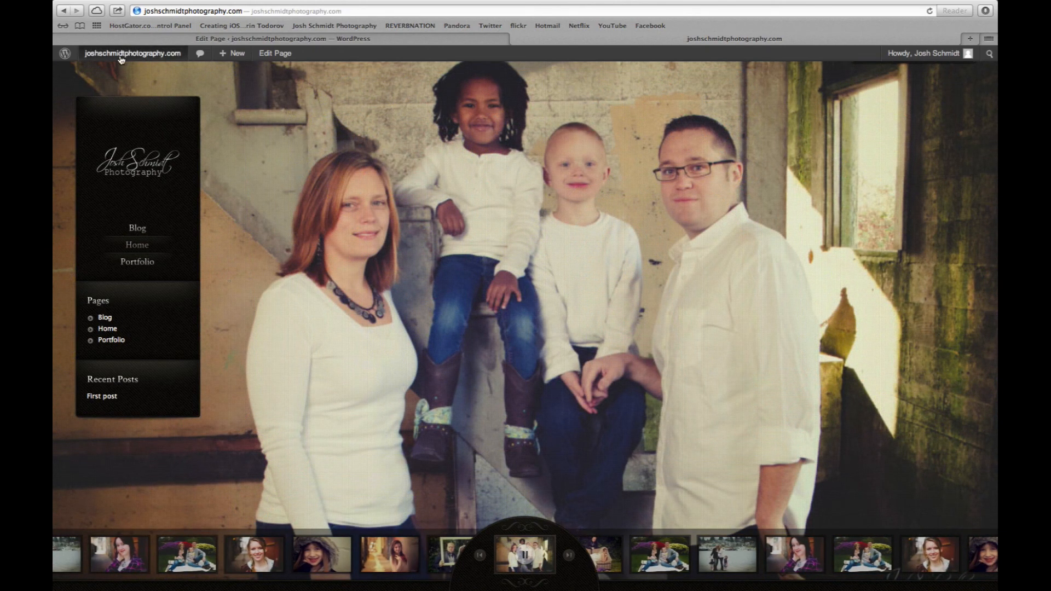
# Go to the dashboard and reach Appearance > Widgets showing the Left block sidebar.
pyautogui.click(133, 54)
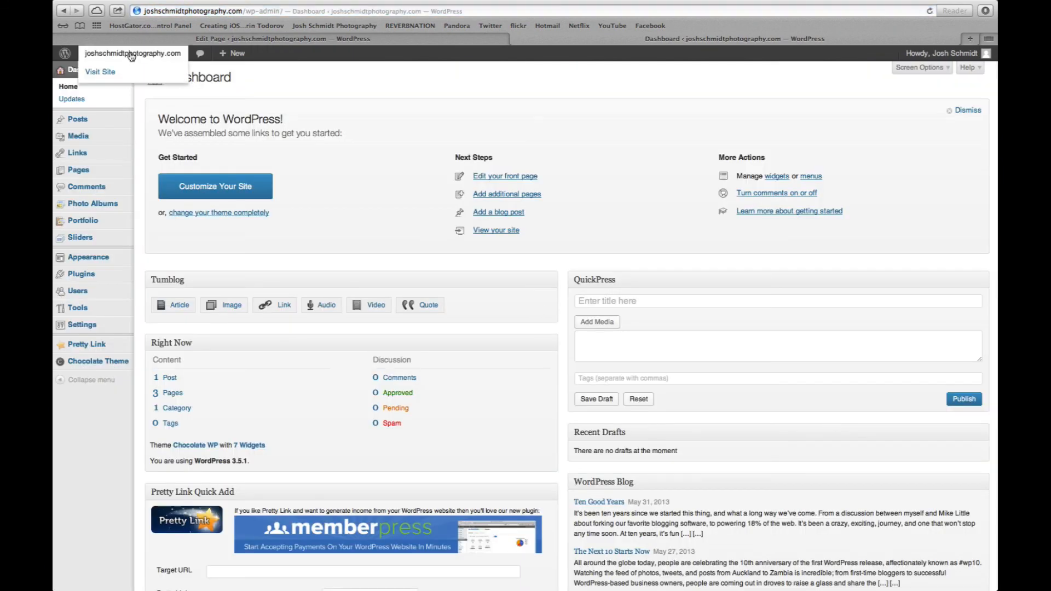
pyautogui.moveTo(77, 152)
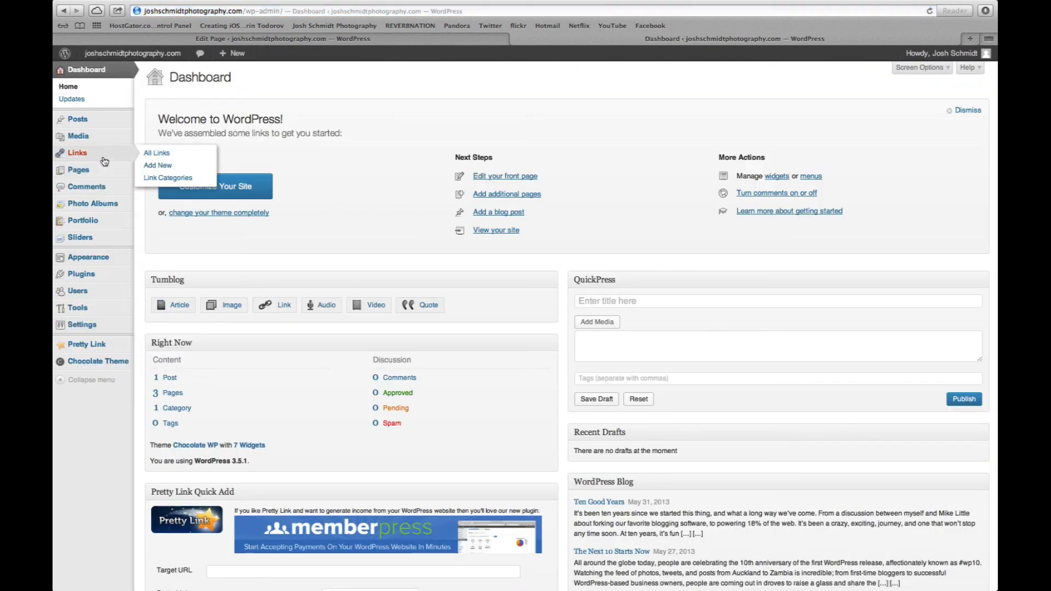
pyautogui.moveTo(87, 256)
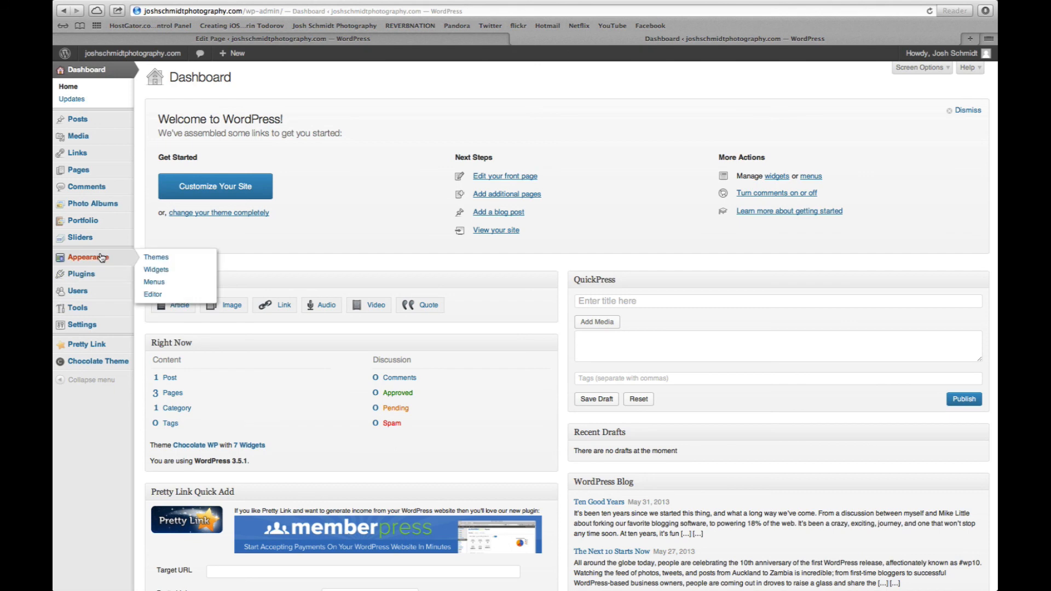
pyautogui.click(156, 269)
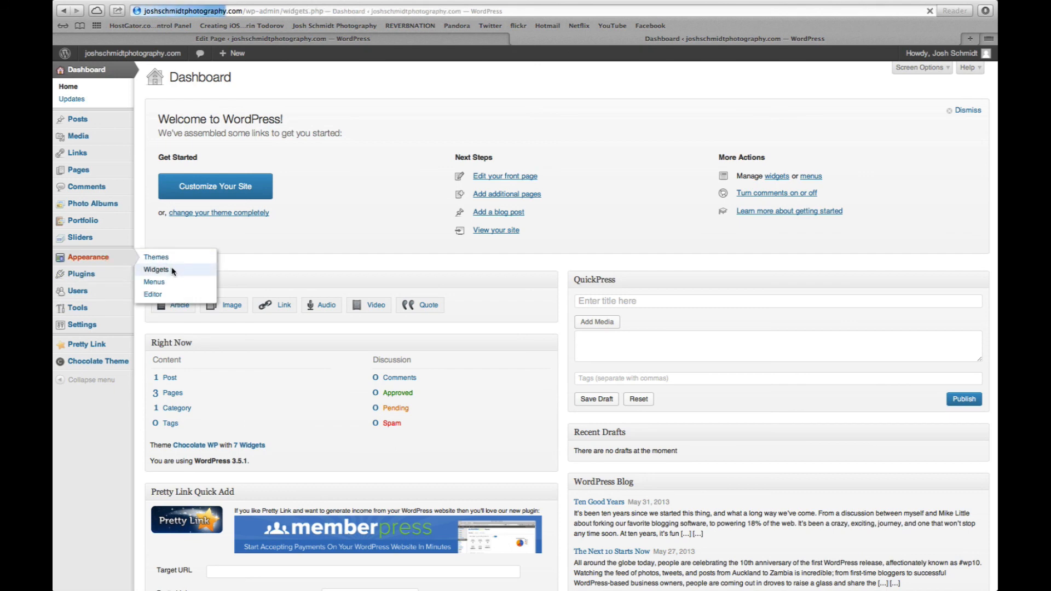
pyautogui.click(156, 270)
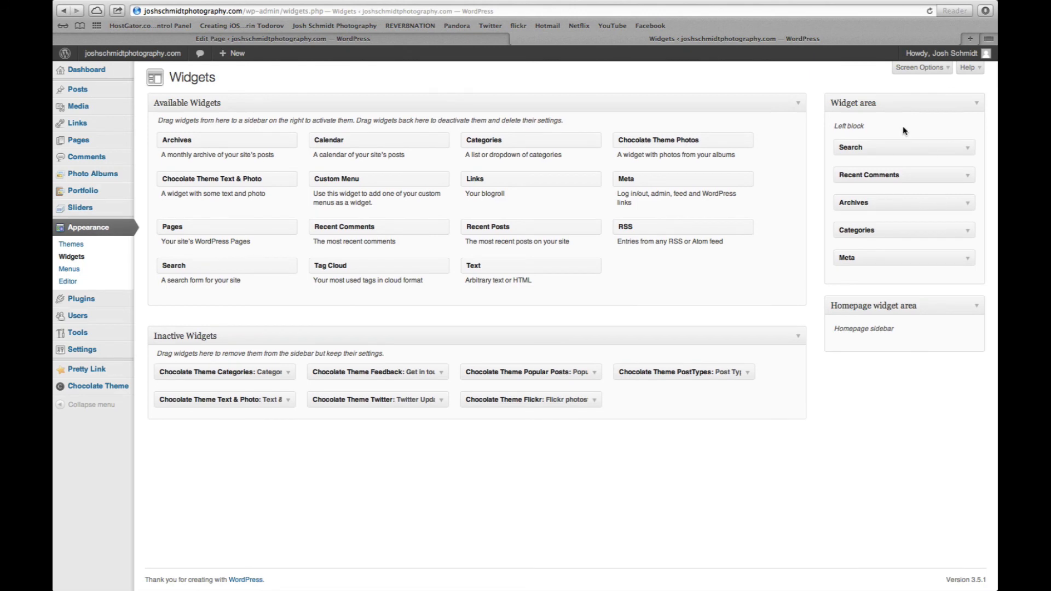
pyautogui.moveTo(866, 144)
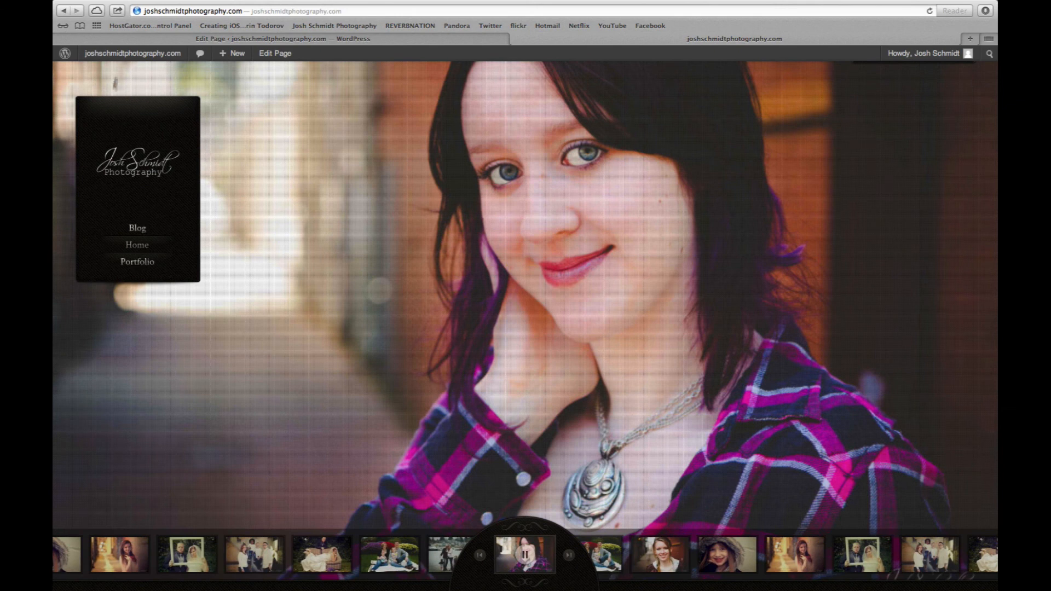
pyautogui.moveTo(137, 247)
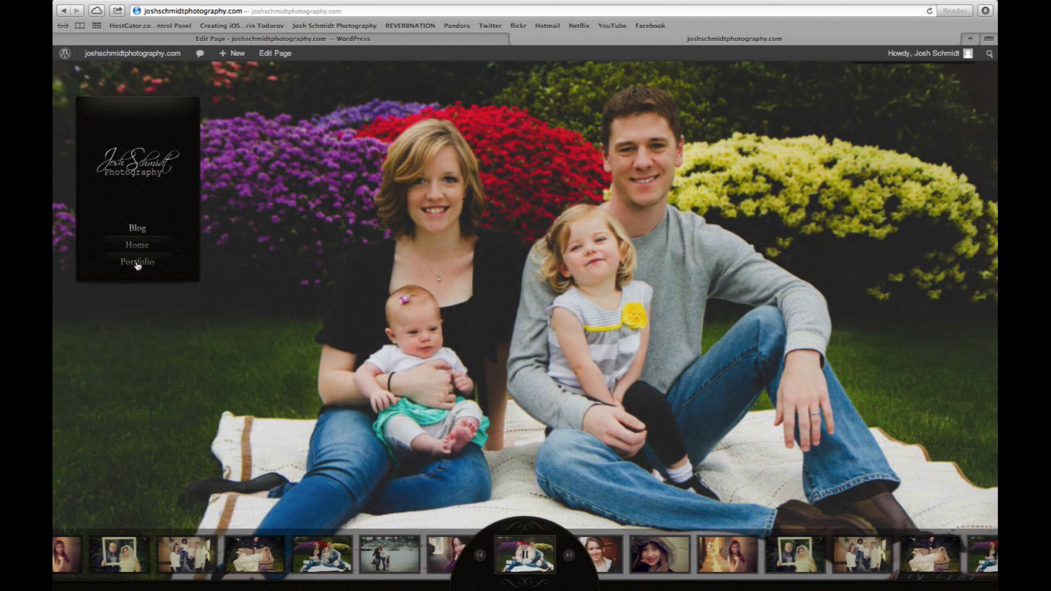
pyautogui.moveTo(138, 244)
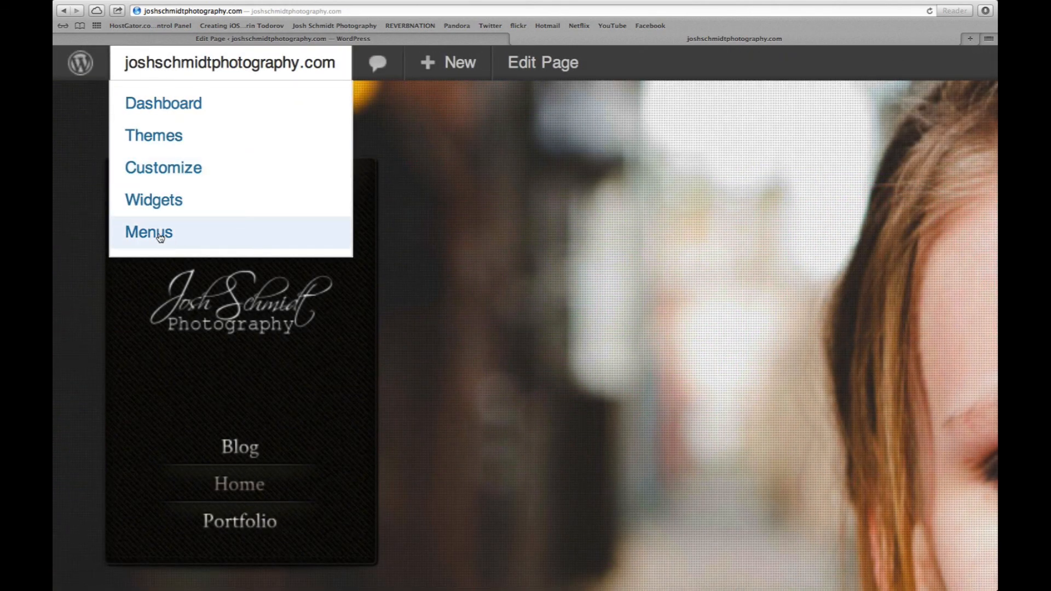
# In Appearance > Menus, create a new menu named Home.
pyautogui.click(148, 230)
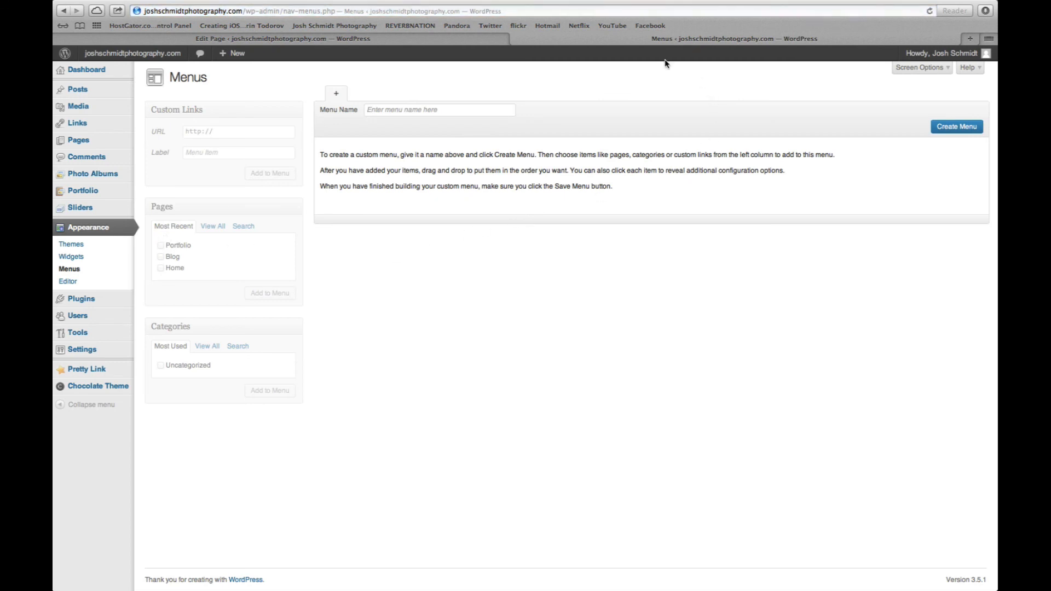
pyautogui.click(440, 109)
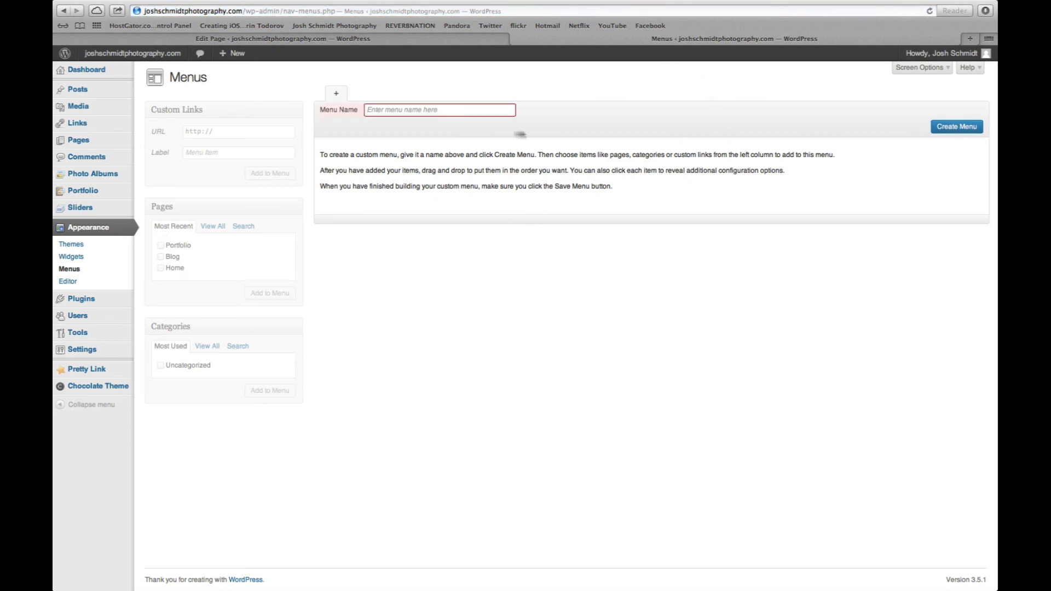
pyautogui.click(440, 109)
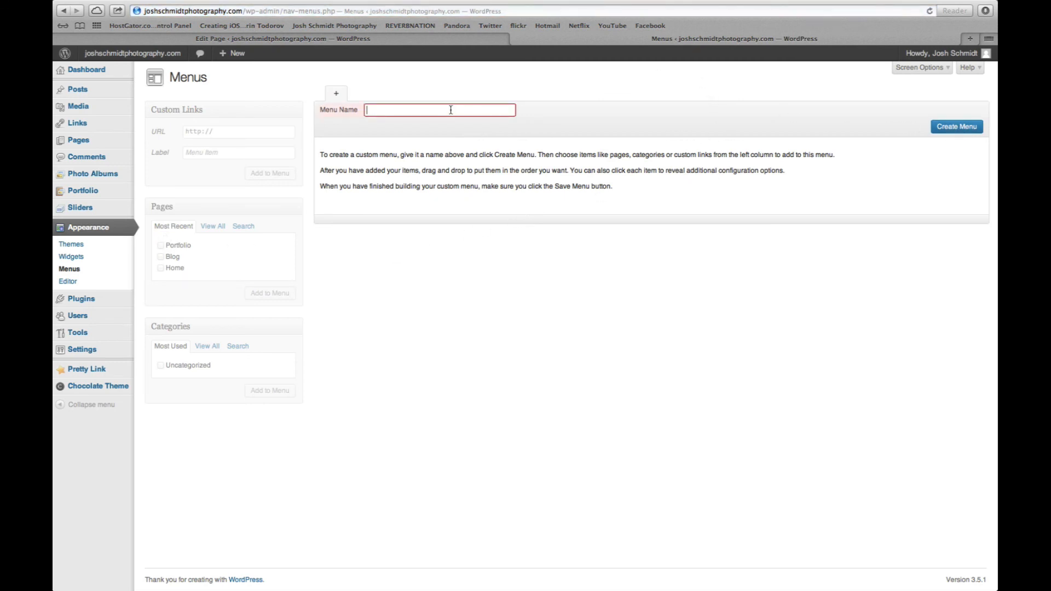
pyautogui.write('Home')
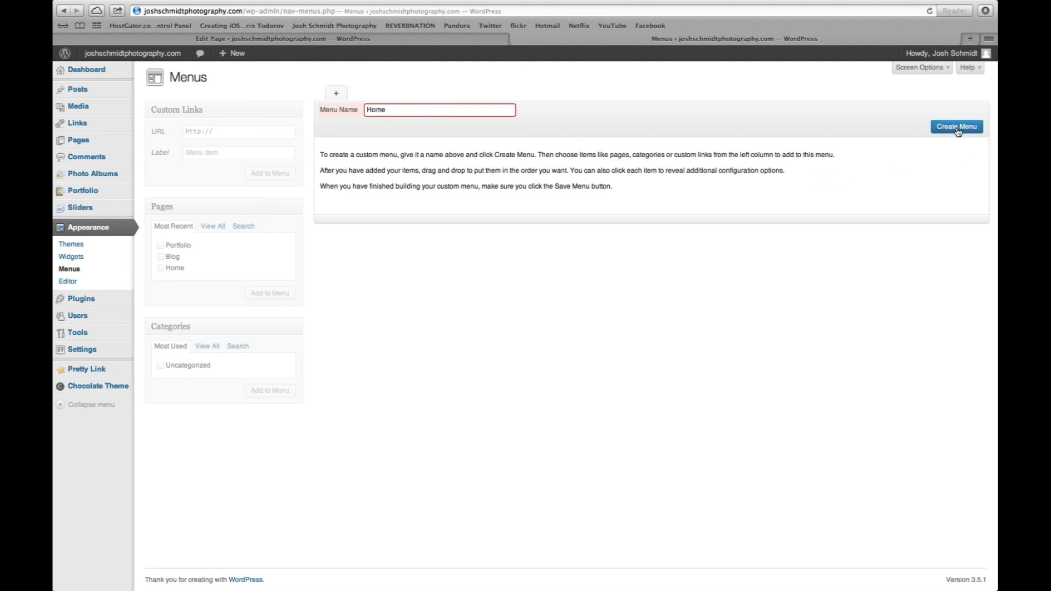
pyautogui.click(957, 126)
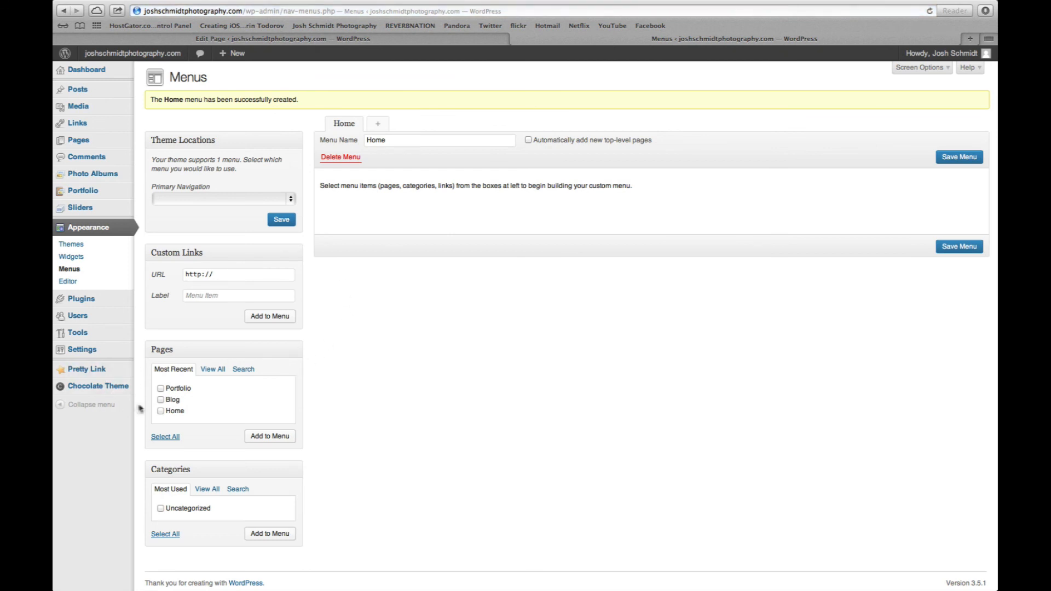
# Add the Portfolio and Blog pages to the menu and assign it as Primary Navigation.
pyautogui.click(159, 387)
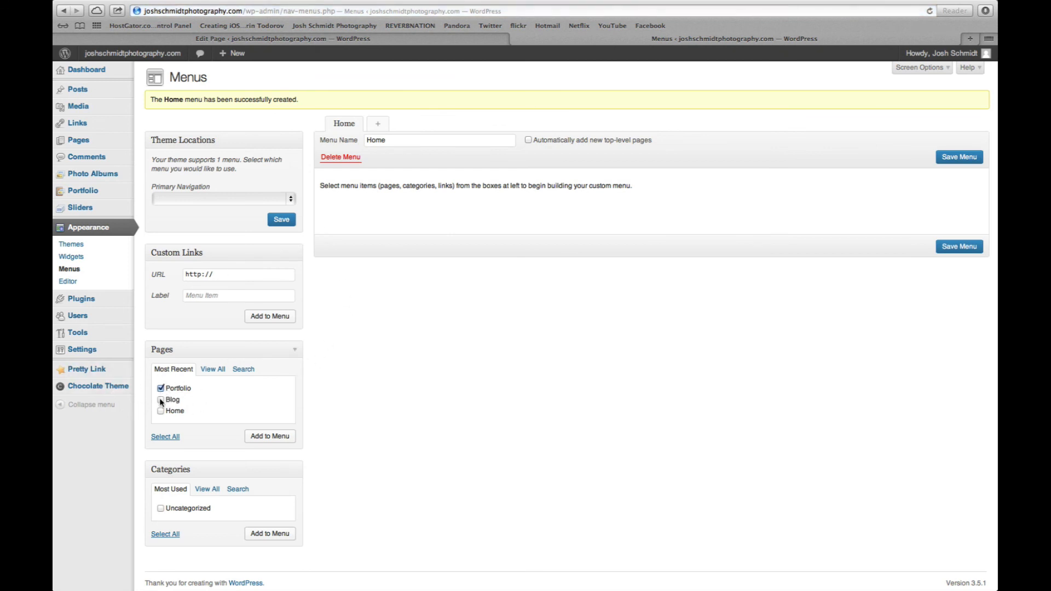
pyautogui.click(160, 400)
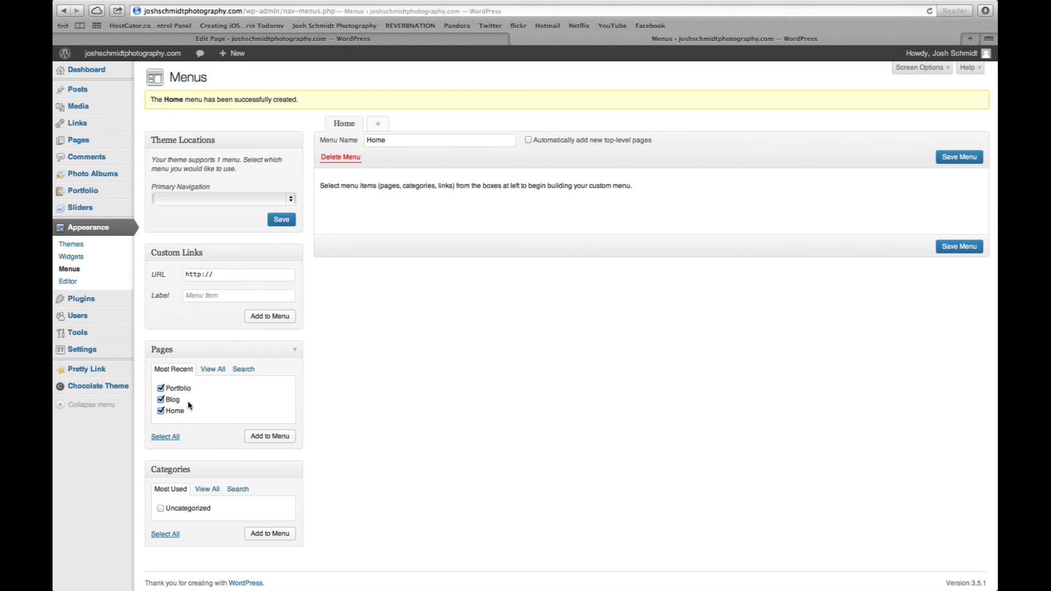
pyautogui.click(270, 436)
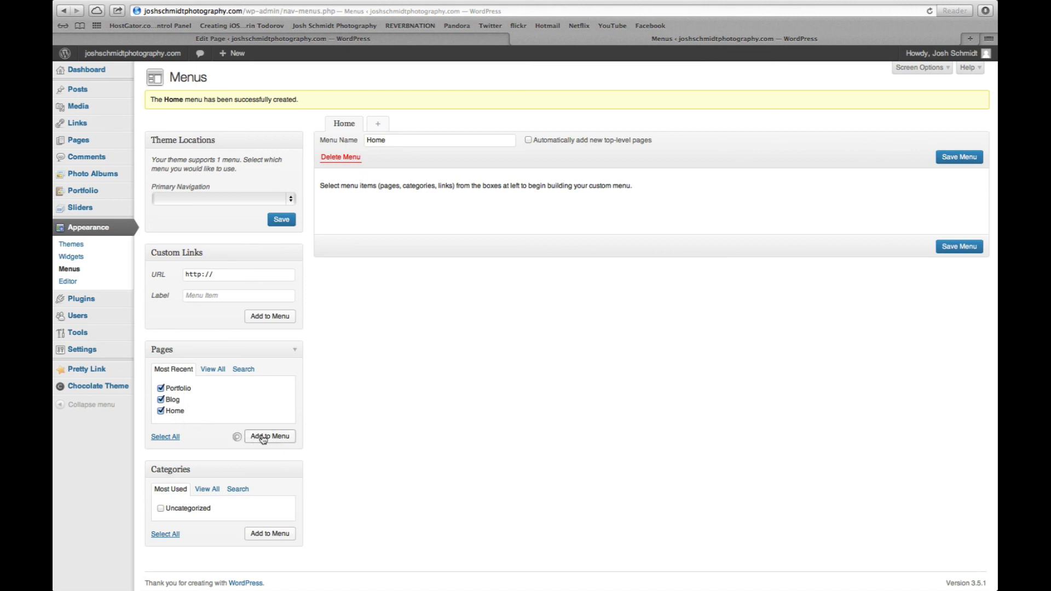
pyautogui.click(270, 436)
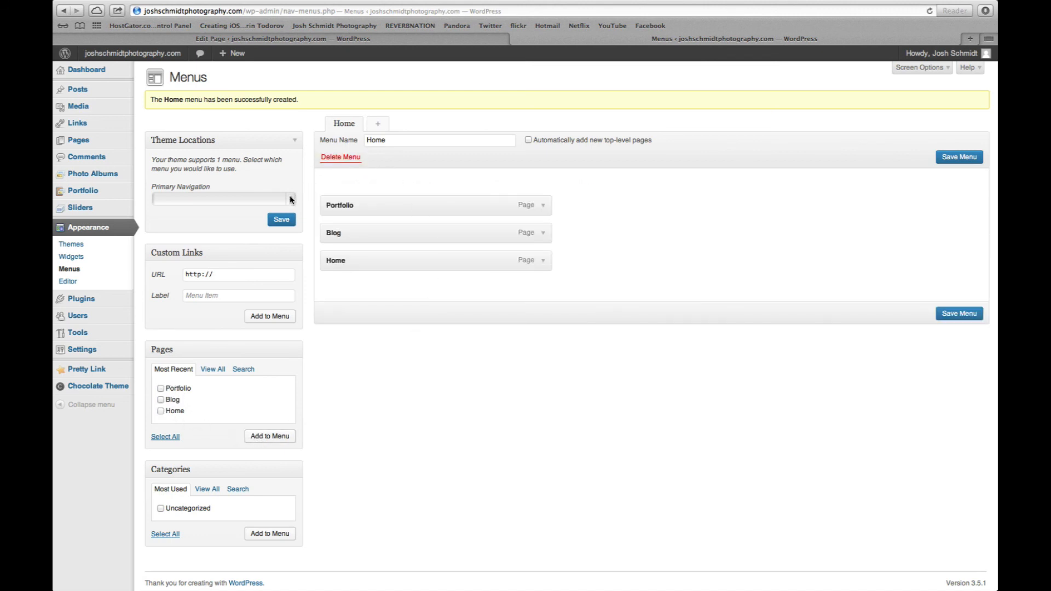
pyautogui.click(223, 198)
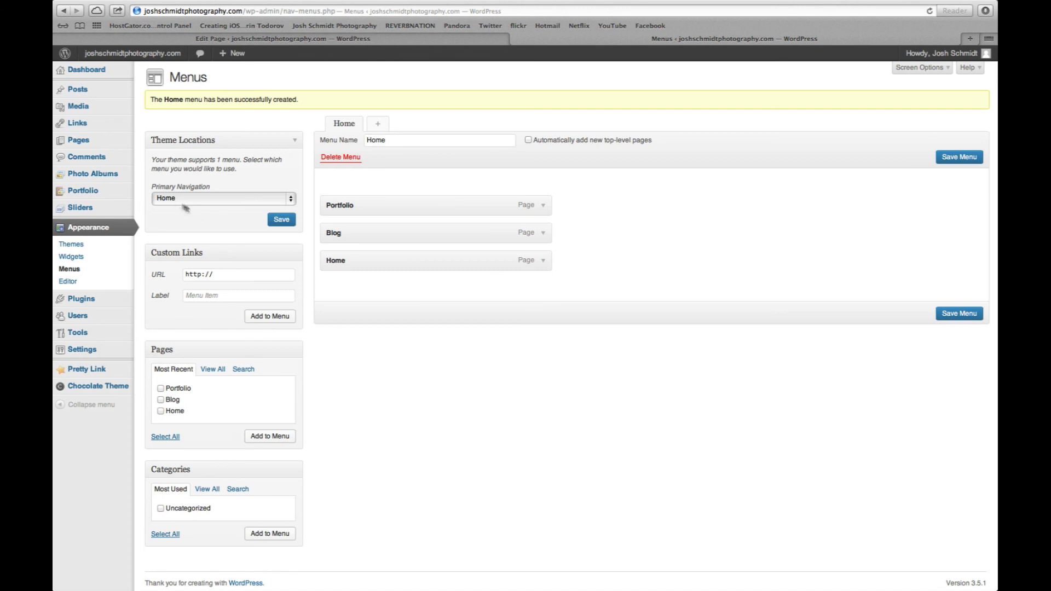
pyautogui.click(281, 219)
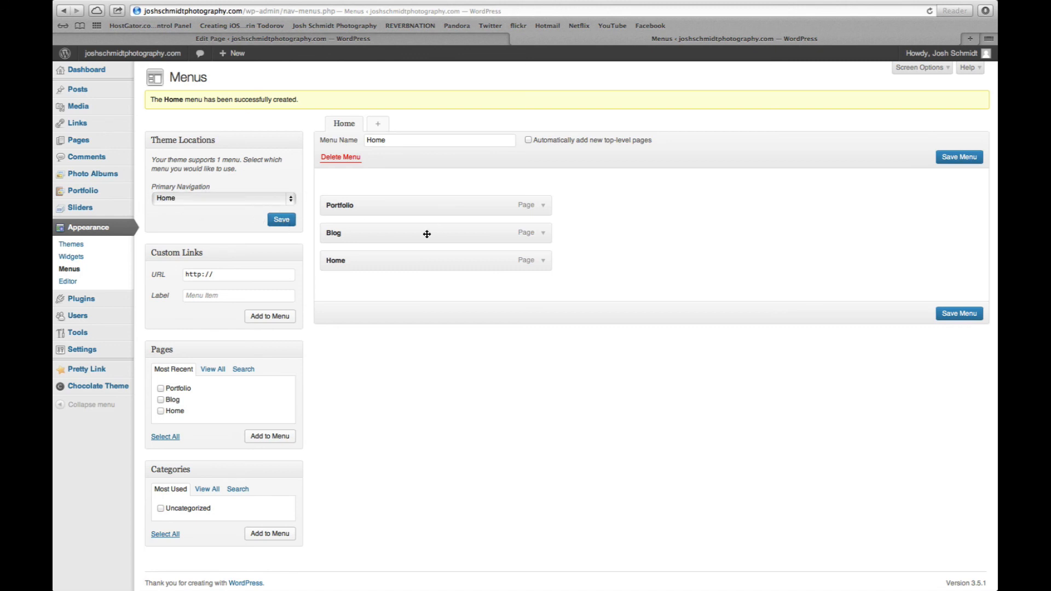
# Reorder the menu to Home, Blog, Portfolio and view the result on the live site.
pyautogui.moveTo(427, 232); pyautogui.dragTo(427, 205)
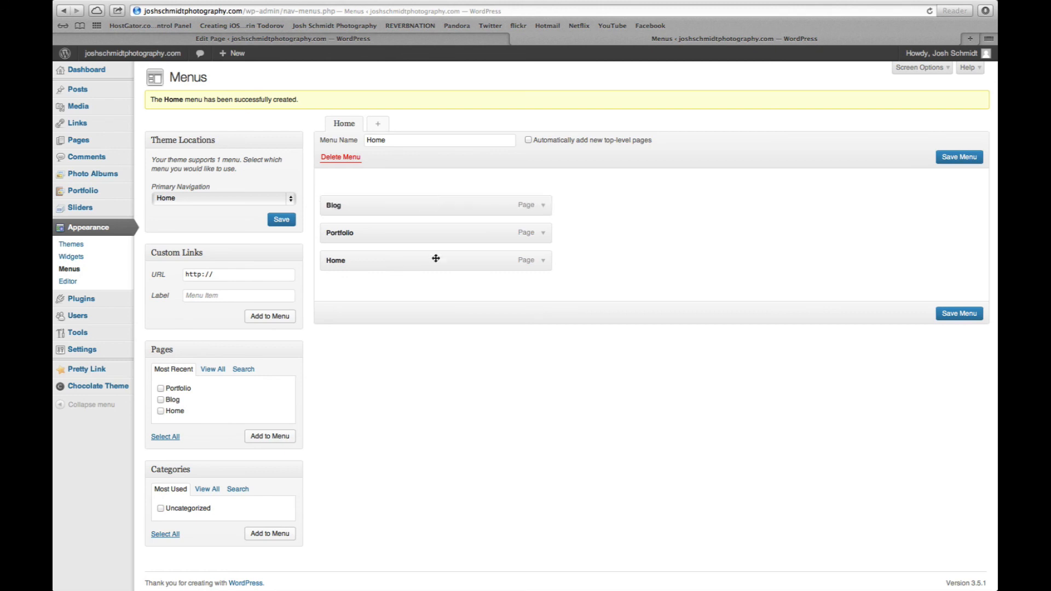
pyautogui.moveTo(435, 260); pyautogui.dragTo(415, 204)
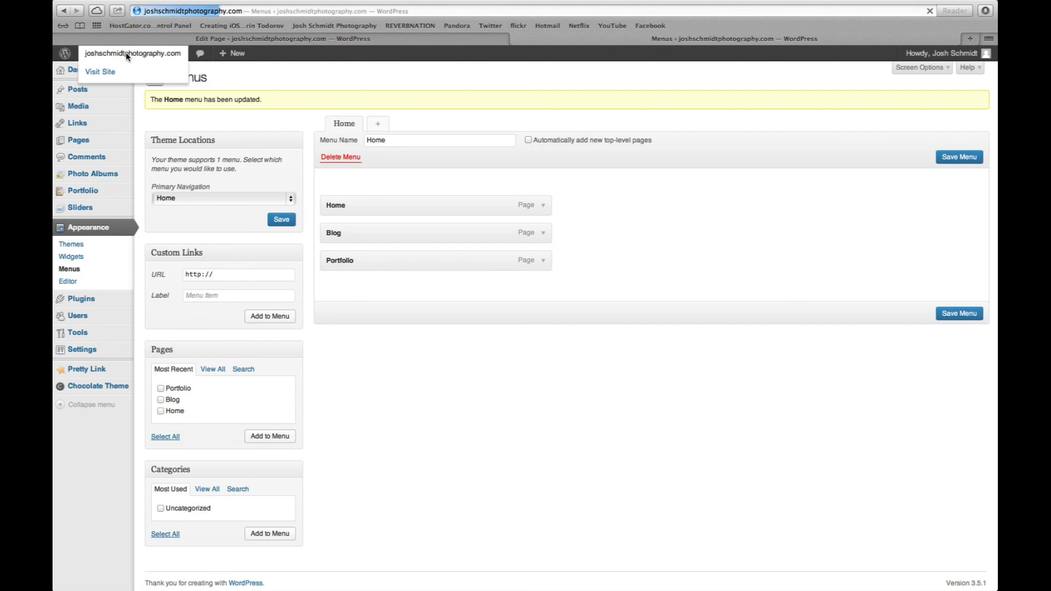
pyautogui.click(100, 72)
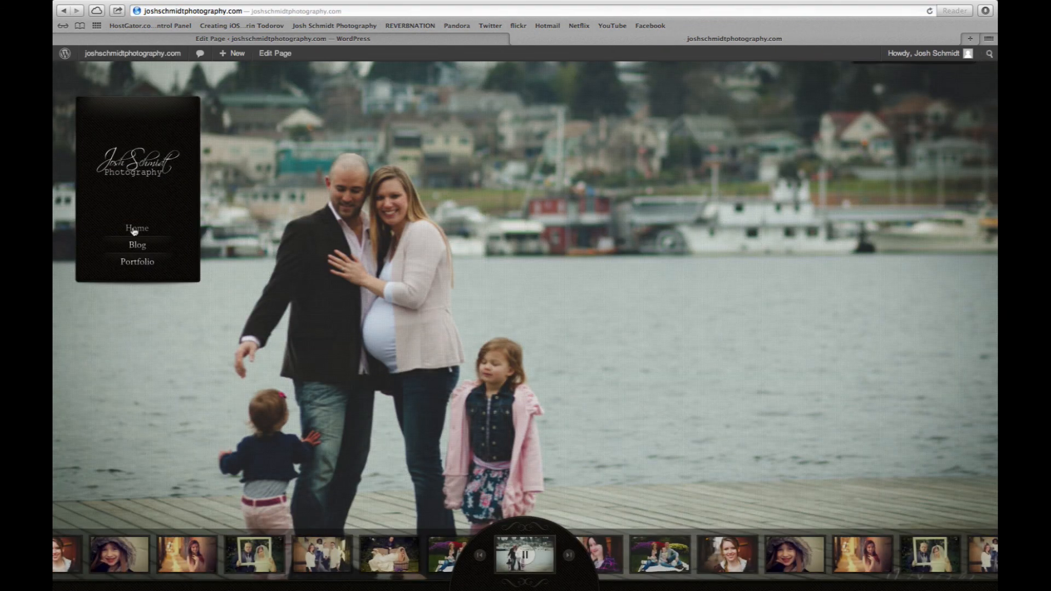
pyautogui.moveTo(216, 343)
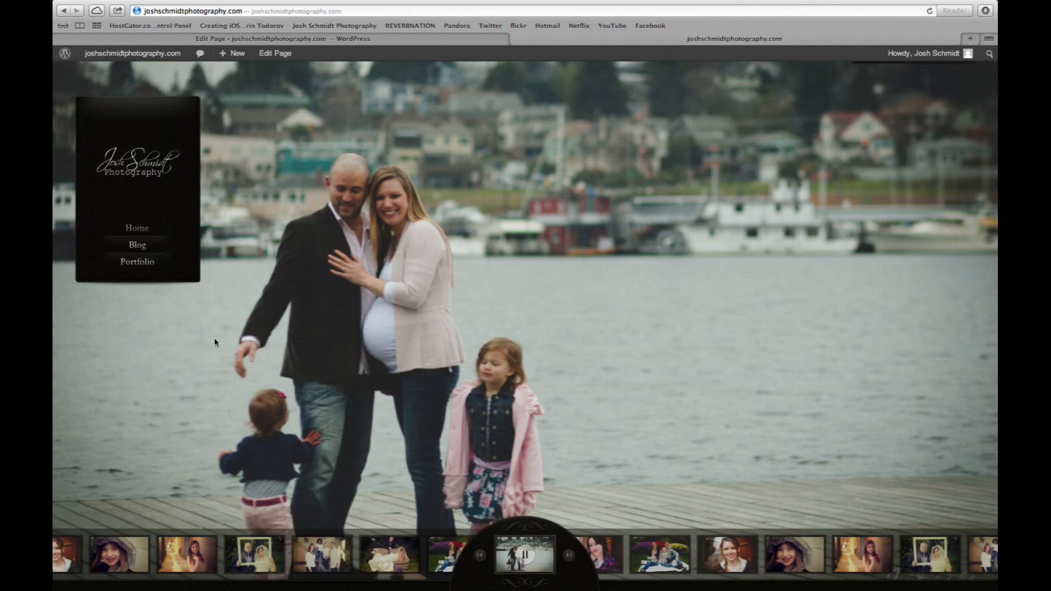